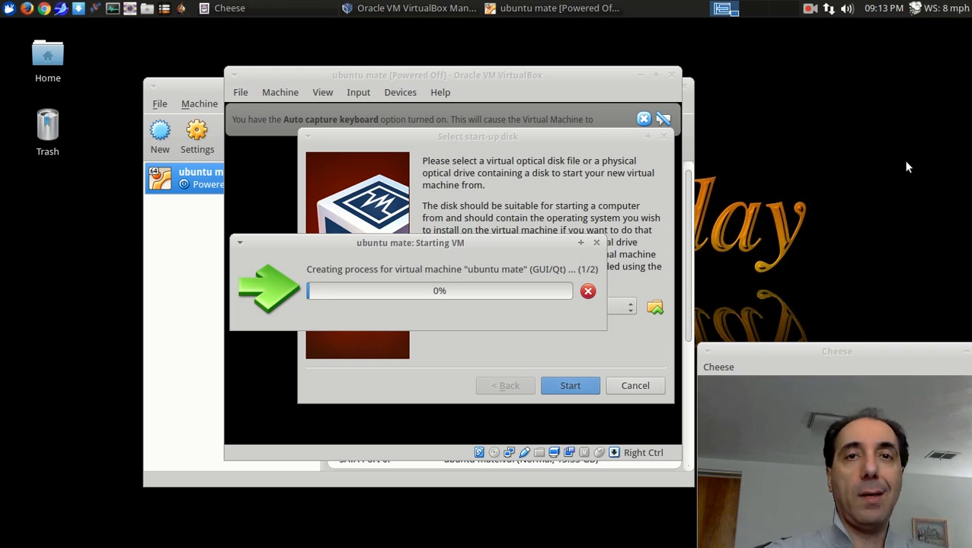
{"action": "mouse_move", "coordinate": [864, 162]}
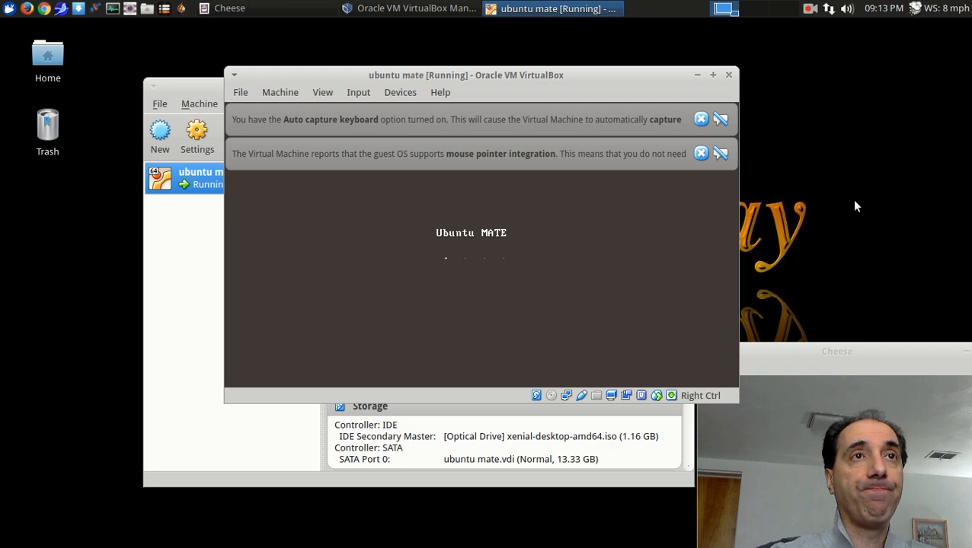
Step: Dismiss the mouse pointer integration and auto capture keyboard notification bars
{"action": "left_click", "coordinate": [700, 153]}
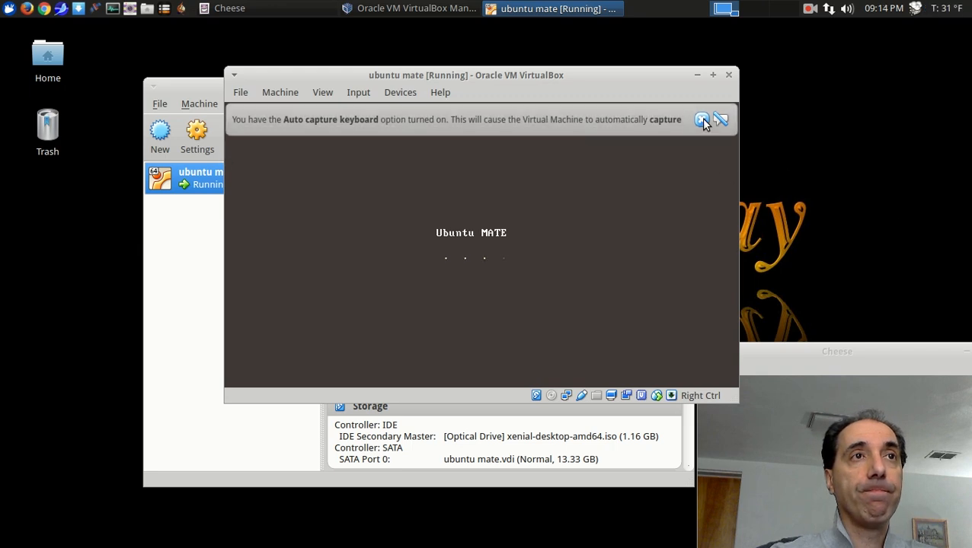
{"action": "left_click", "coordinate": [701, 120]}
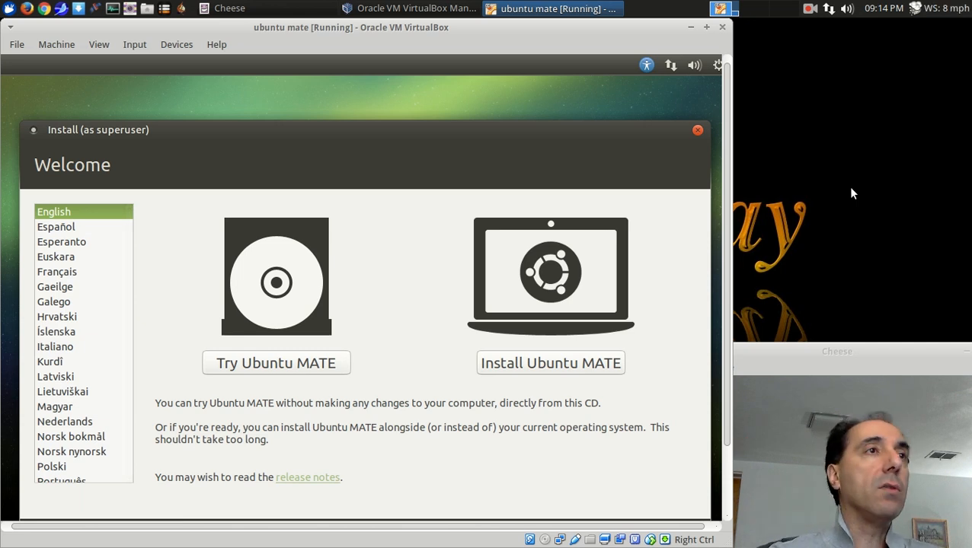
{"action": "mouse_move", "coordinate": [874, 206]}
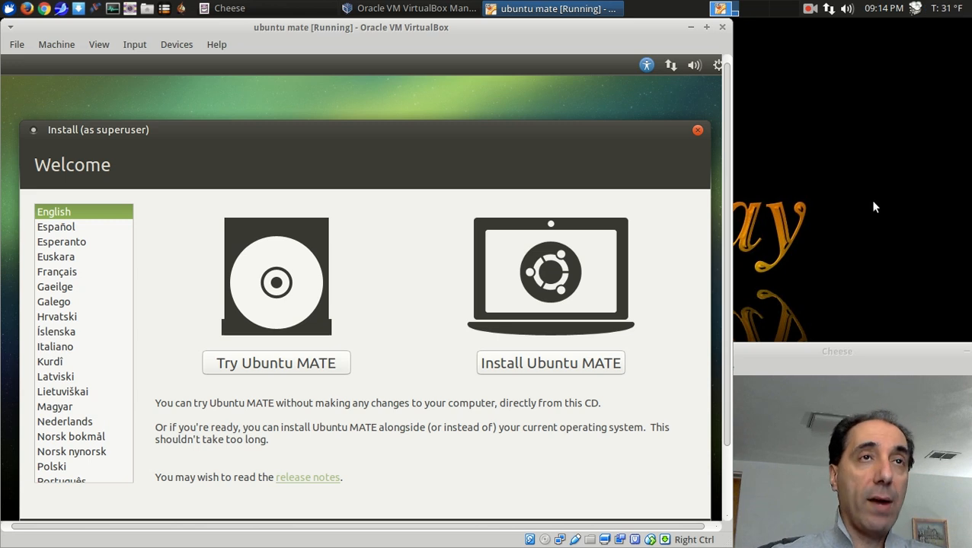
{"action": "mouse_move", "coordinate": [833, 132]}
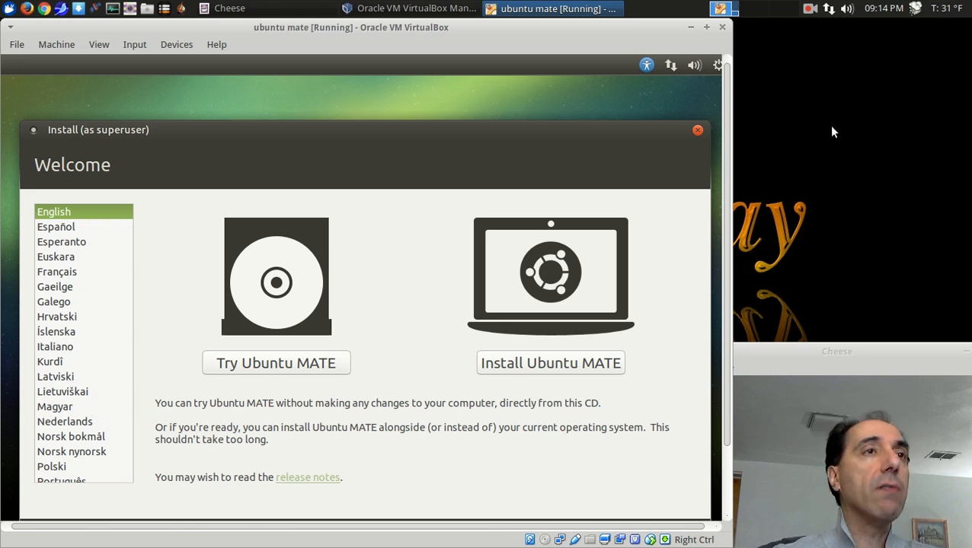
{"action": "mouse_move", "coordinate": [871, 179]}
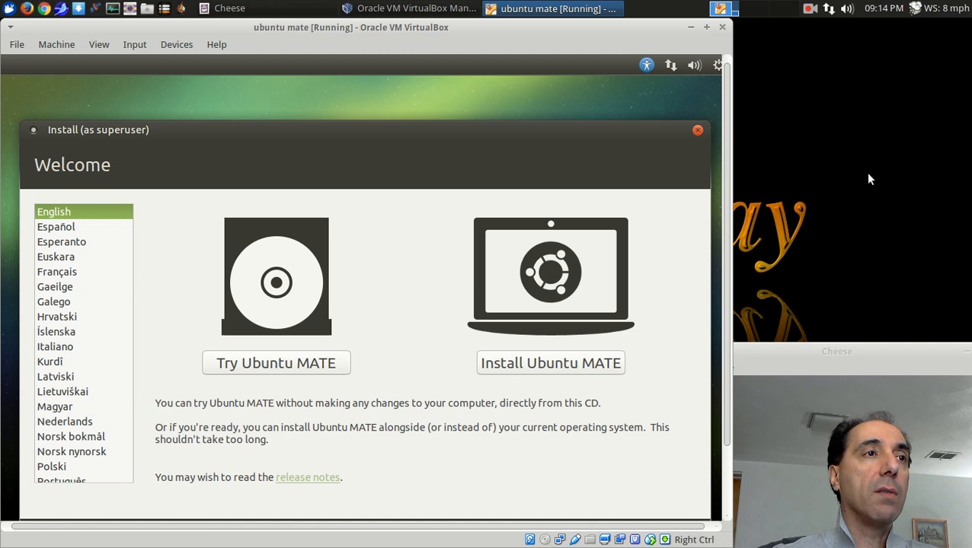
{"action": "mouse_move", "coordinate": [845, 186]}
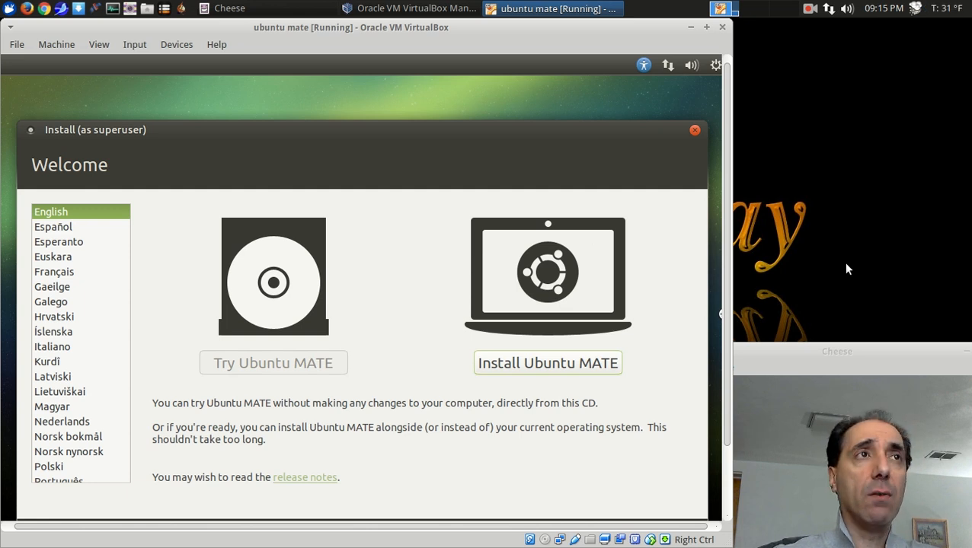
Step: Choose Install Ubuntu MATE and continue with updates and third-party software unticked
{"action": "left_click", "coordinate": [547, 363]}
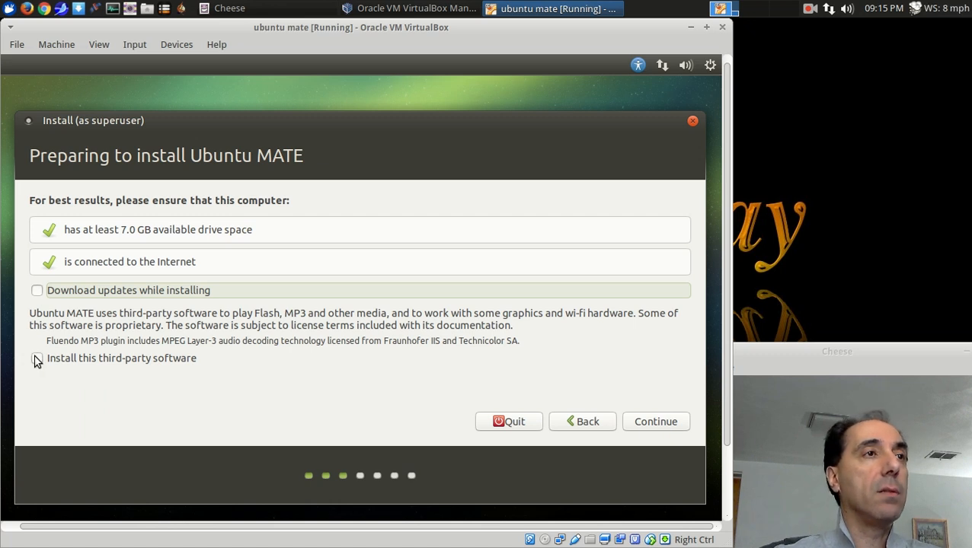
{"action": "mouse_move", "coordinate": [147, 379]}
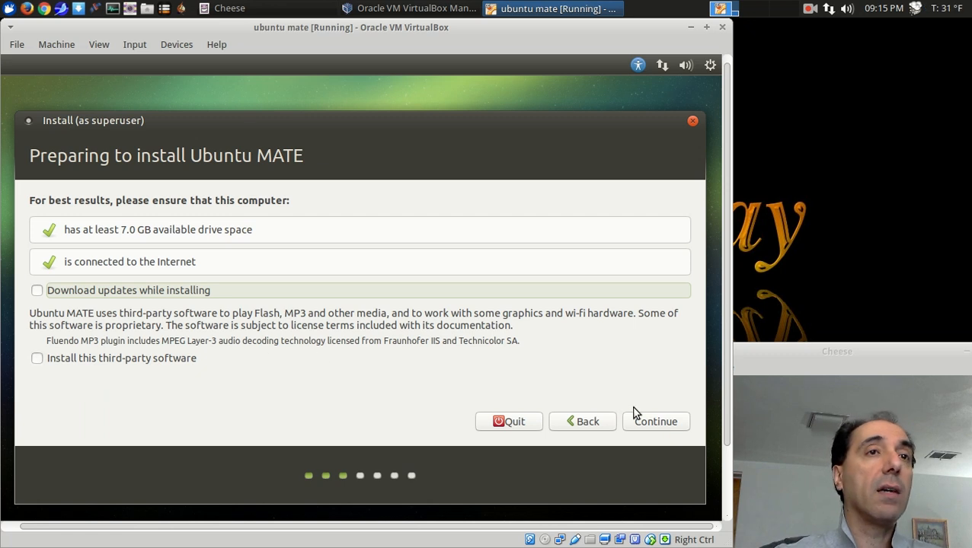
{"action": "left_click", "coordinate": [661, 421]}
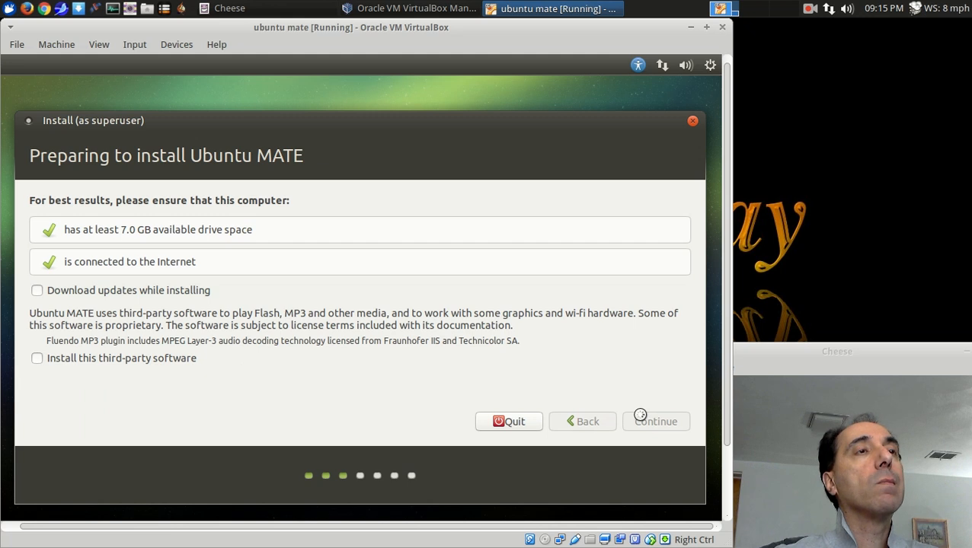
Step: Erase the disk and install, confirm the partition changes, keep New York and English (US)
{"action": "left_click", "coordinate": [656, 421]}
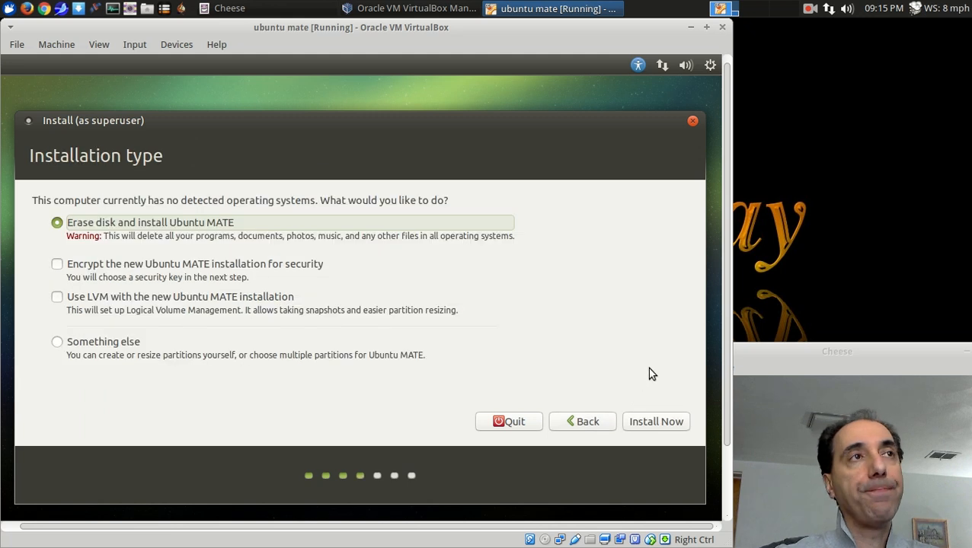
{"action": "mouse_move", "coordinate": [638, 243]}
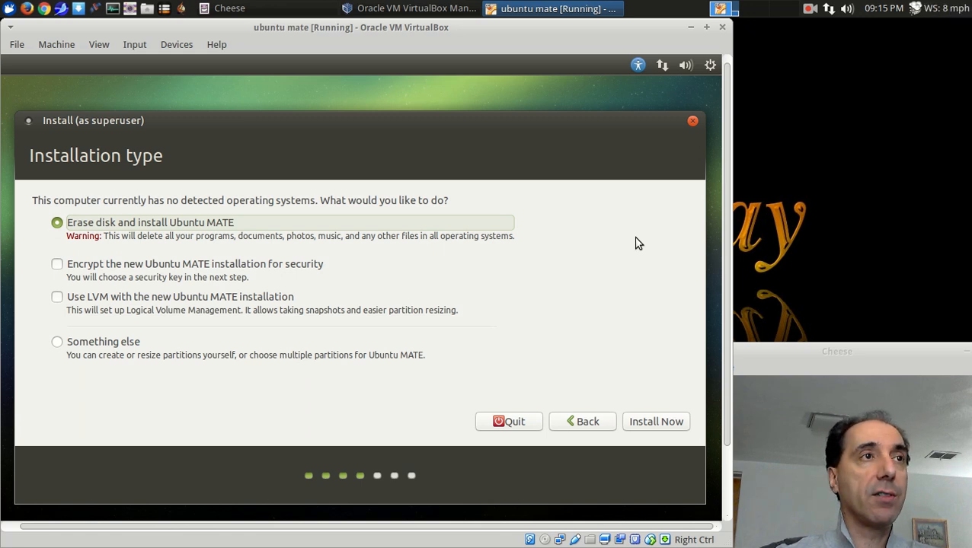
{"action": "mouse_move", "coordinate": [674, 377]}
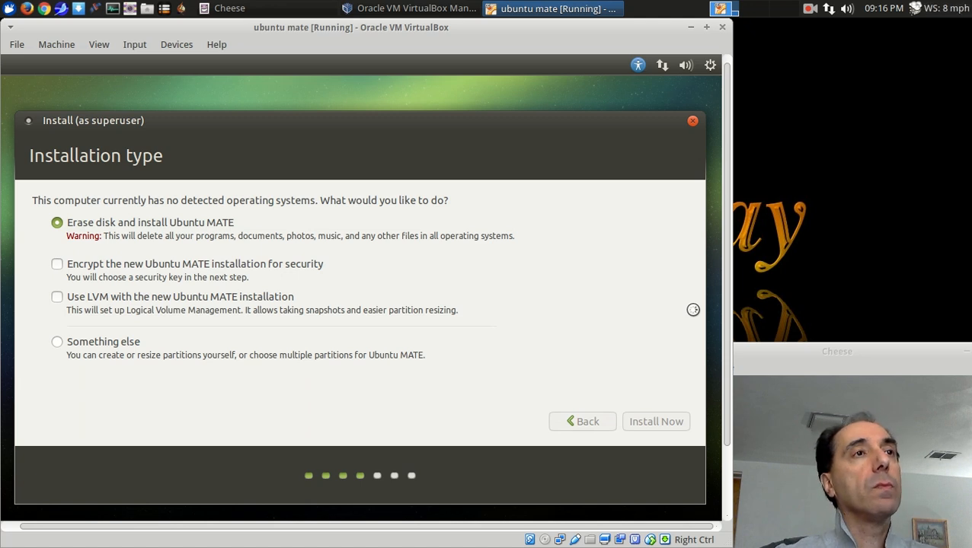
{"action": "left_click", "coordinate": [656, 421]}
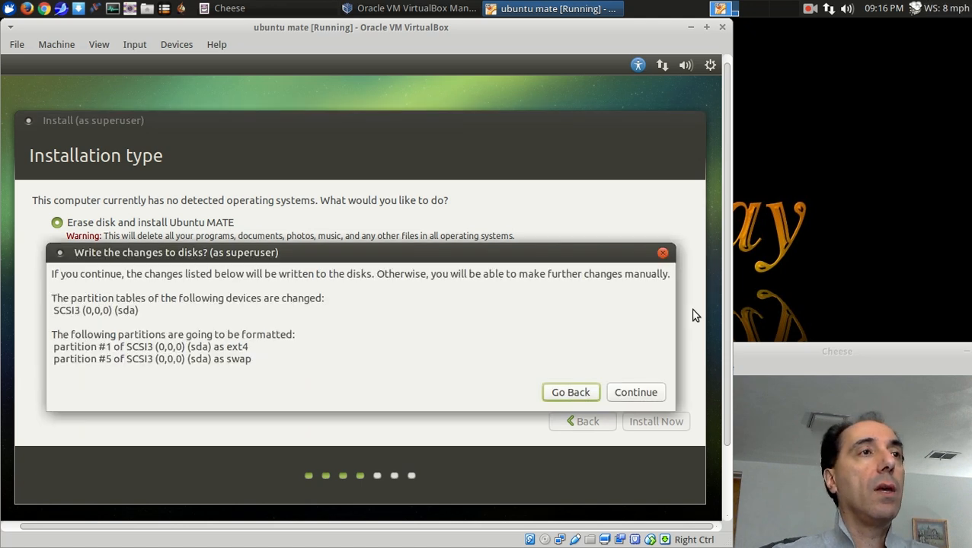
{"action": "mouse_move", "coordinate": [253, 389]}
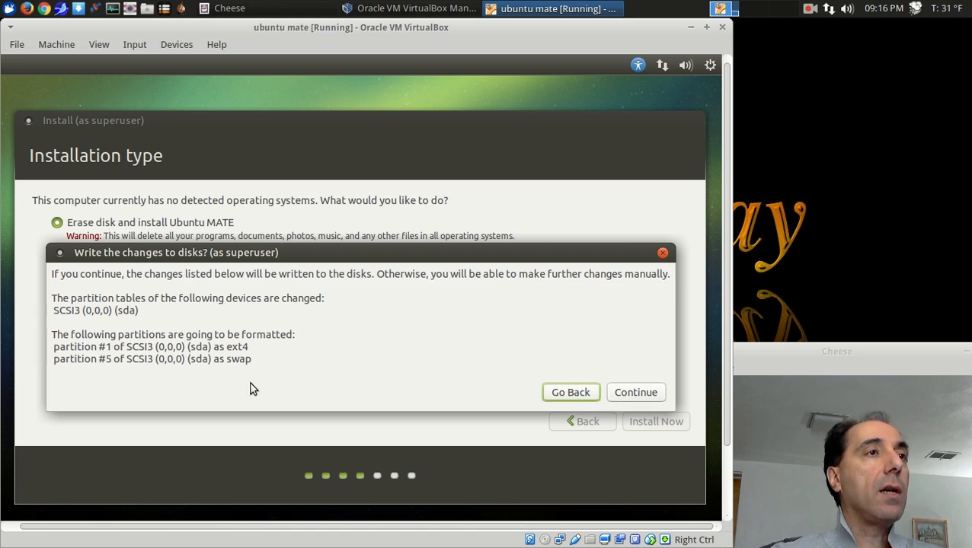
{"action": "mouse_move", "coordinate": [241, 350]}
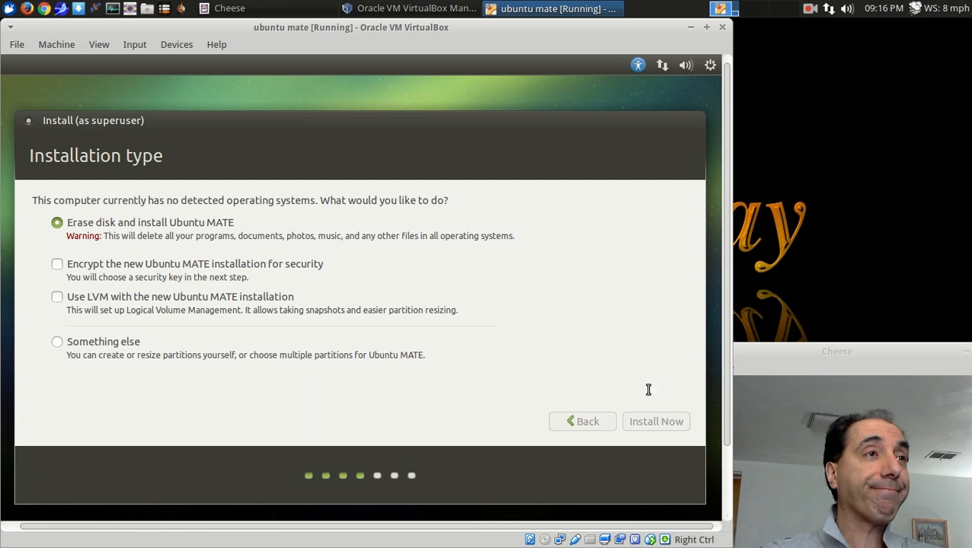
{"action": "left_click", "coordinate": [655, 421]}
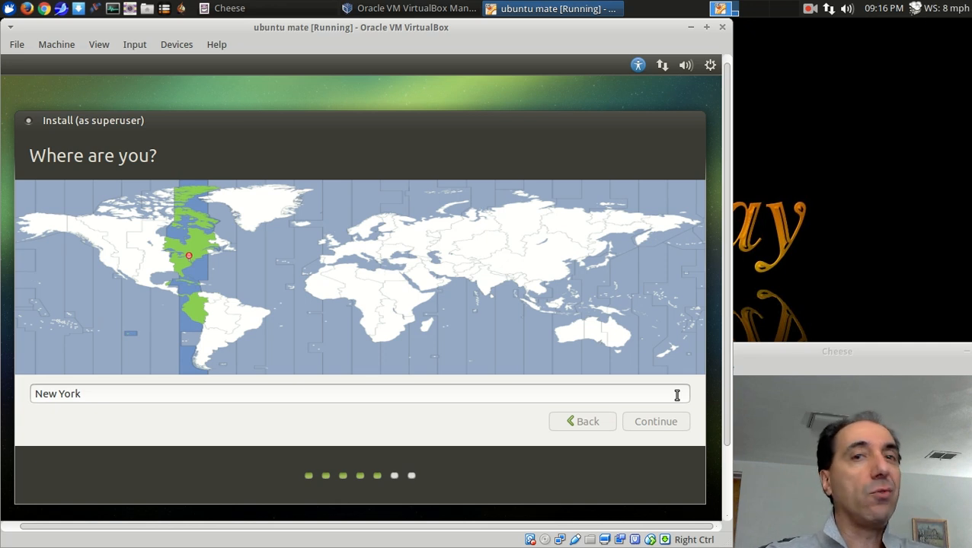
{"action": "left_click", "coordinate": [655, 422]}
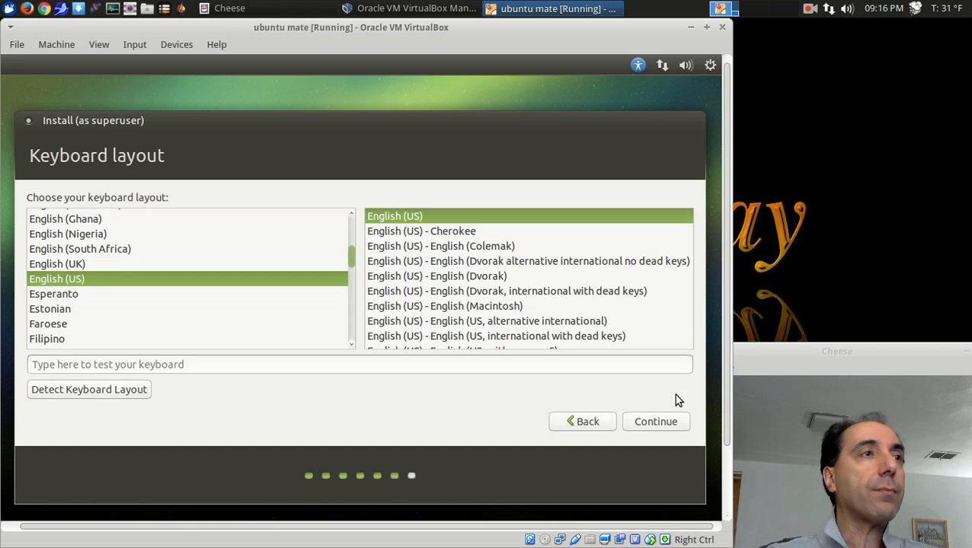
{"action": "left_click", "coordinate": [655, 421]}
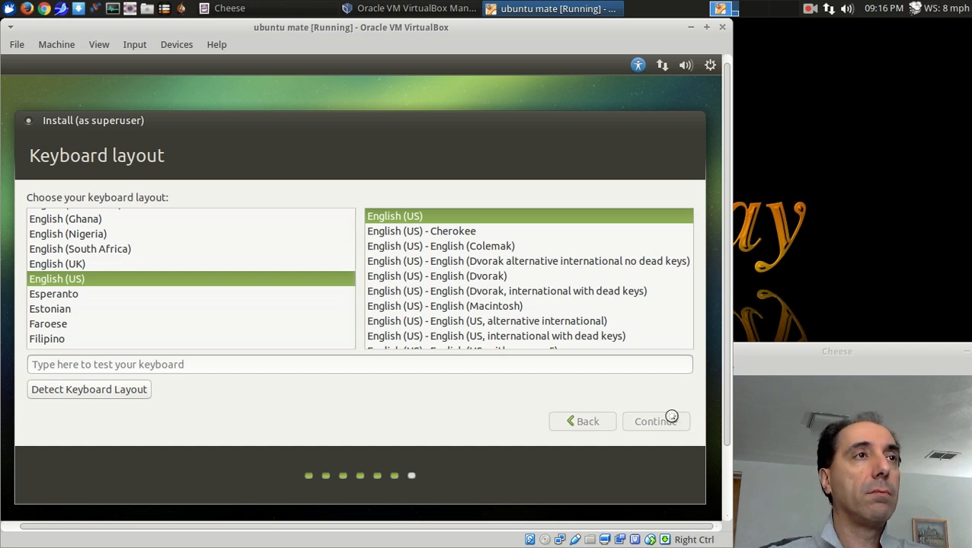
Step: Fill in the Who are you? page, typing 'tos', and submit the account details
{"action": "left_click", "coordinate": [655, 421]}
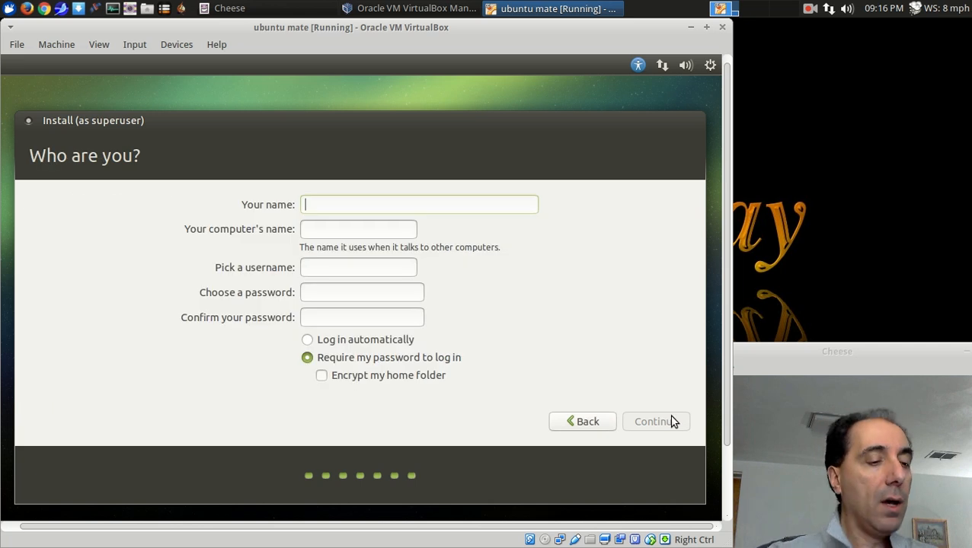
{"action": "type", "text": "tos"}
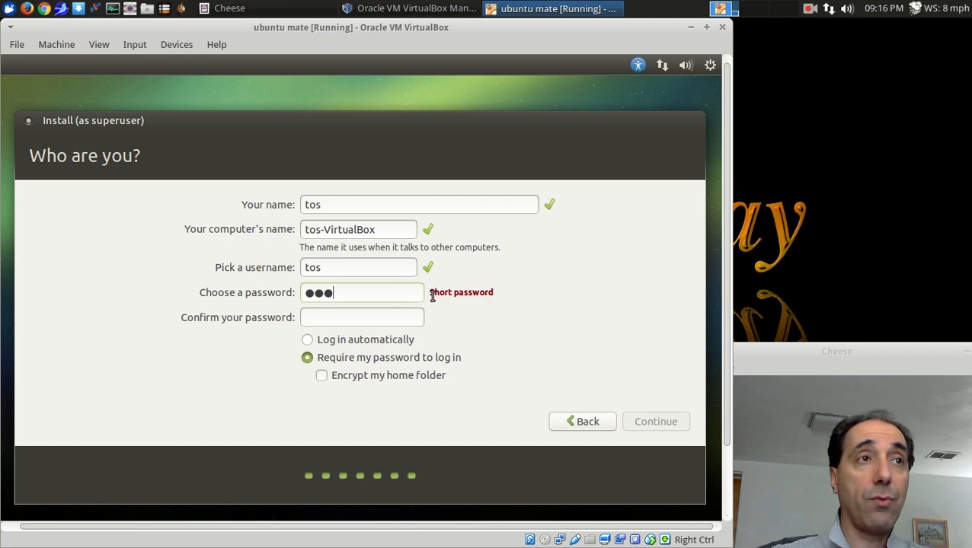
{"action": "left_click", "coordinate": [361, 317]}
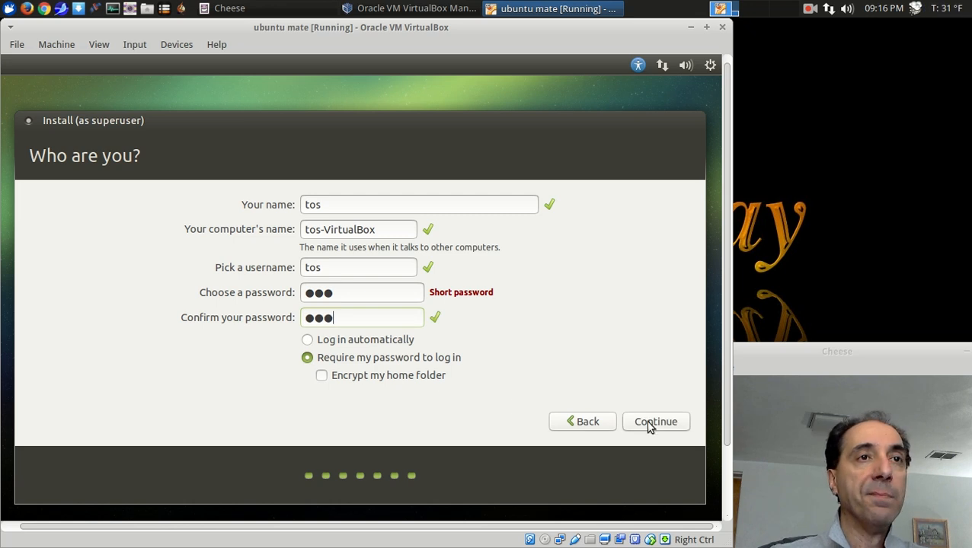
{"action": "left_click", "coordinate": [656, 421]}
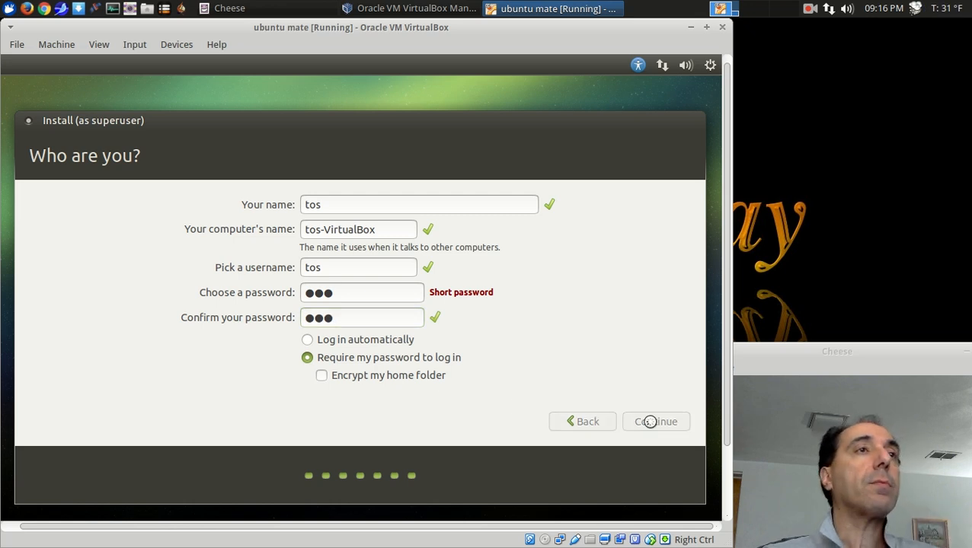
Step: Continue and let the installer copy files while the Community slideshow cycles
{"action": "left_click", "coordinate": [656, 421]}
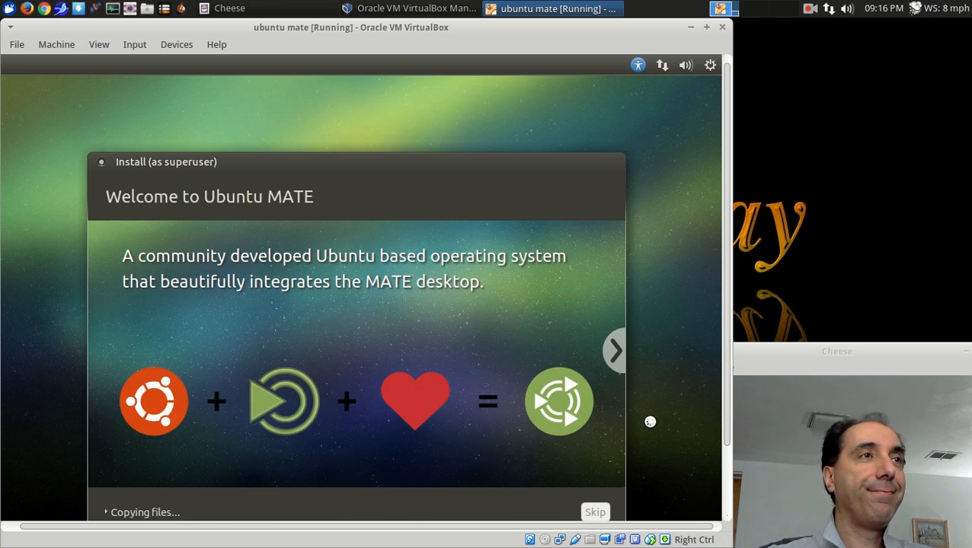
{"action": "mouse_move", "coordinate": [556, 155]}
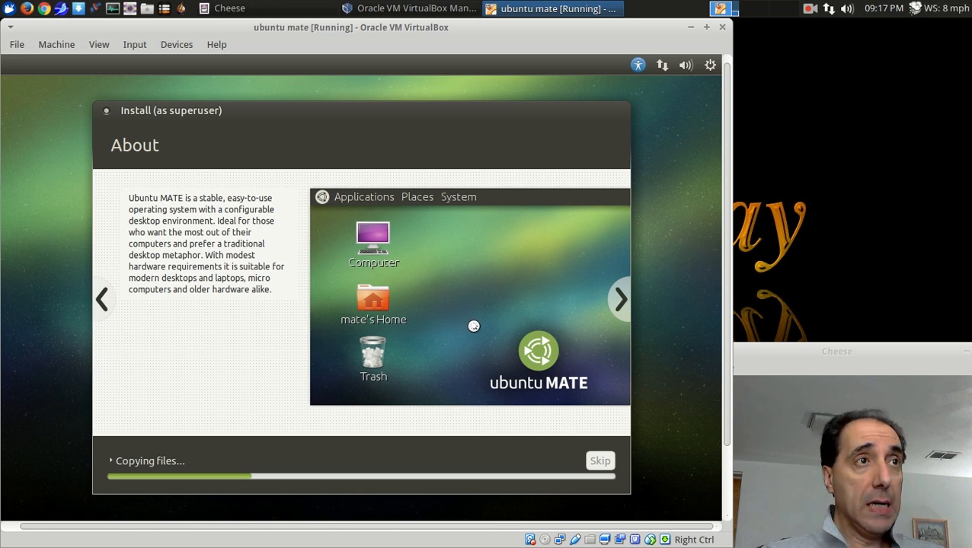
{"action": "mouse_move", "coordinate": [529, 301]}
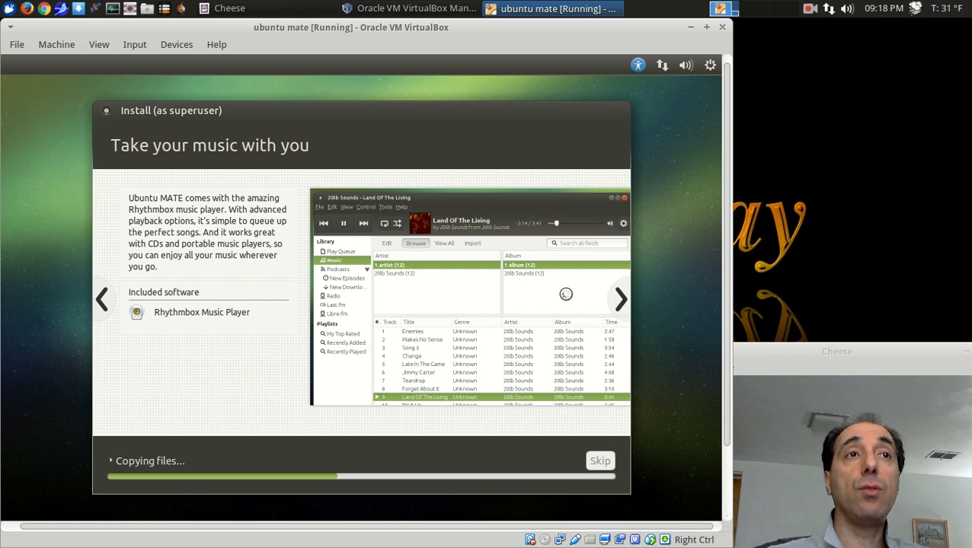
{"action": "left_click", "coordinate": [619, 298]}
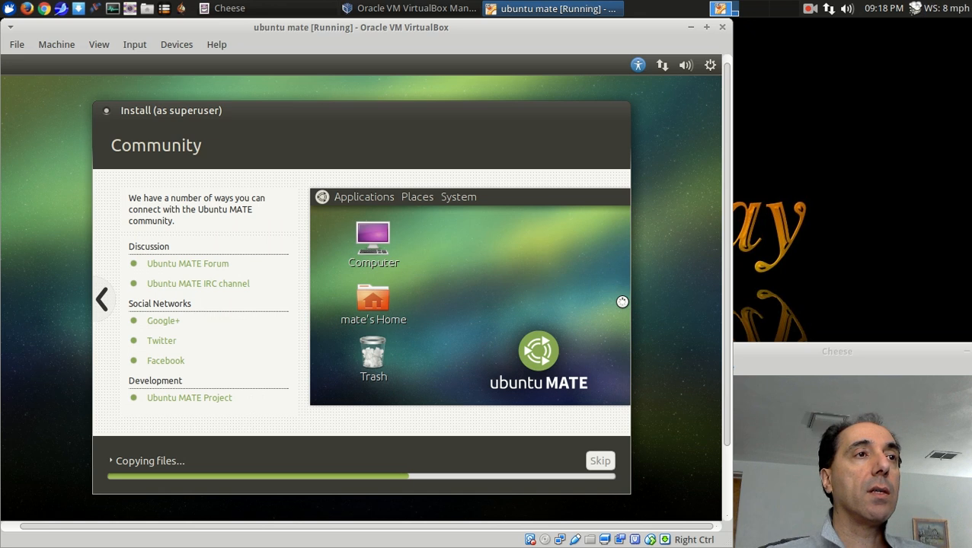
{"action": "mouse_move", "coordinate": [647, 345]}
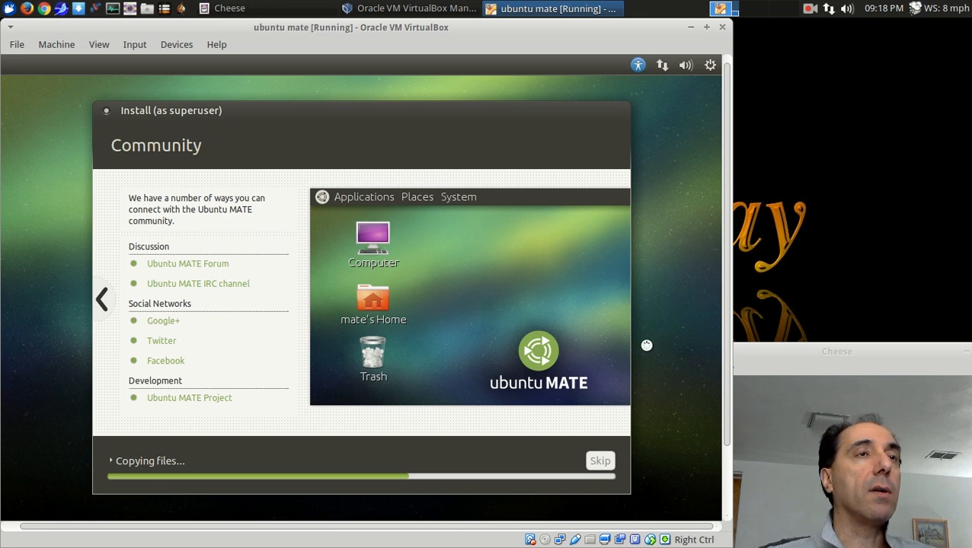
{"action": "mouse_move", "coordinate": [558, 266]}
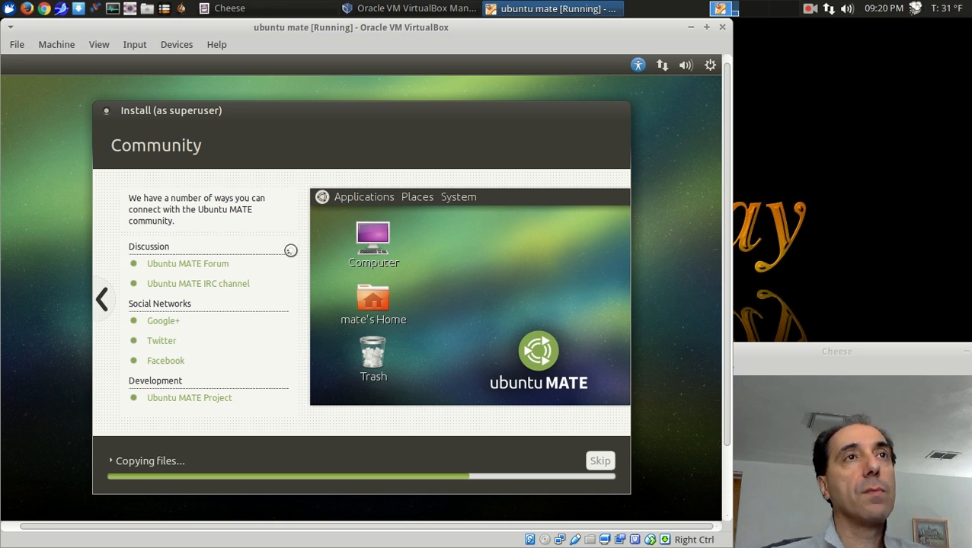
{"action": "mouse_move", "coordinate": [595, 230]}
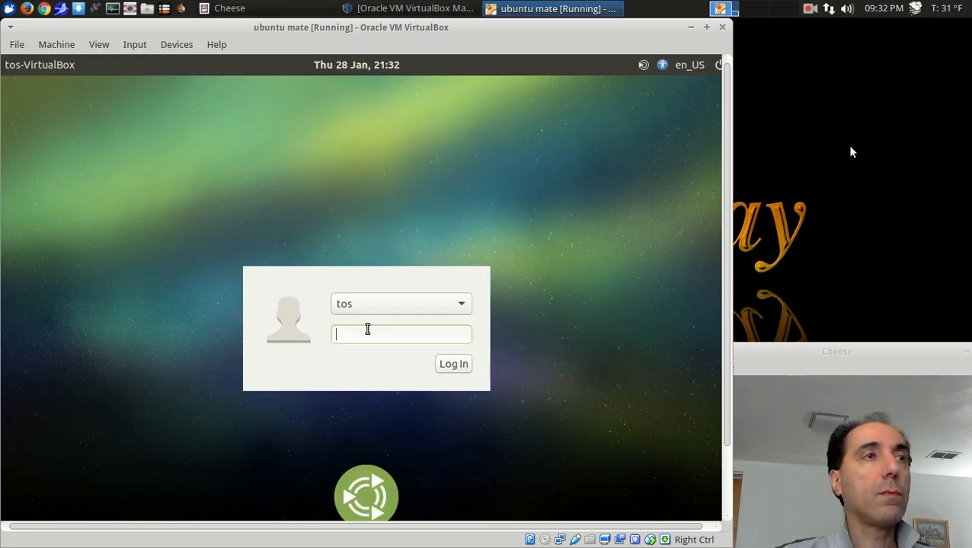
{"action": "mouse_move", "coordinate": [874, 224]}
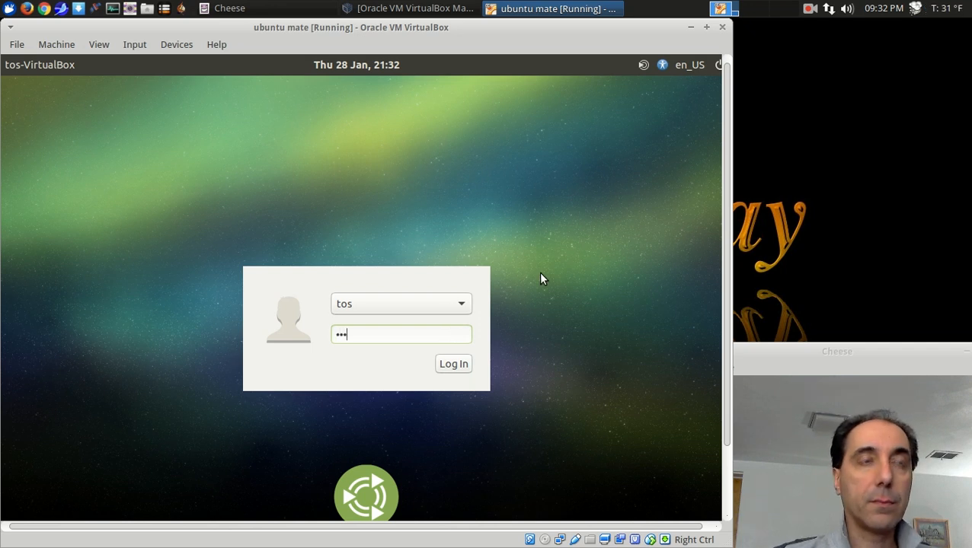
Step: Submit the account password at the login screen to enter the MATE desktop
{"action": "left_click", "coordinate": [453, 364]}
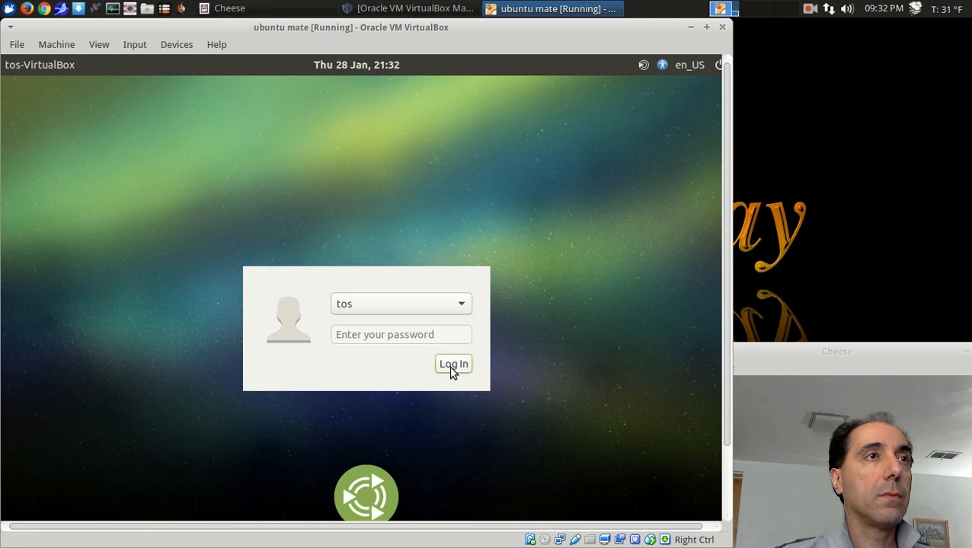
{"action": "left_click", "coordinate": [453, 364]}
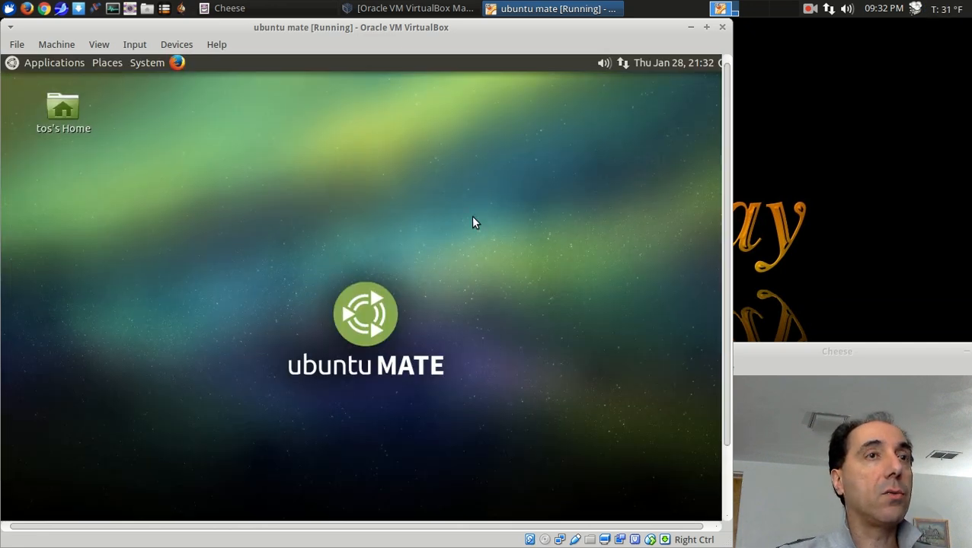
{"action": "mouse_move", "coordinate": [459, 217]}
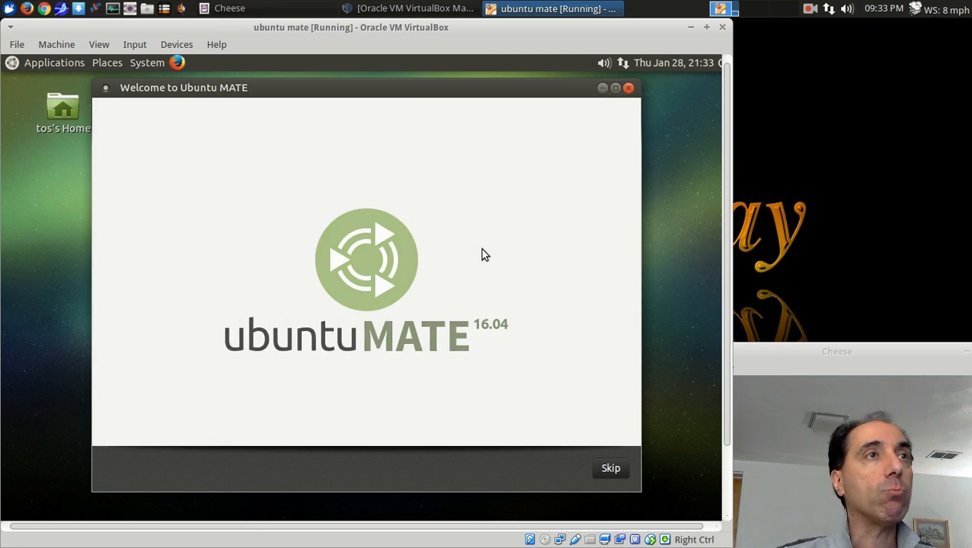
Step: Skip the Welcome to Ubuntu MATE intro animation
{"action": "left_click", "coordinate": [610, 468]}
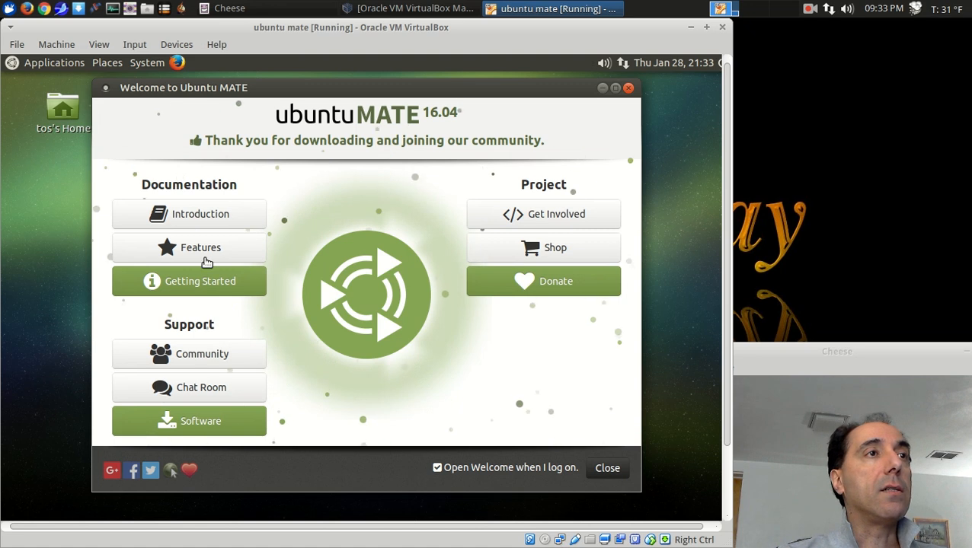
{"action": "mouse_move", "coordinate": [372, 310]}
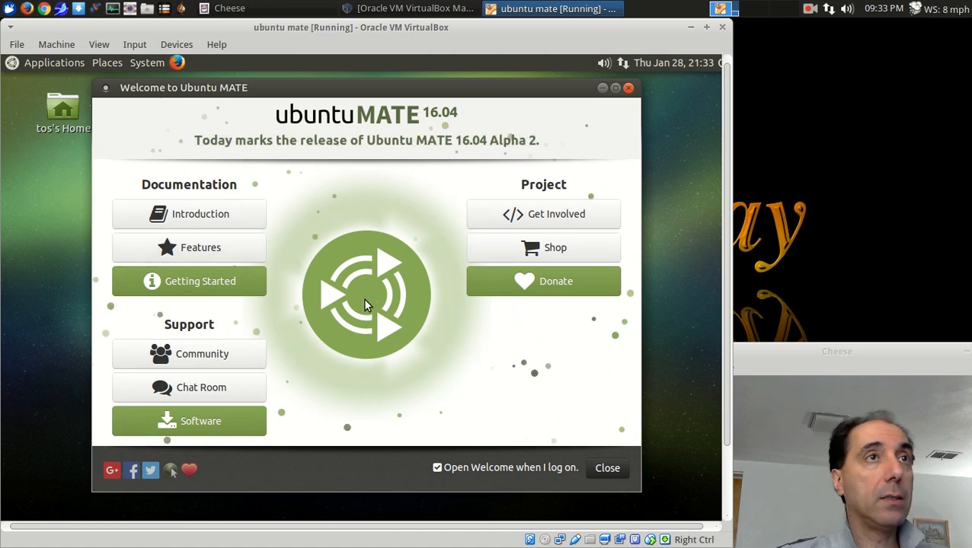
{"action": "mouse_move", "coordinate": [415, 283]}
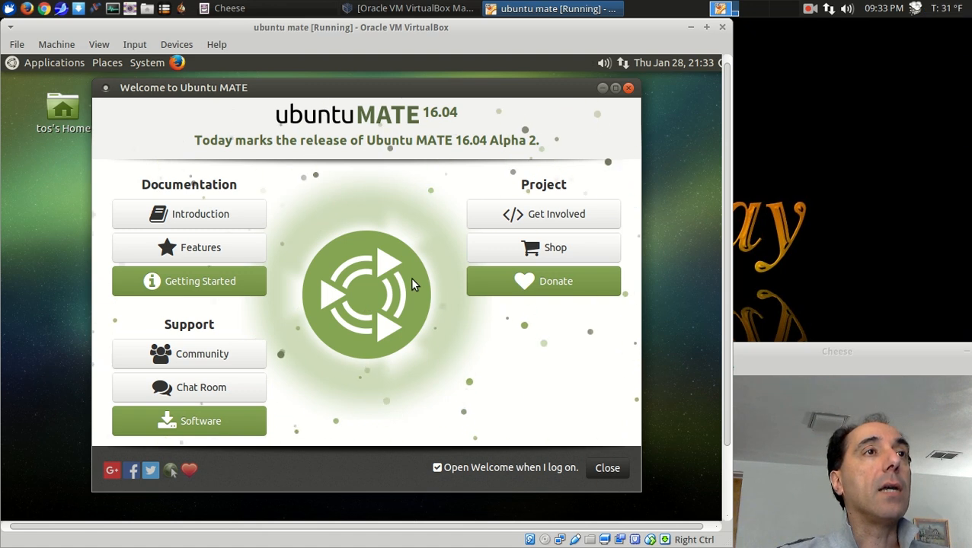
{"action": "mouse_move", "coordinate": [484, 160]}
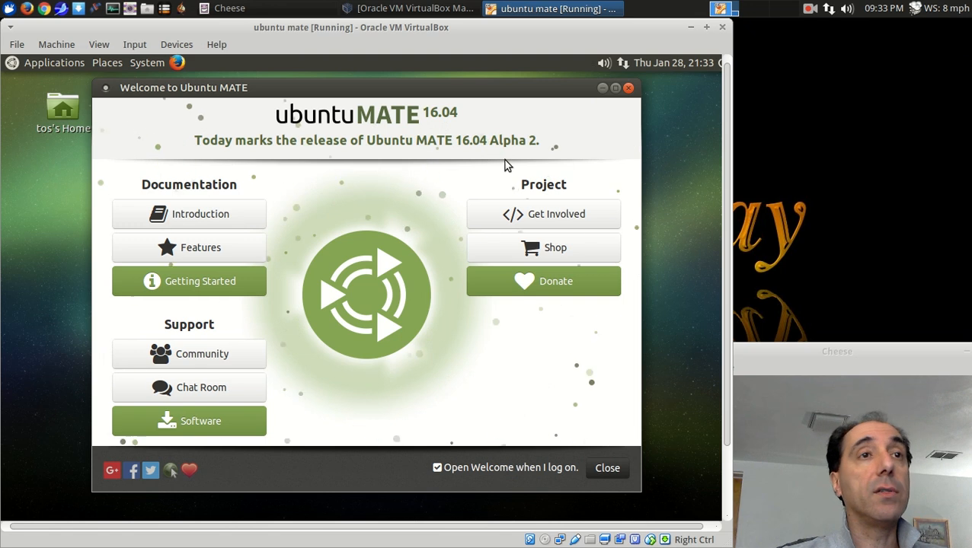
{"action": "mouse_move", "coordinate": [575, 356]}
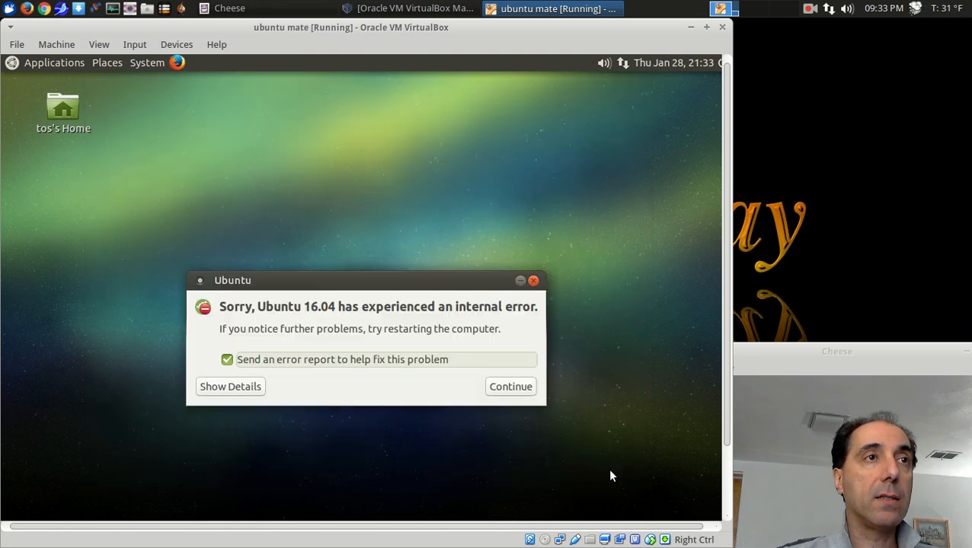
{"action": "mouse_move", "coordinate": [443, 381]}
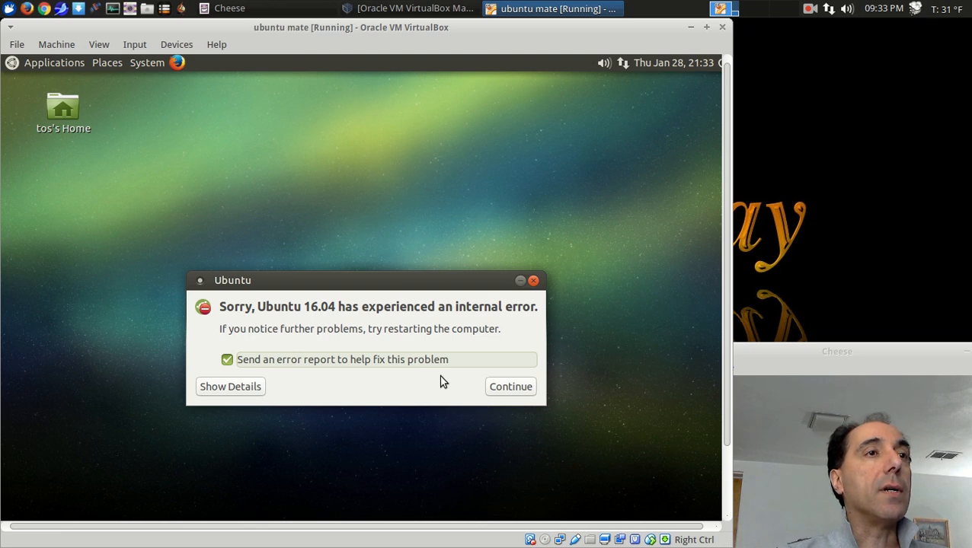
Step: Untick 'Send an error report' and continue past the internal-error notice
{"action": "left_click", "coordinate": [227, 359]}
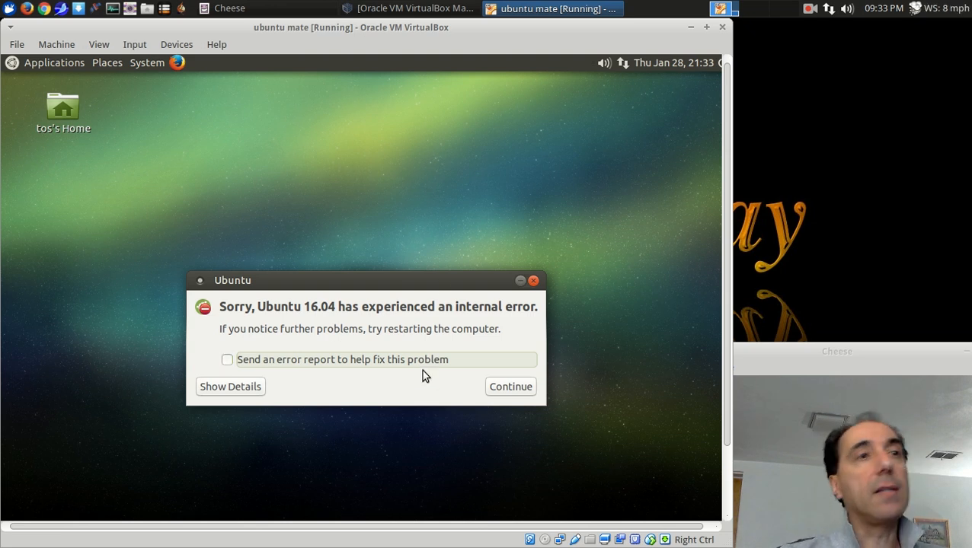
{"action": "left_click", "coordinate": [510, 386]}
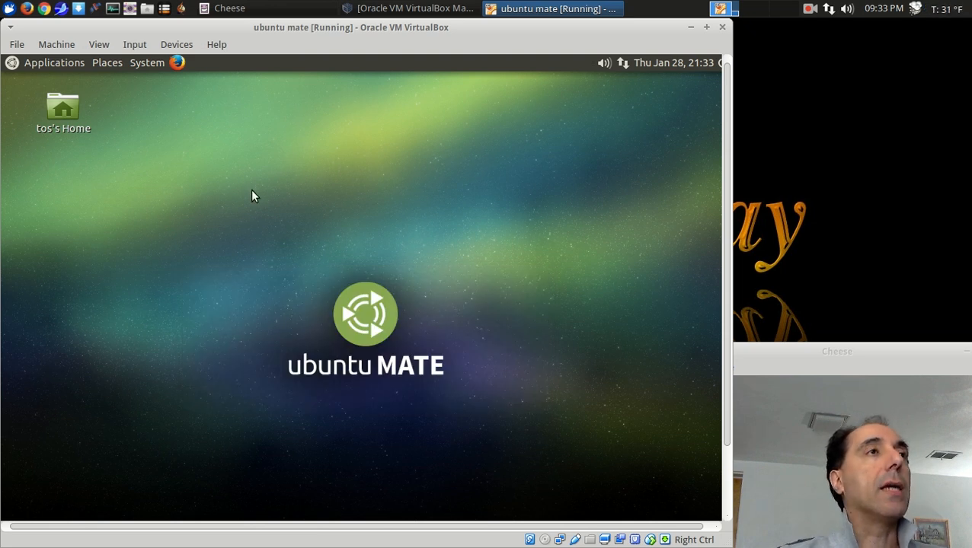
Step: Insert the Guest Additions CD image from the Devices menu and close its autorun prompt
{"action": "left_click", "coordinate": [136, 44]}
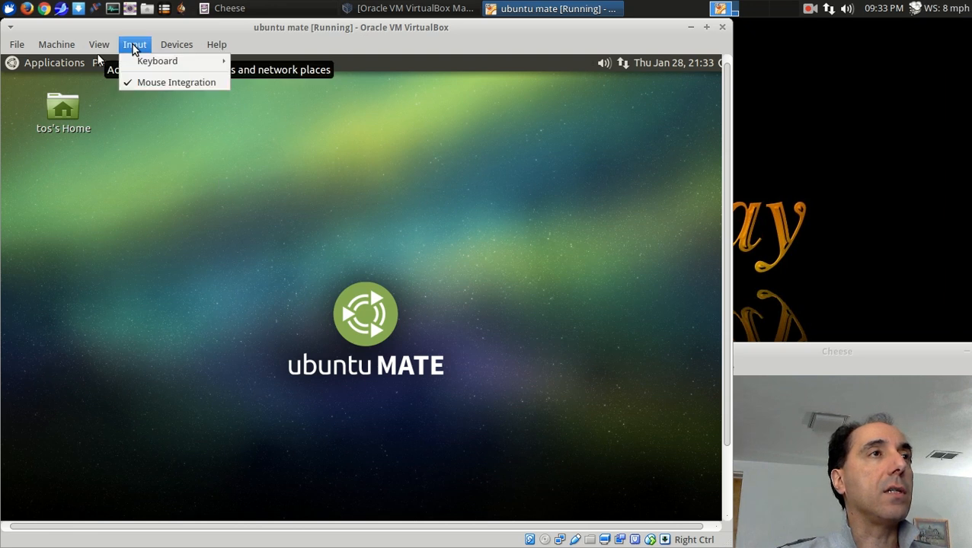
{"action": "left_click", "coordinate": [175, 45]}
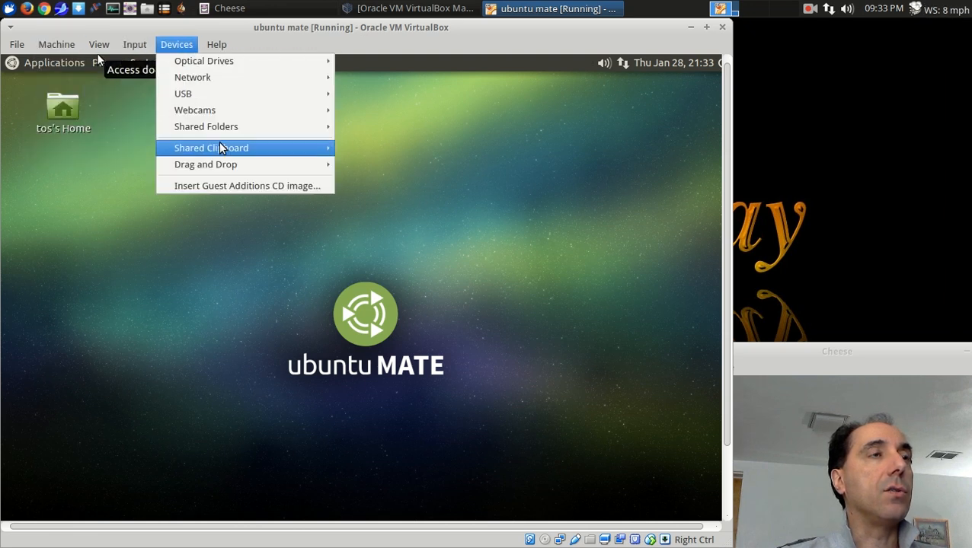
{"action": "left_click", "coordinate": [495, 359]}
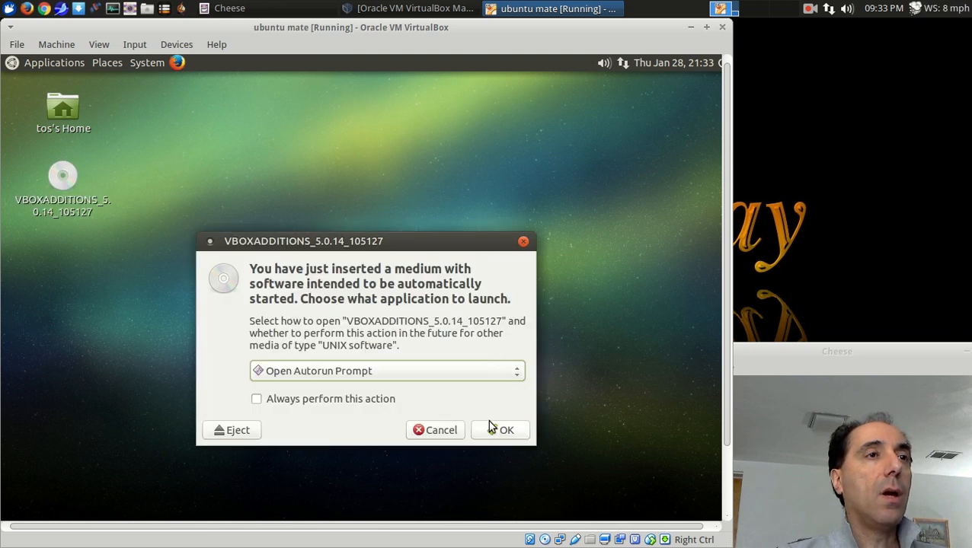
{"action": "left_click", "coordinate": [437, 430]}
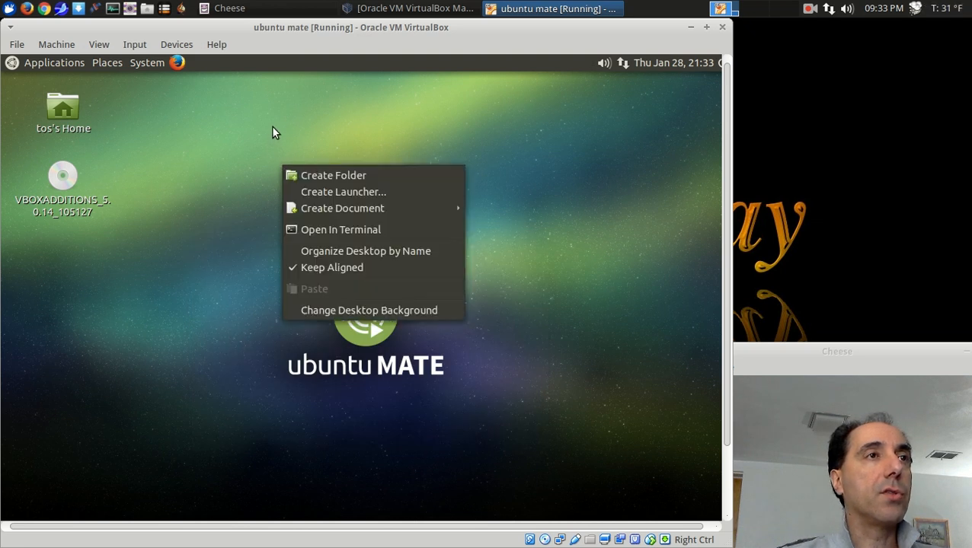
Step: Open a terminal in the Desktop folder and run 'sudo su'
{"action": "left_click", "coordinate": [341, 229]}
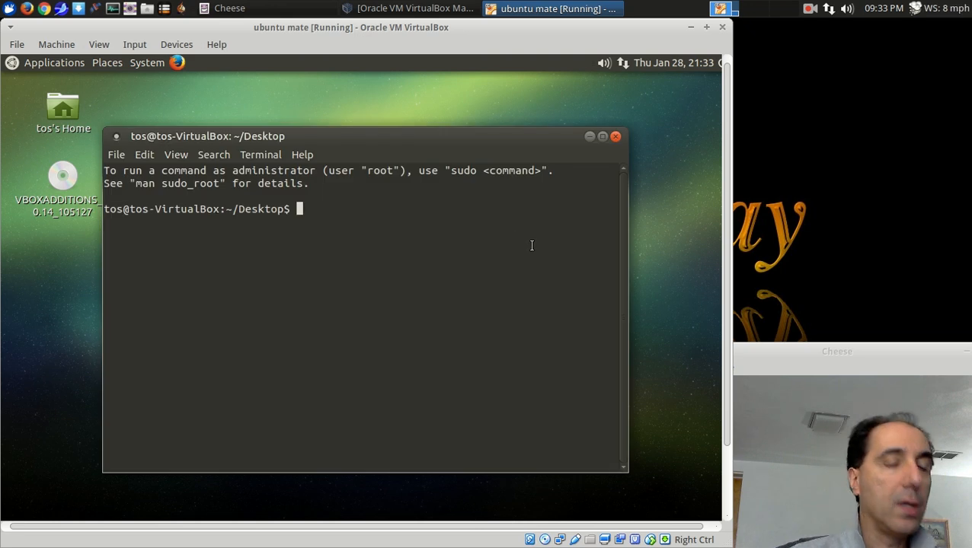
{"action": "type", "text": "sudo"}
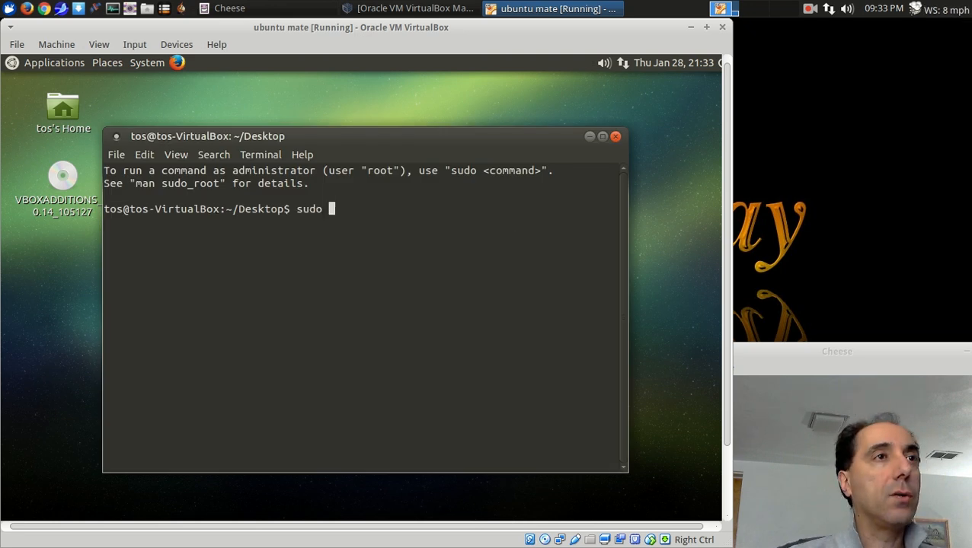
{"action": "type", "text": "su"}
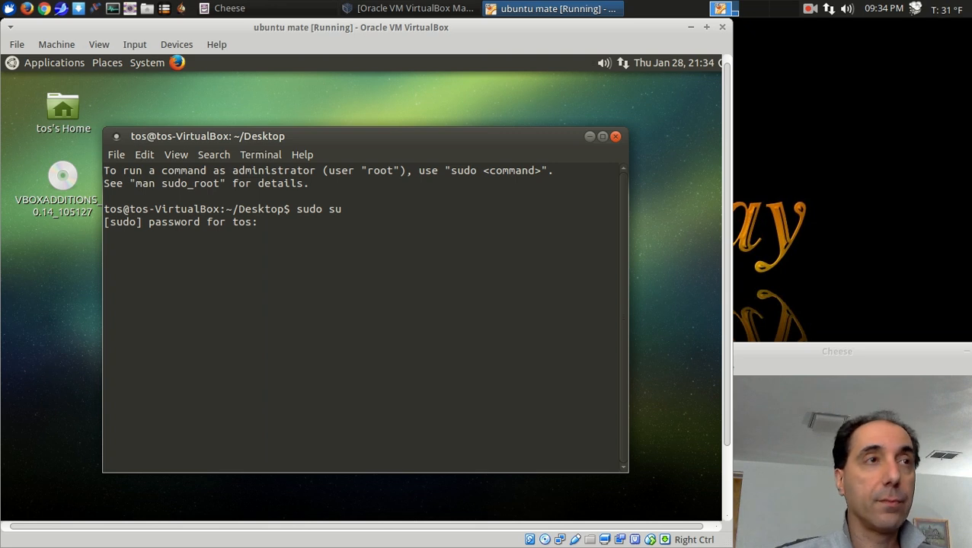
{"action": "key", "text": "Return"}
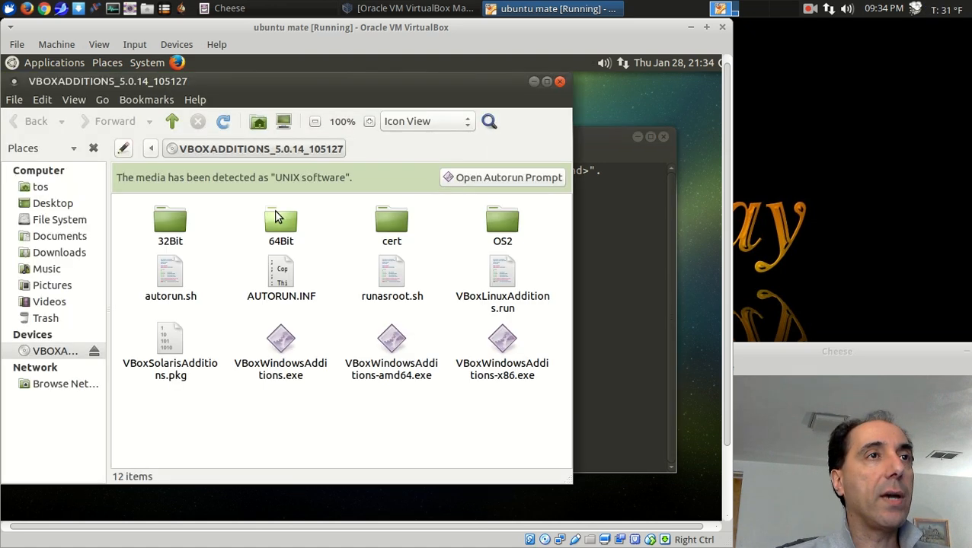
{"action": "mouse_move", "coordinate": [472, 90]}
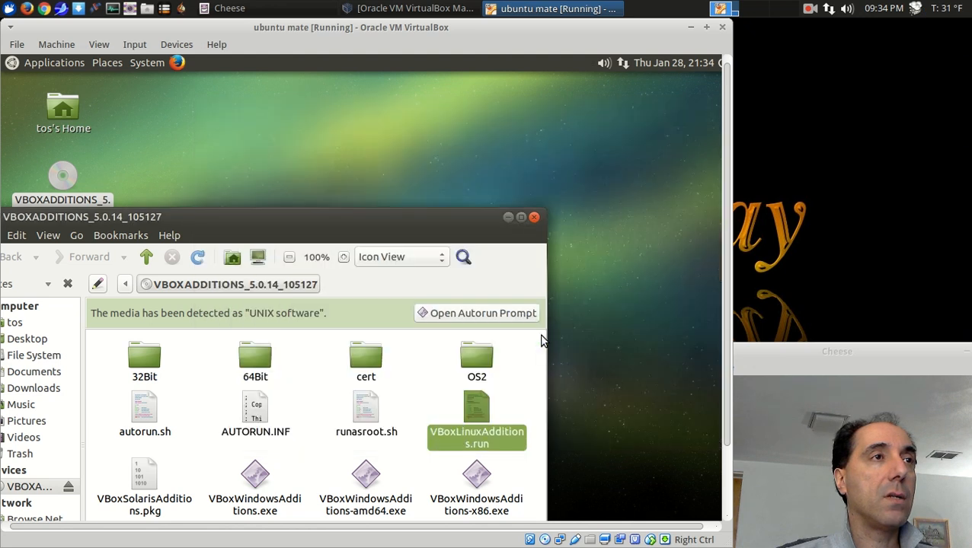
{"action": "mouse_move", "coordinate": [495, 215]}
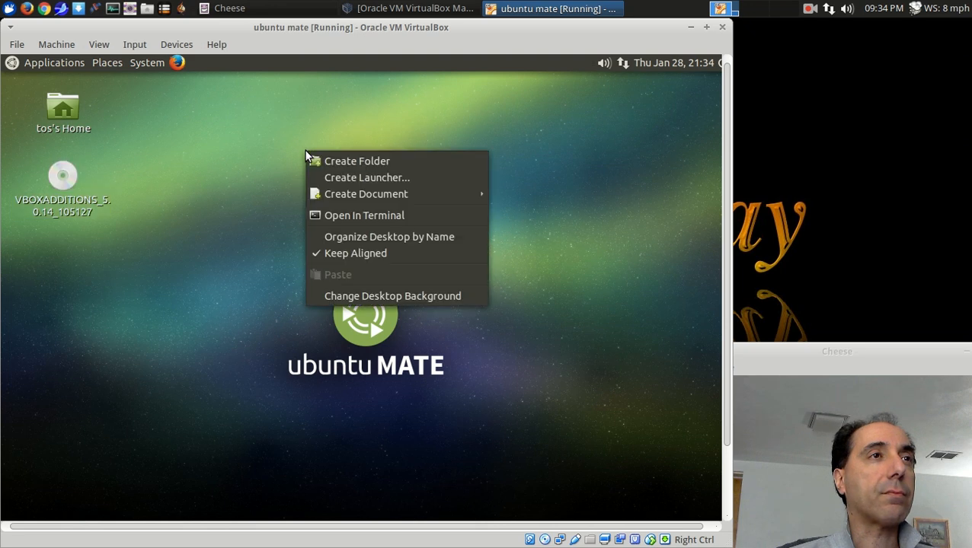
Step: In a fresh terminal, run 'sudo apt-get install build-essential' and confirm with y
{"action": "left_click", "coordinate": [364, 215]}
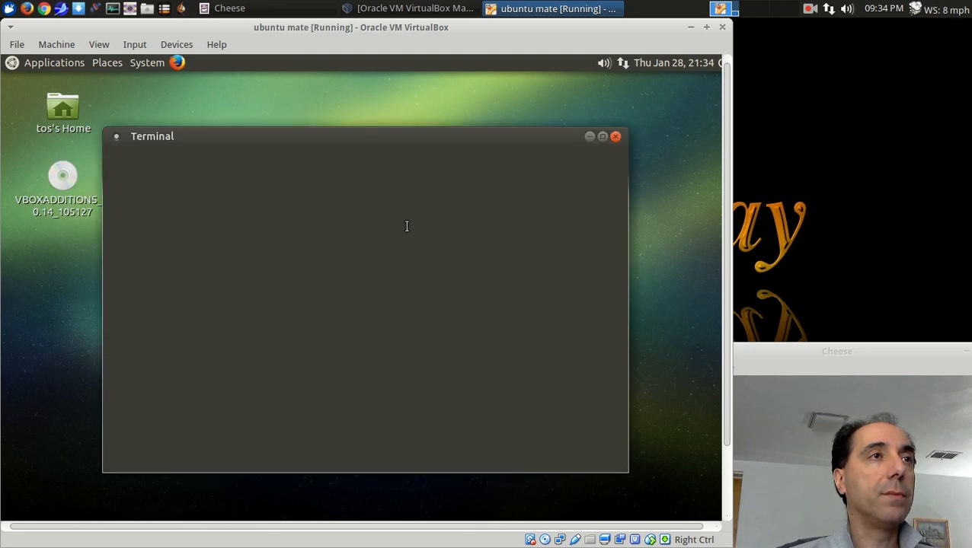
{"action": "type", "text": "sudo"}
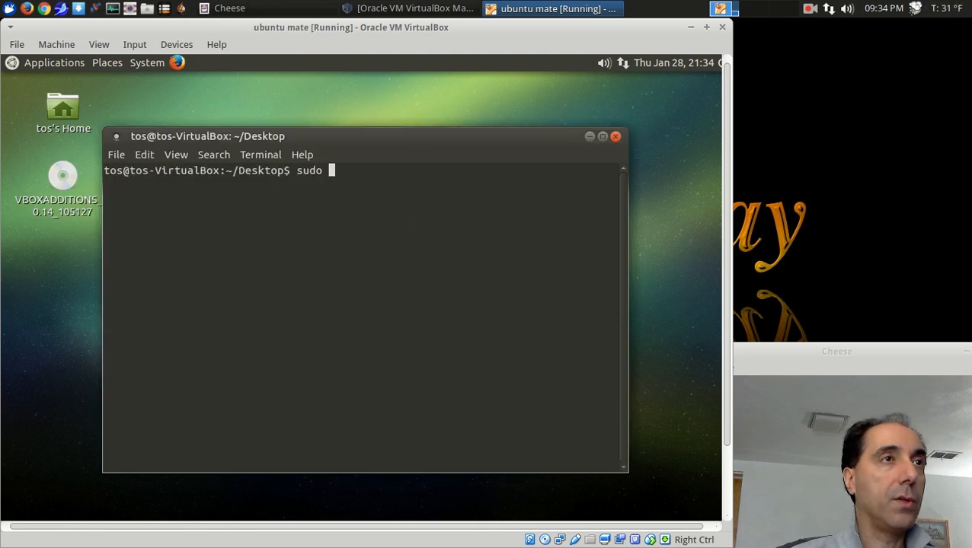
{"action": "type", "text": "su"}
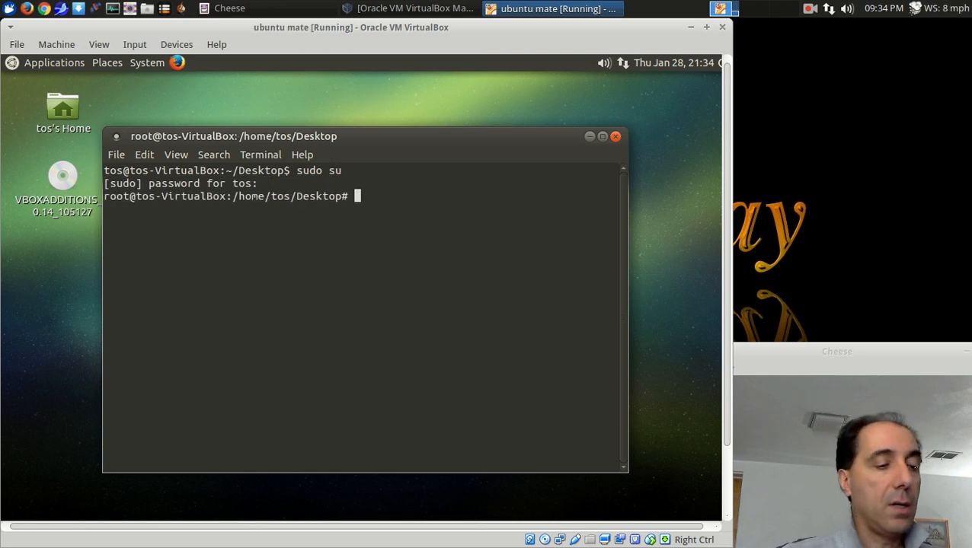
{"action": "type", "text": "su"}
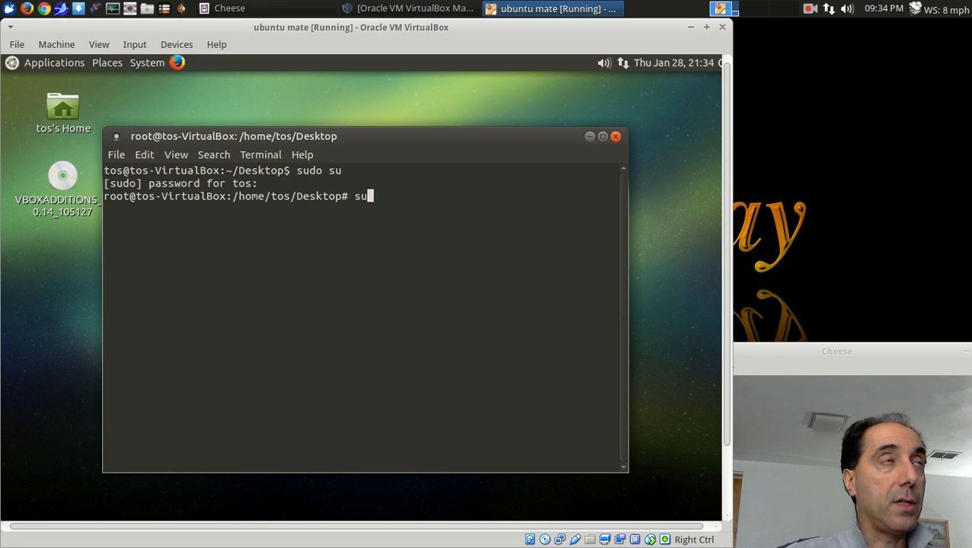
{"action": "type", "text": "sudo apt-g"}
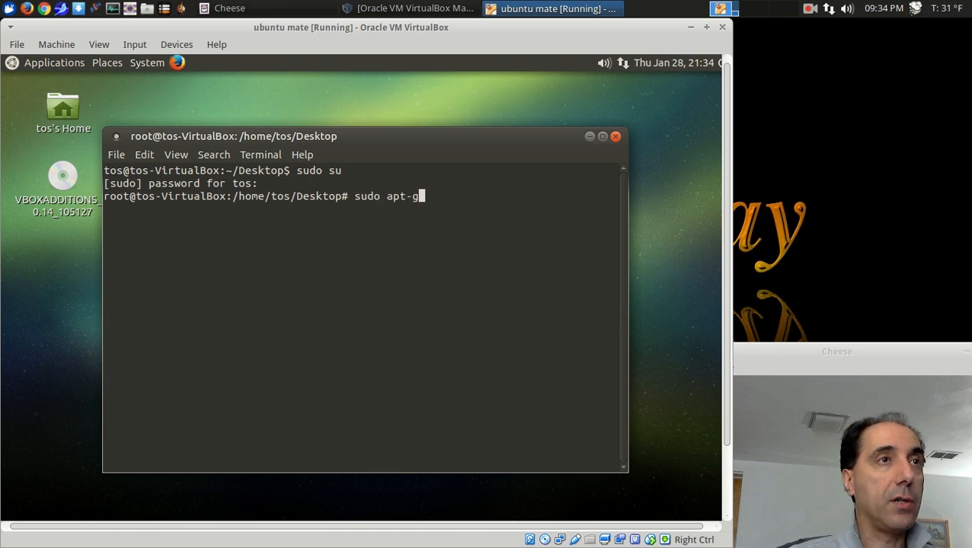
{"action": "type", "text": "et in"}
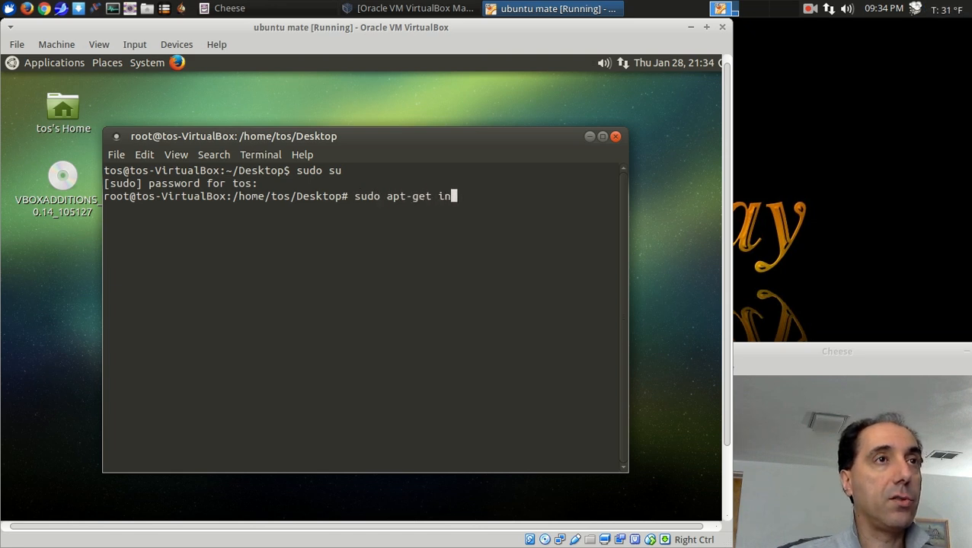
{"action": "type", "text": "stall build-"}
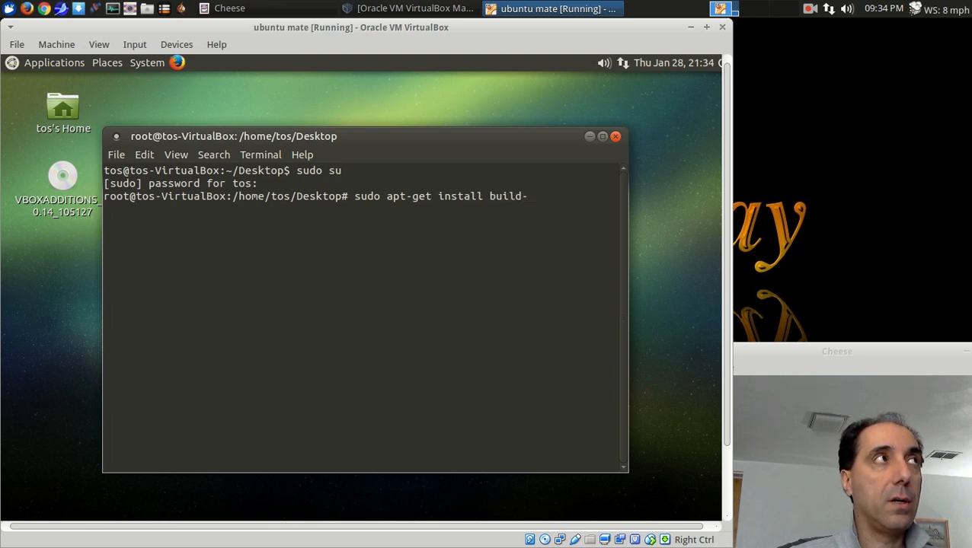
{"action": "type", "text": "essential"}
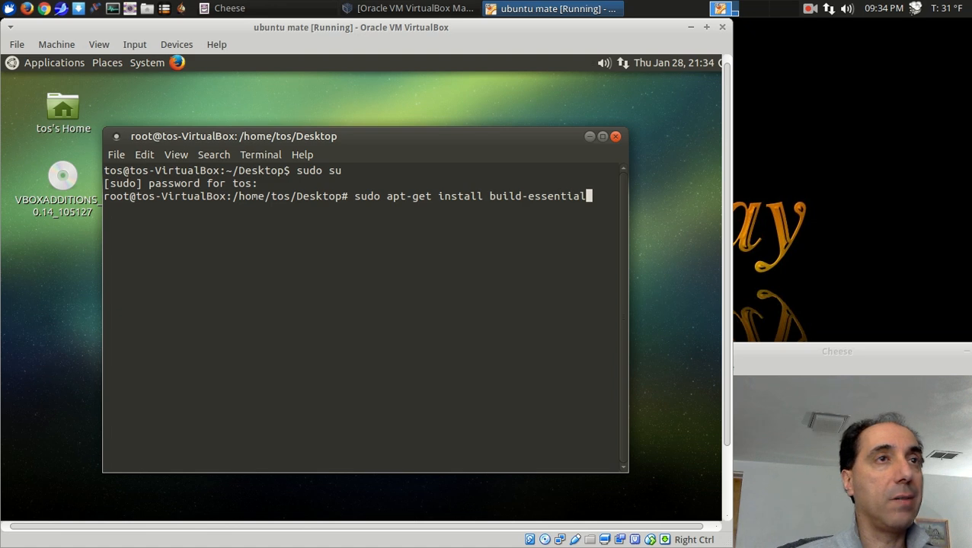
{"action": "key", "text": "Return"}
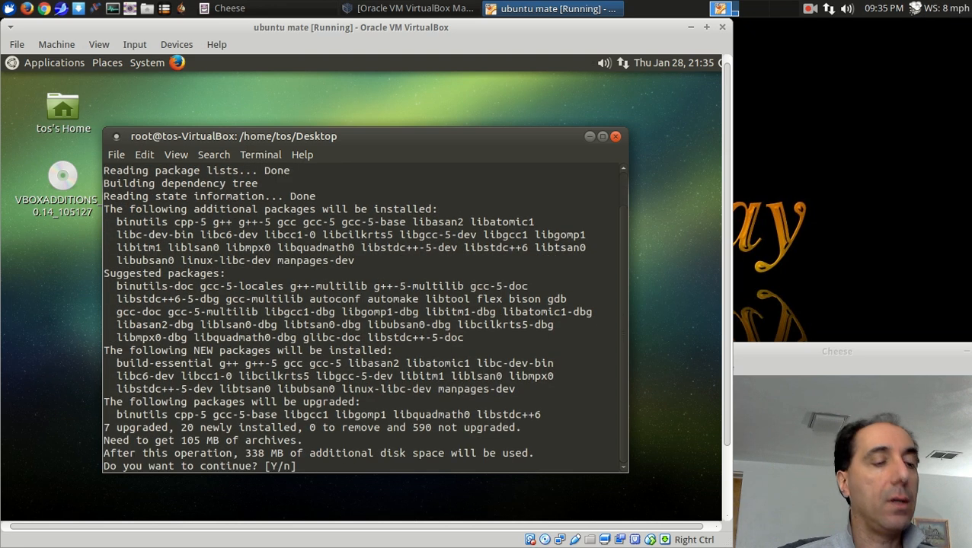
{"action": "type", "text": "y"}
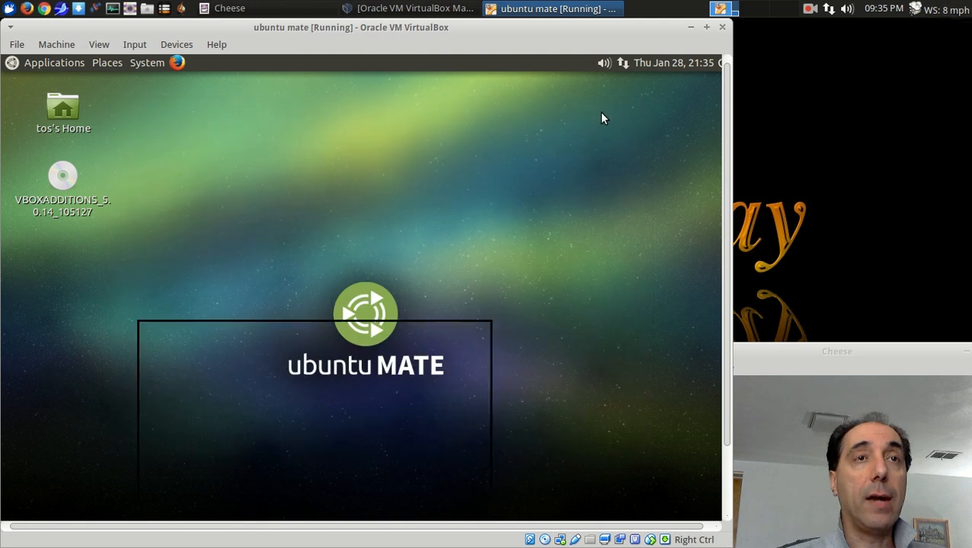
{"action": "left_click", "coordinate": [54, 63]}
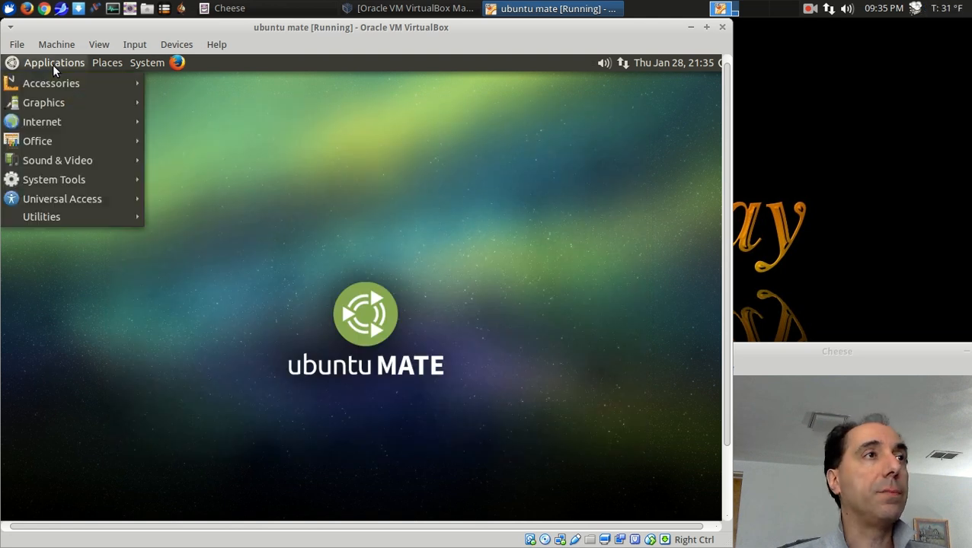
{"action": "mouse_move", "coordinate": [54, 179]}
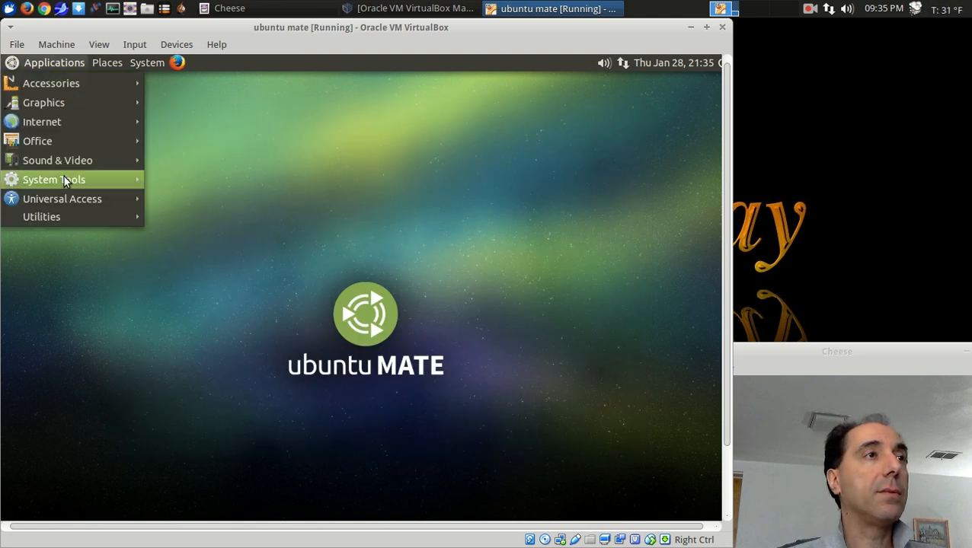
{"action": "mouse_move", "coordinate": [107, 102]}
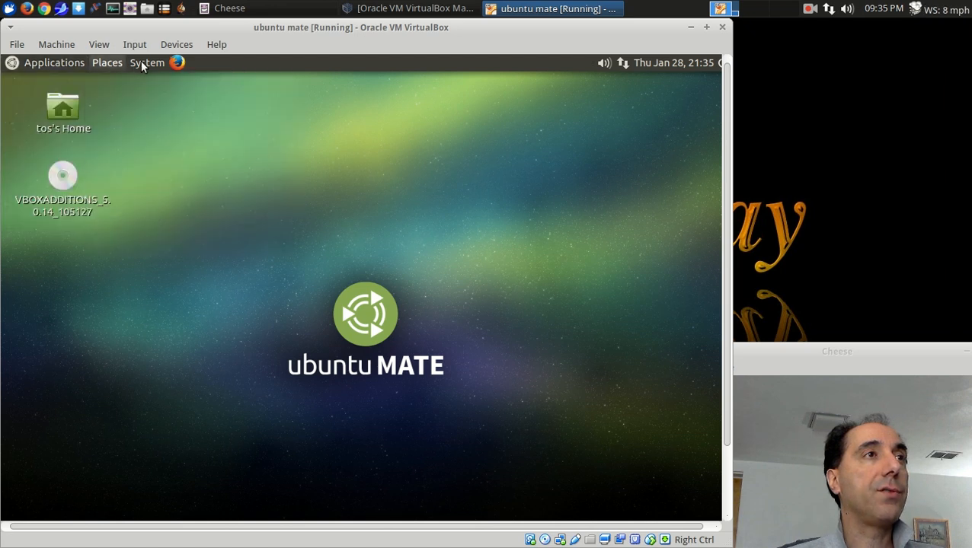
{"action": "left_click", "coordinate": [147, 62]}
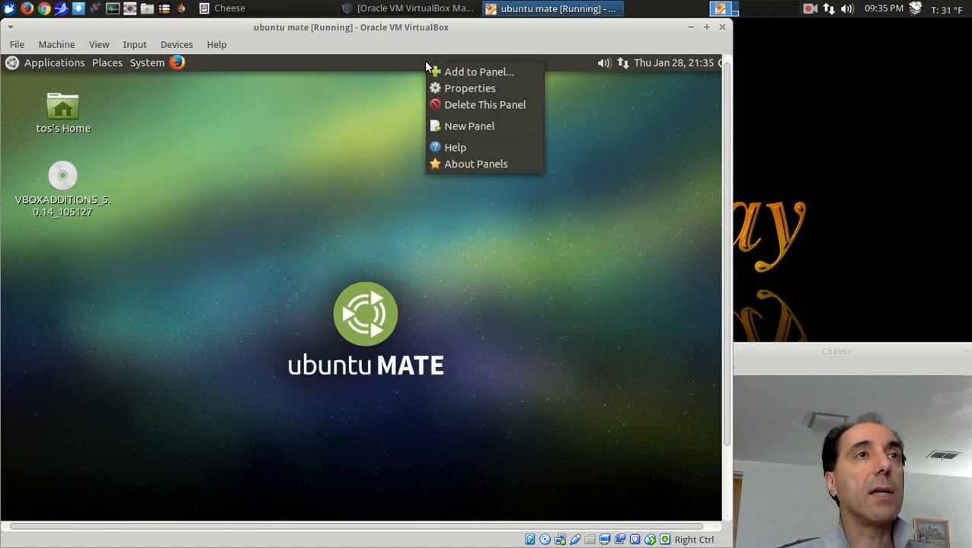
Step: Choose Add to Panel and scroll down the applet list toward Eyes
{"action": "left_click", "coordinate": [479, 72]}
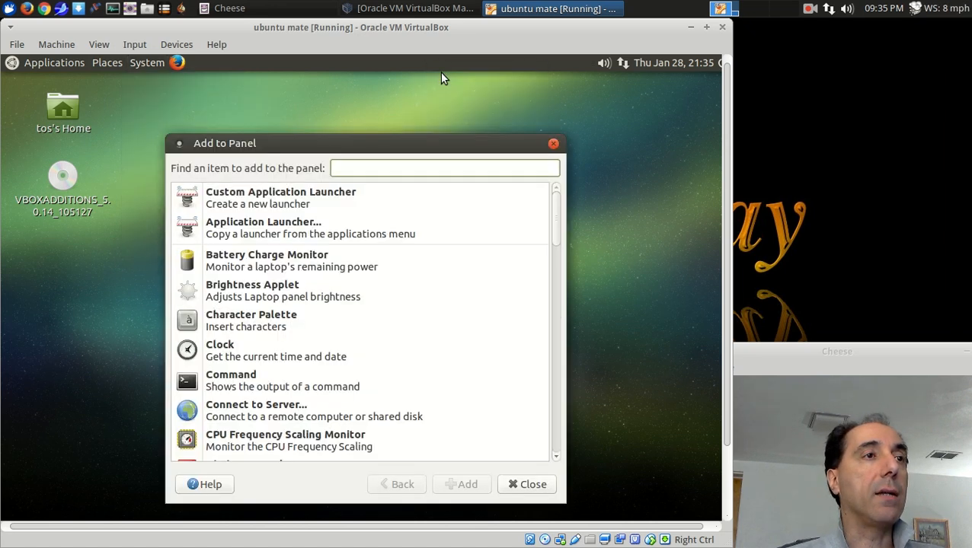
{"action": "scroll", "scroll_direction": "down", "scroll_amount": 3}
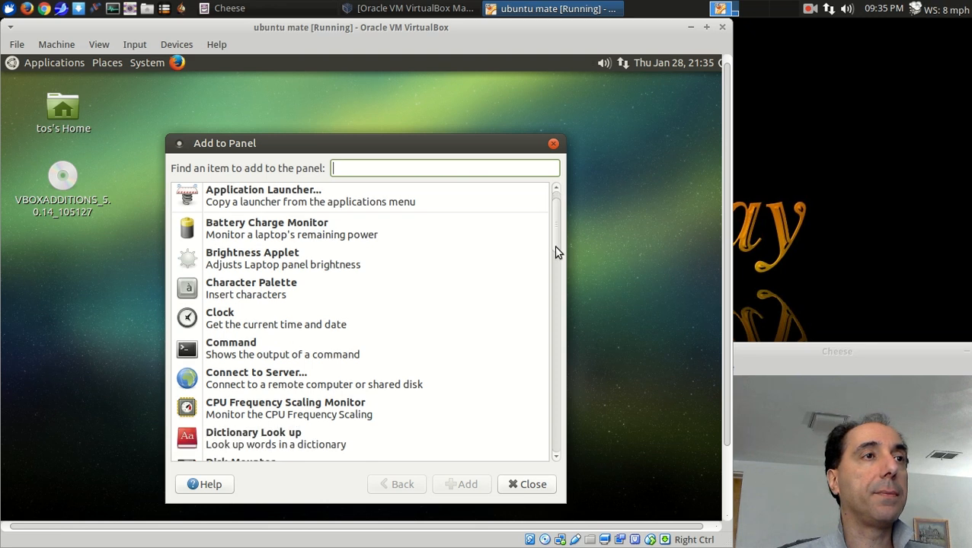
{"action": "scroll", "scroll_direction": "down", "scroll_amount": 3}
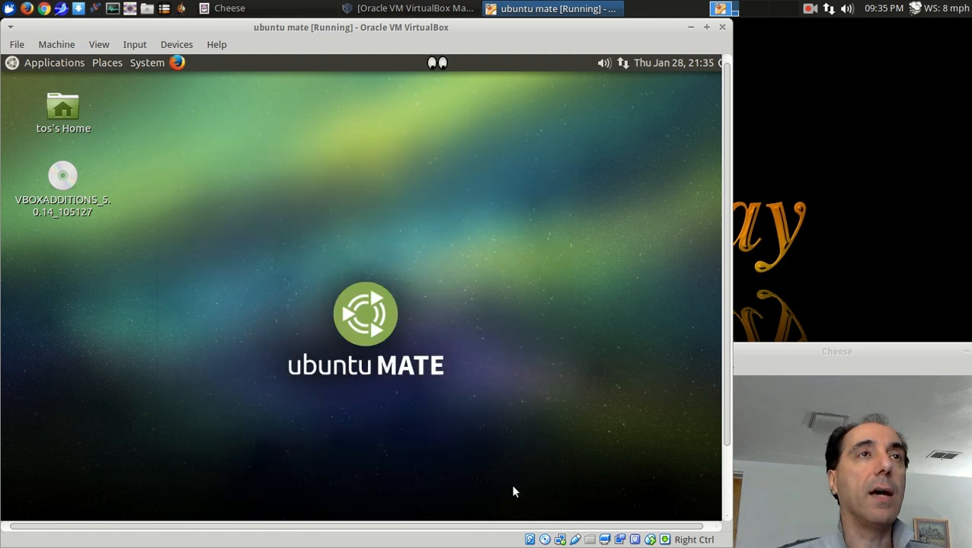
{"action": "mouse_move", "coordinate": [450, 70]}
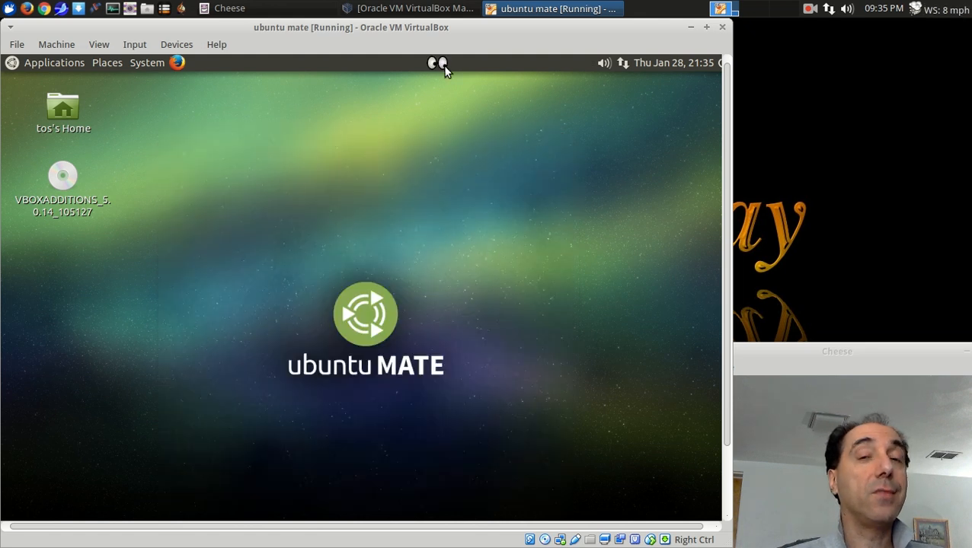
{"action": "mouse_move", "coordinate": [446, 69]}
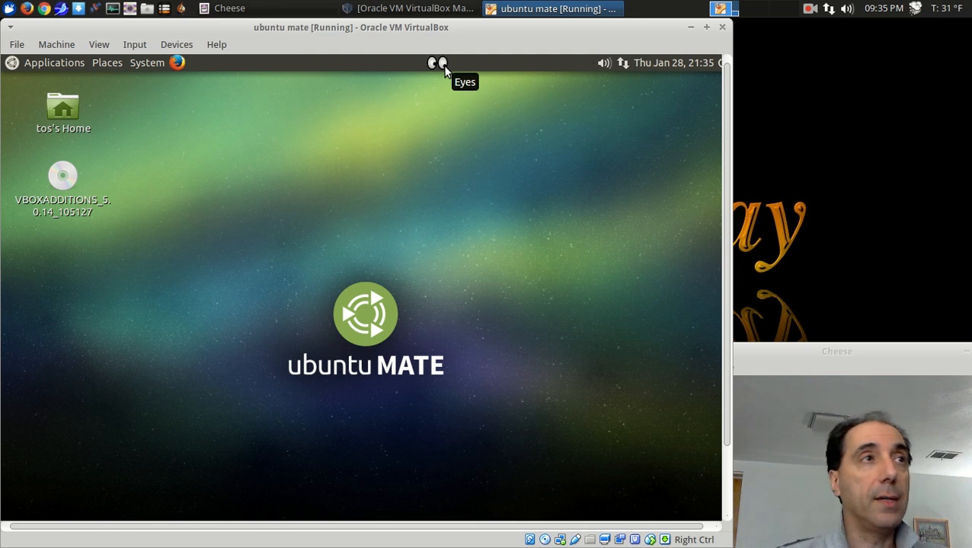
{"action": "mouse_move", "coordinate": [430, 177]}
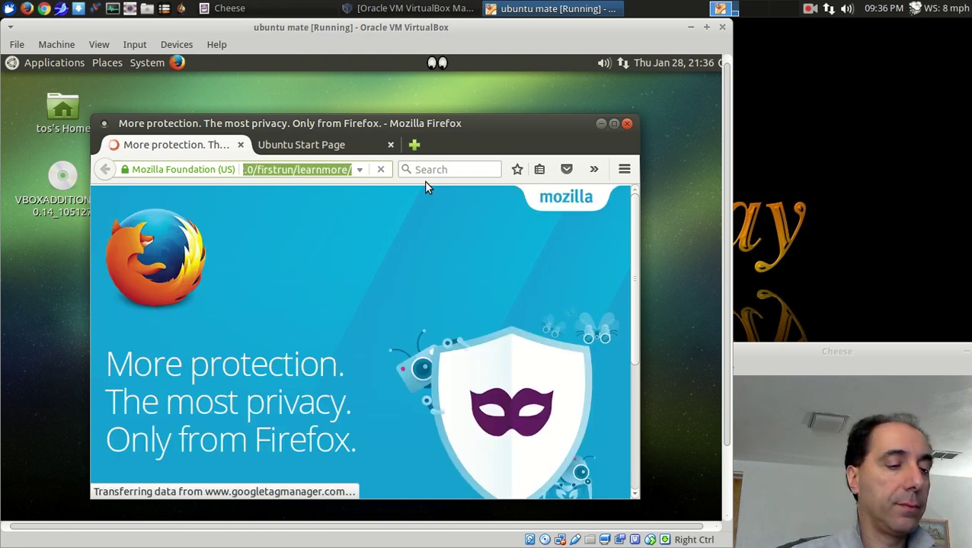
Step: Search 'ubuntu' from the address bar, maximize Firefox, and open the Ubuntu MATE result
{"action": "type", "text": "ubuntu"}
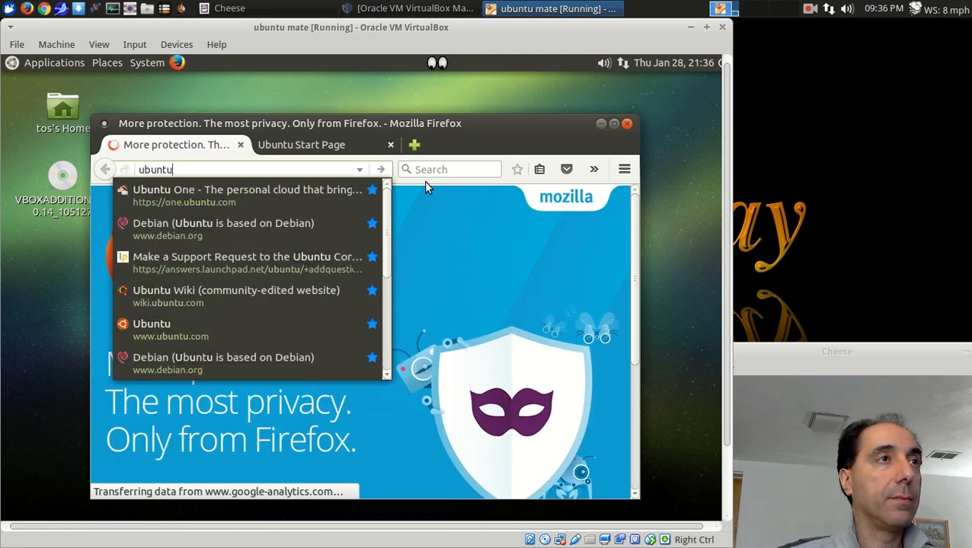
{"action": "key", "text": "Return"}
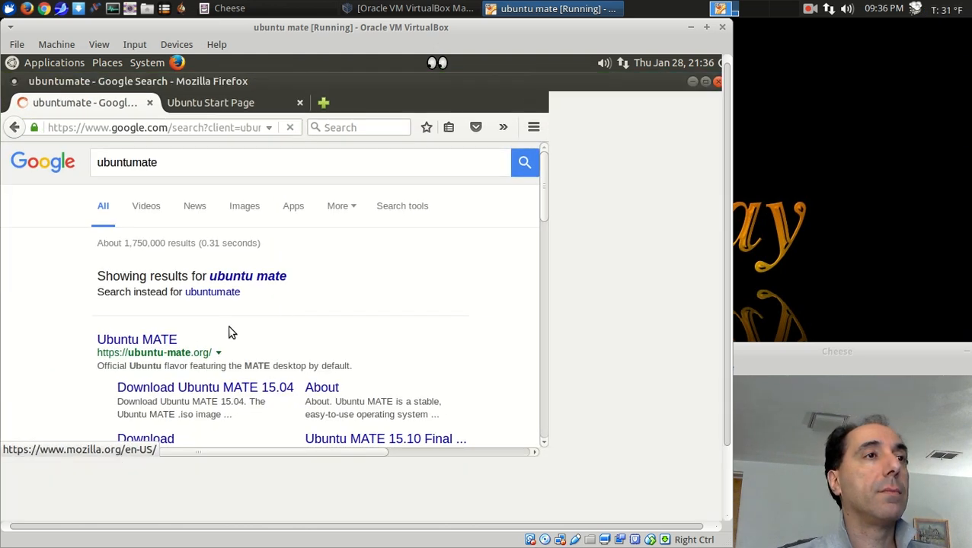
{"action": "left_click", "coordinate": [136, 339]}
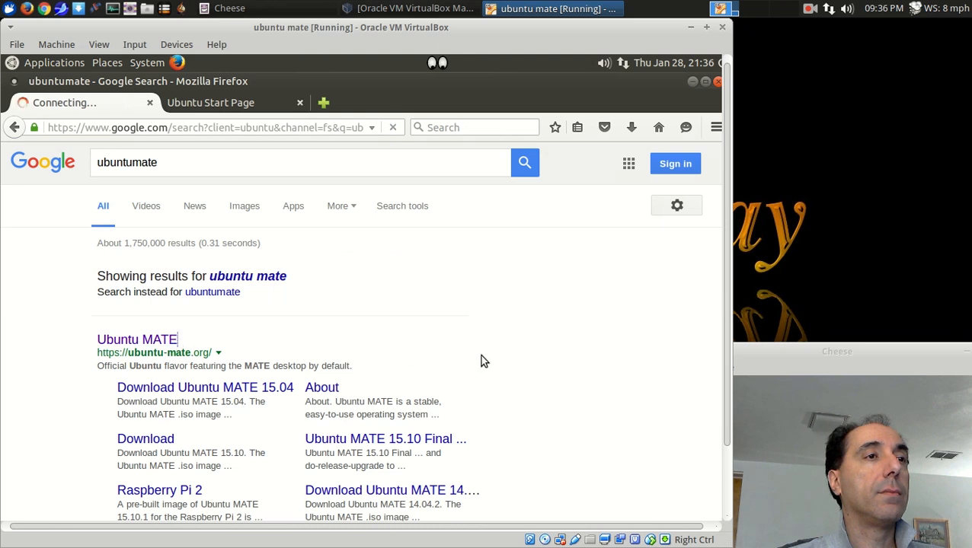
{"action": "left_click", "coordinate": [136, 339]}
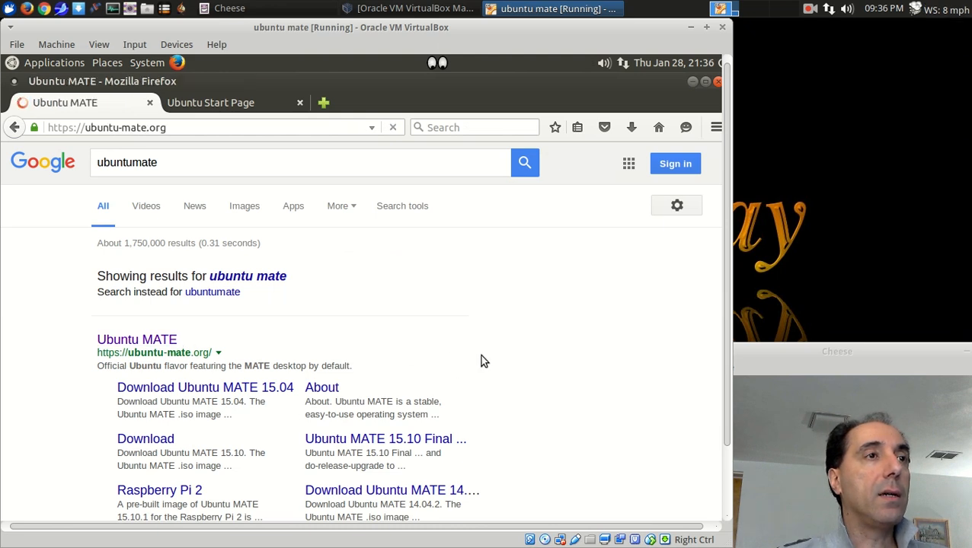
{"action": "left_click", "coordinate": [136, 339]}
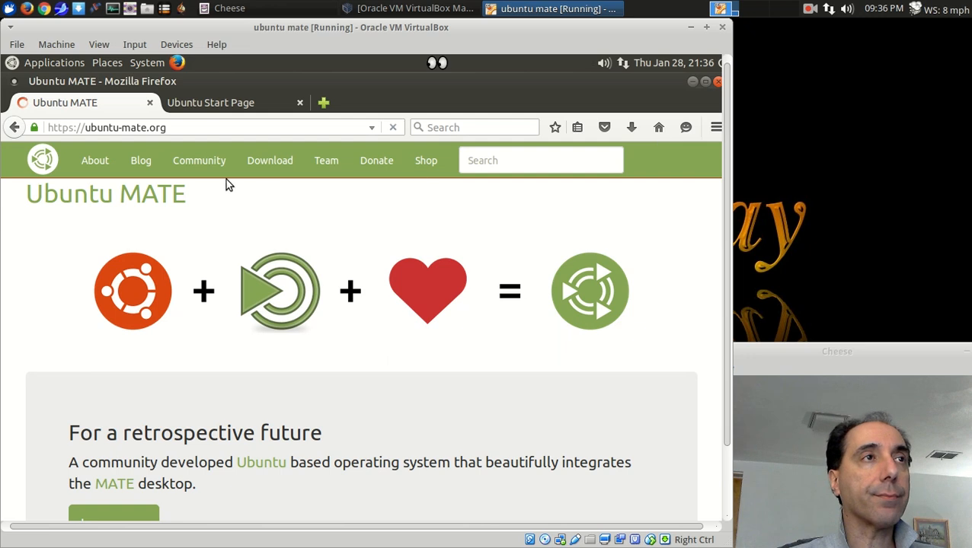
Step: Open the Ubuntu MATE blog and scroll through the 16.04 release post
{"action": "left_click", "coordinate": [141, 160]}
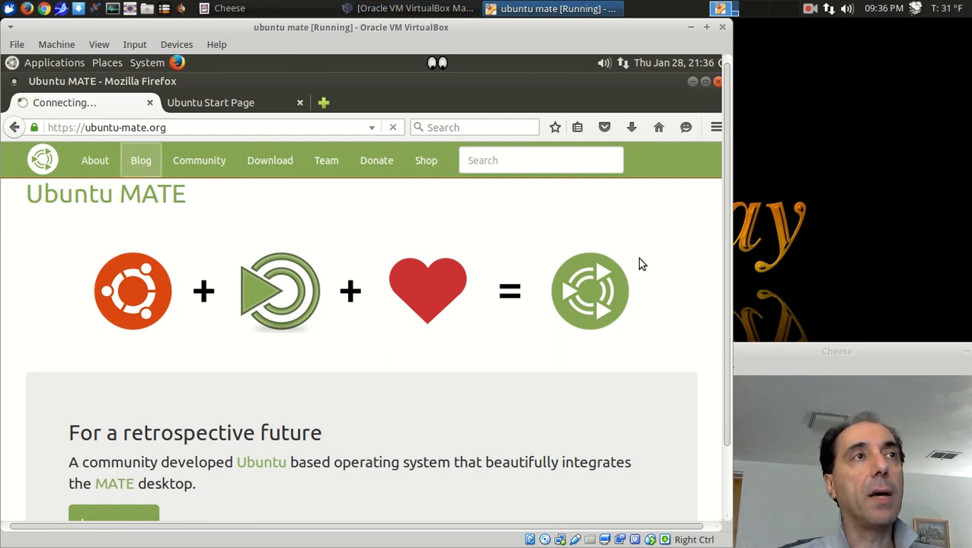
{"action": "left_click", "coordinate": [140, 160]}
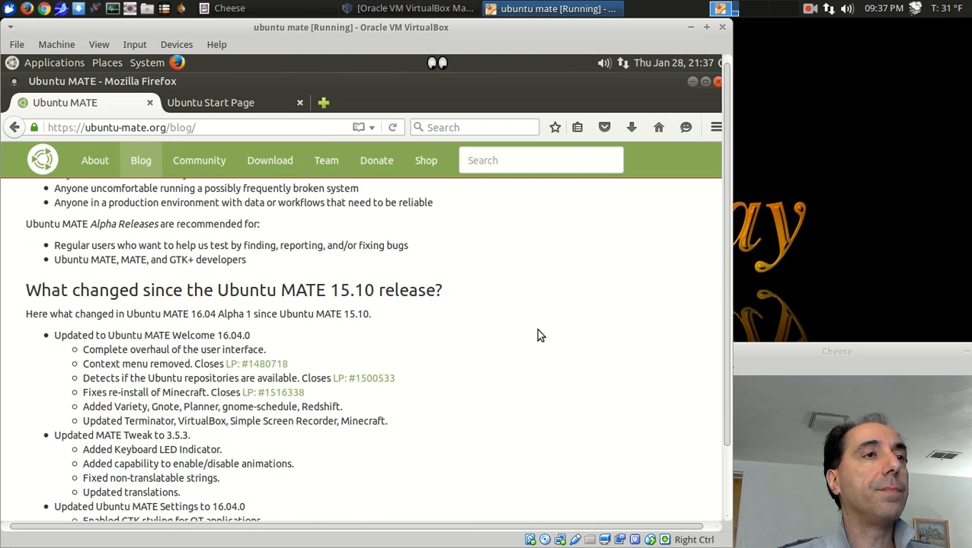
{"action": "scroll", "scroll_direction": "down", "scroll_amount": 3}
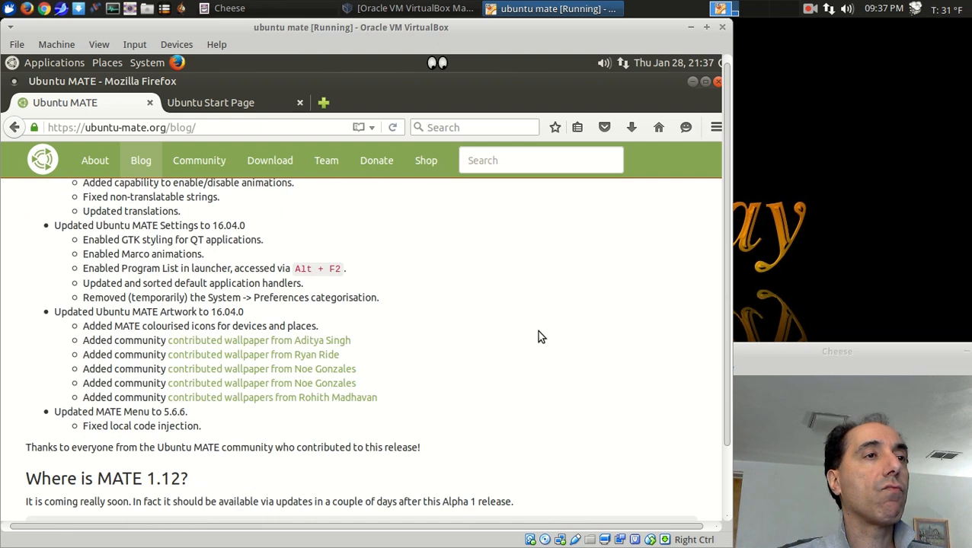
{"action": "scroll", "scroll_direction": "down", "scroll_amount": 3}
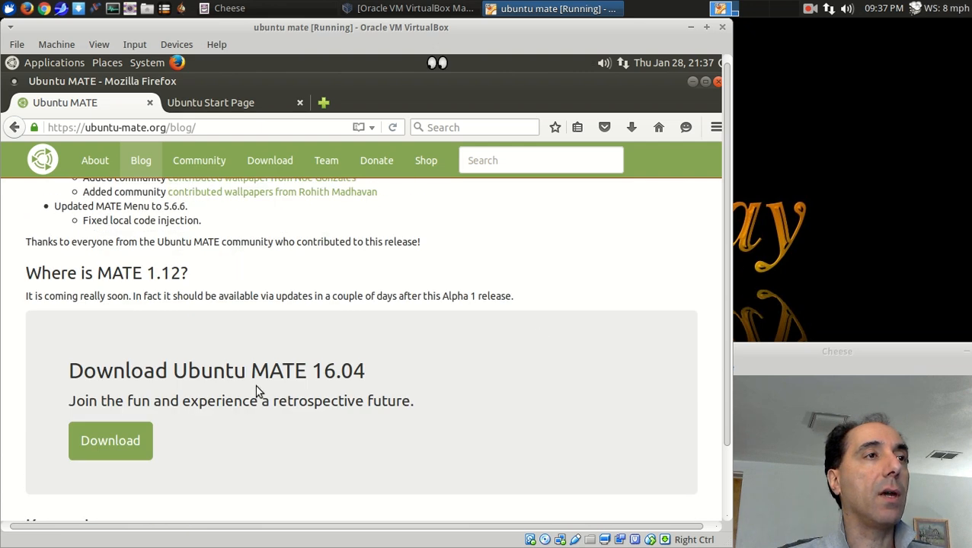
{"action": "scroll", "scroll_direction": "down", "scroll_amount": 3}
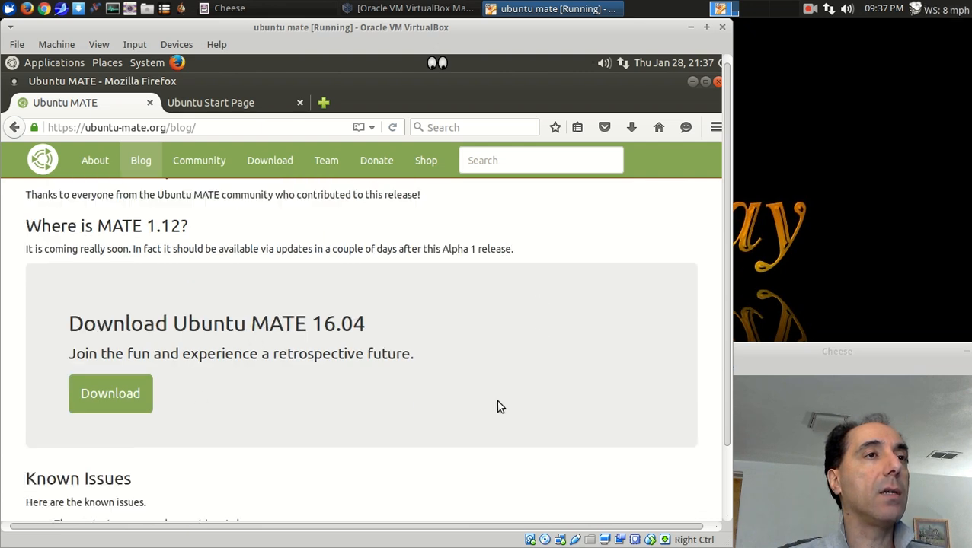
{"action": "scroll", "scroll_direction": "down", "scroll_amount": 3}
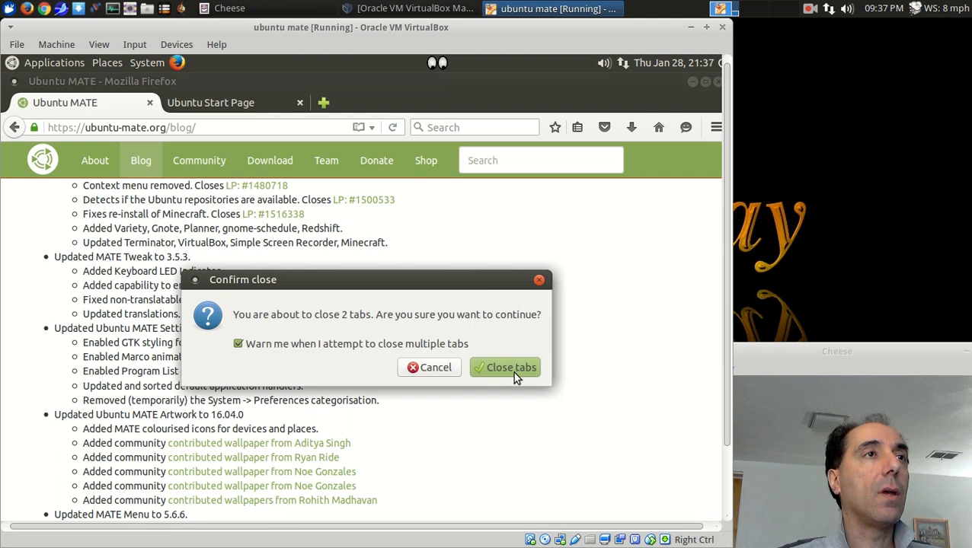
{"action": "left_click", "coordinate": [505, 367]}
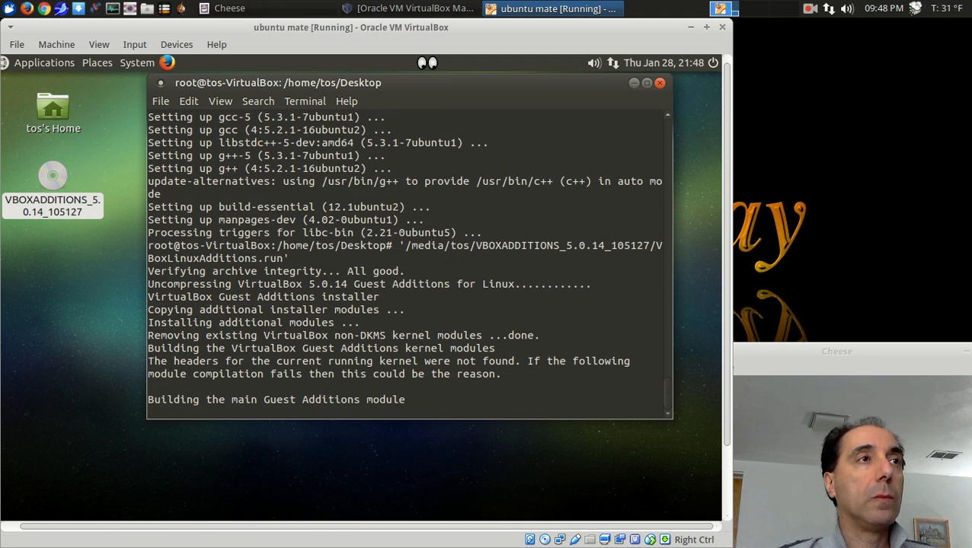
Step: Launch System Monitor from the guest's top panel
{"action": "left_click", "coordinate": [44, 63]}
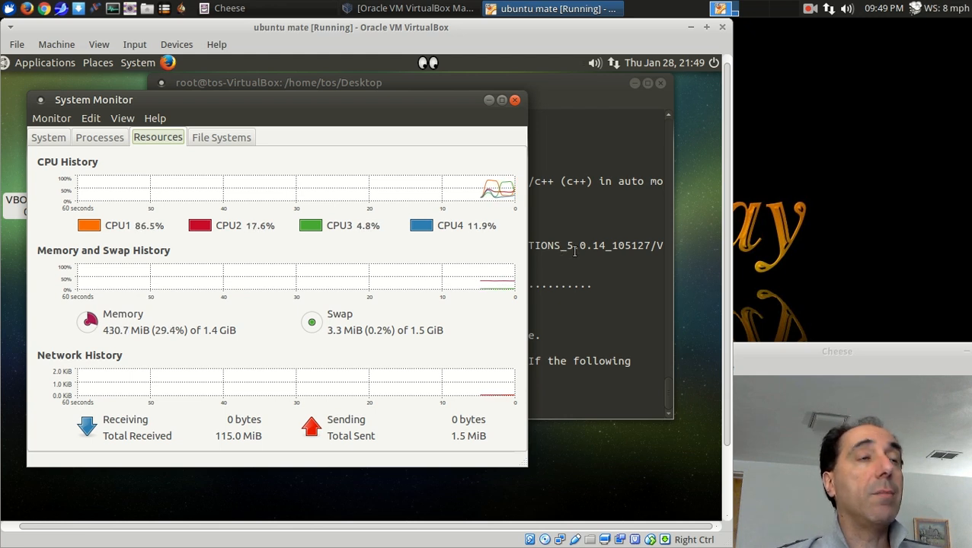
Step: Close the System Monitor window
{"action": "left_click", "coordinate": [508, 100]}
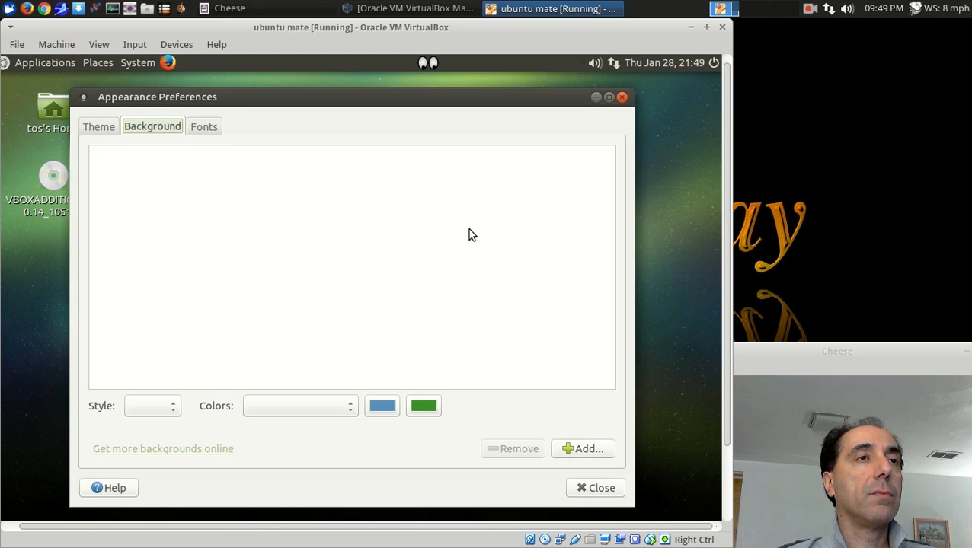
{"action": "mouse_move", "coordinate": [492, 226]}
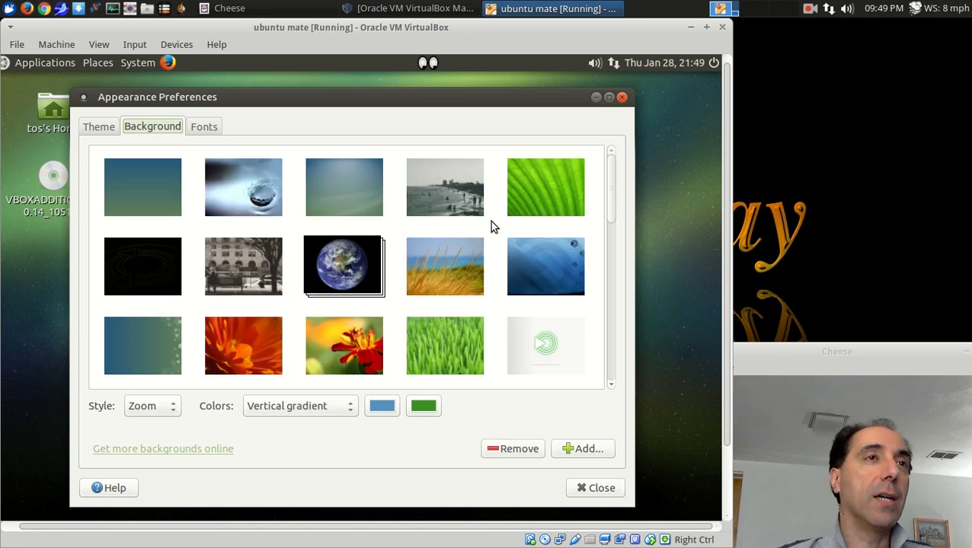
Step: Scroll through the wallpaper thumbnails, then close Appearance Preferences without changes
{"action": "scroll", "scroll_direction": "down", "scroll_amount": 3}
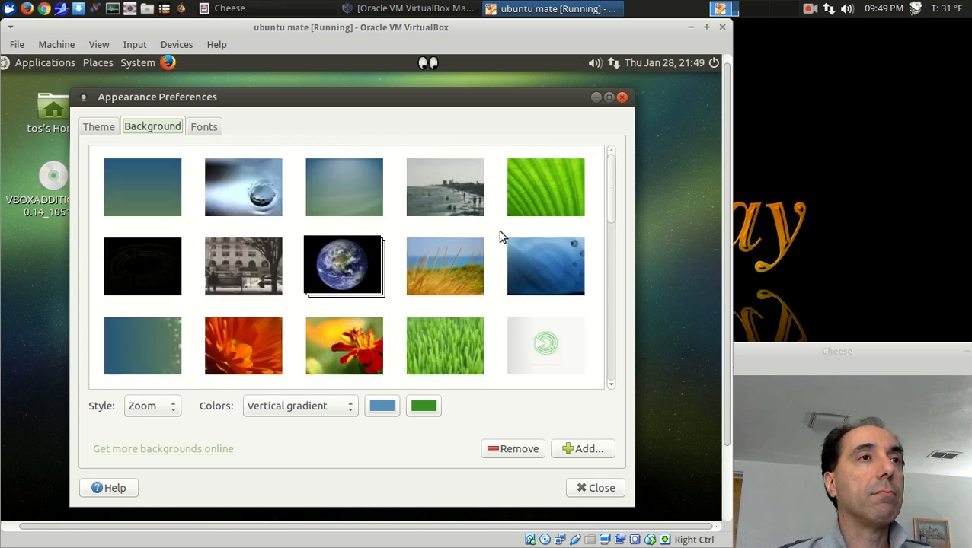
{"action": "scroll", "scroll_direction": "down", "scroll_amount": 3}
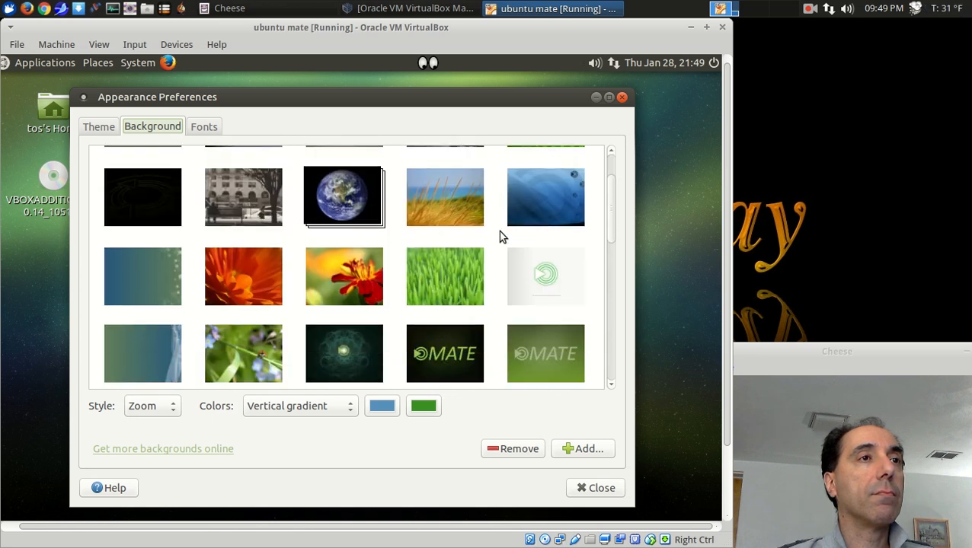
{"action": "scroll", "scroll_direction": "down", "scroll_amount": 3}
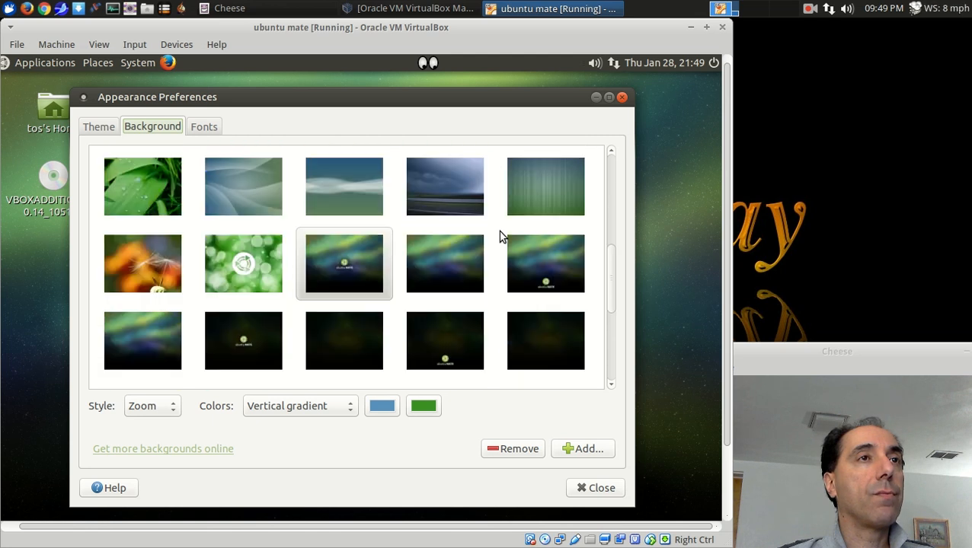
{"action": "scroll", "scroll_direction": "down", "scroll_amount": 3}
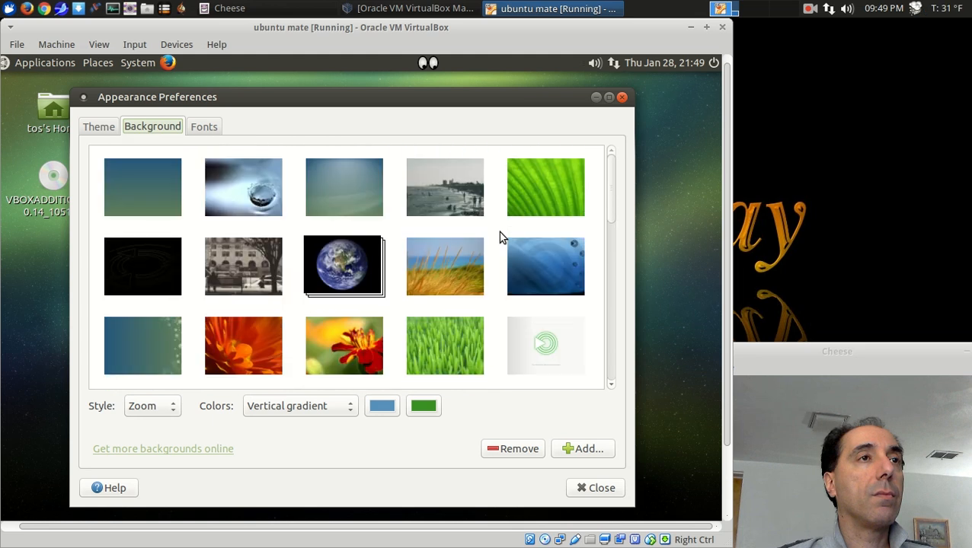
{"action": "mouse_move", "coordinate": [629, 494]}
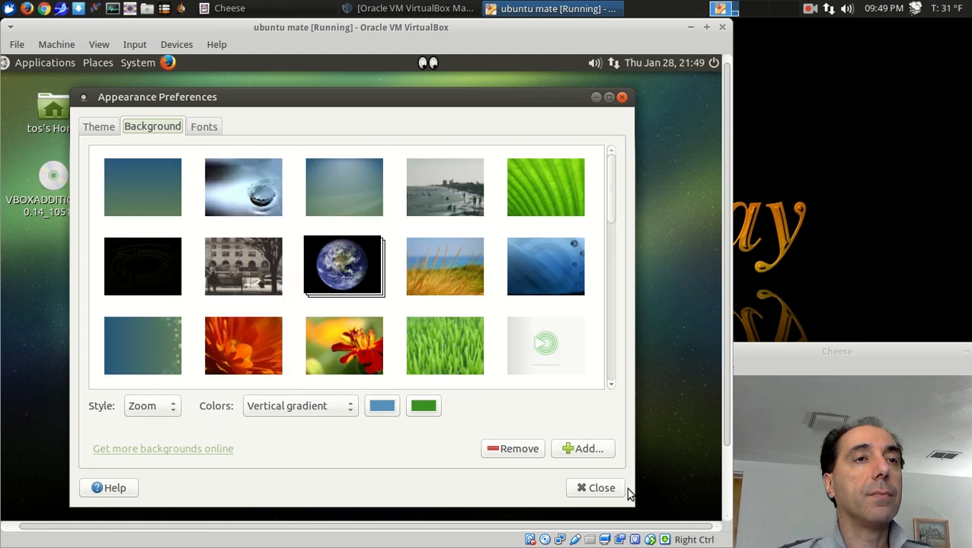
{"action": "left_click", "coordinate": [595, 487]}
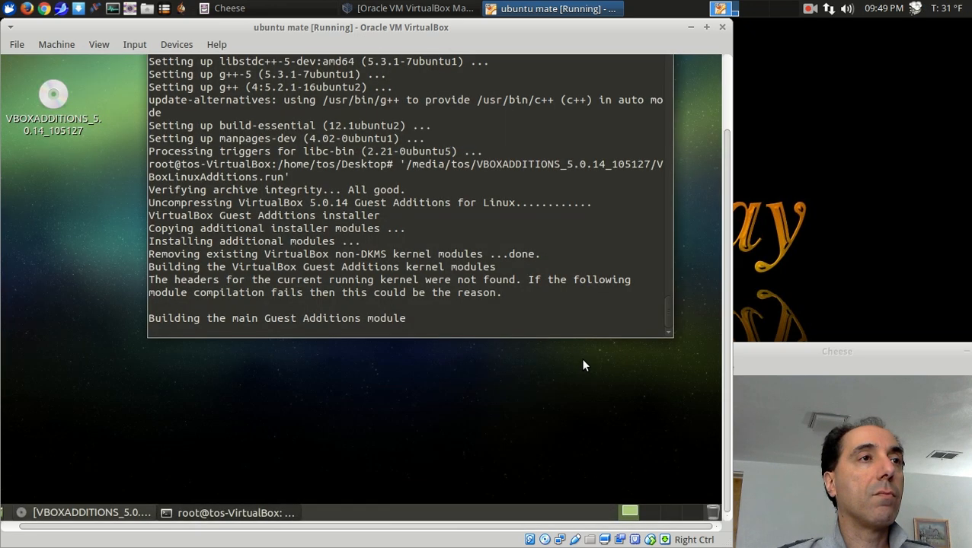
{"action": "mouse_move", "coordinate": [729, 298]}
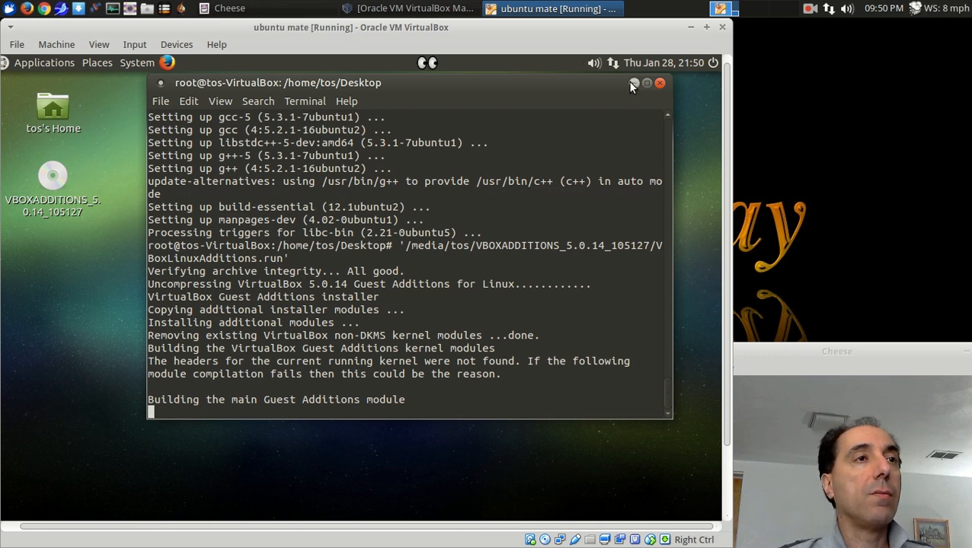
{"action": "mouse_move", "coordinate": [633, 83]}
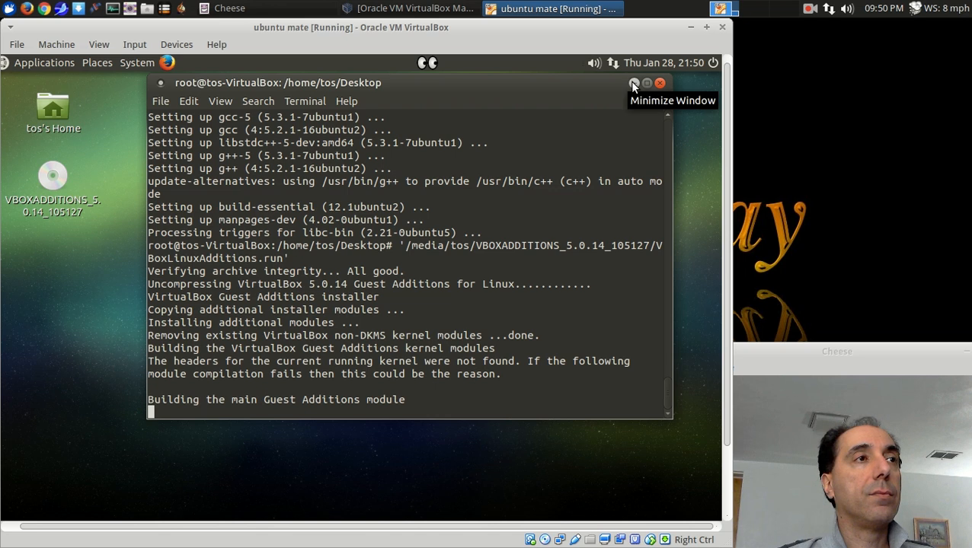
Step: Minimize the terminal running the Guest Additions build
{"action": "left_click", "coordinate": [634, 83]}
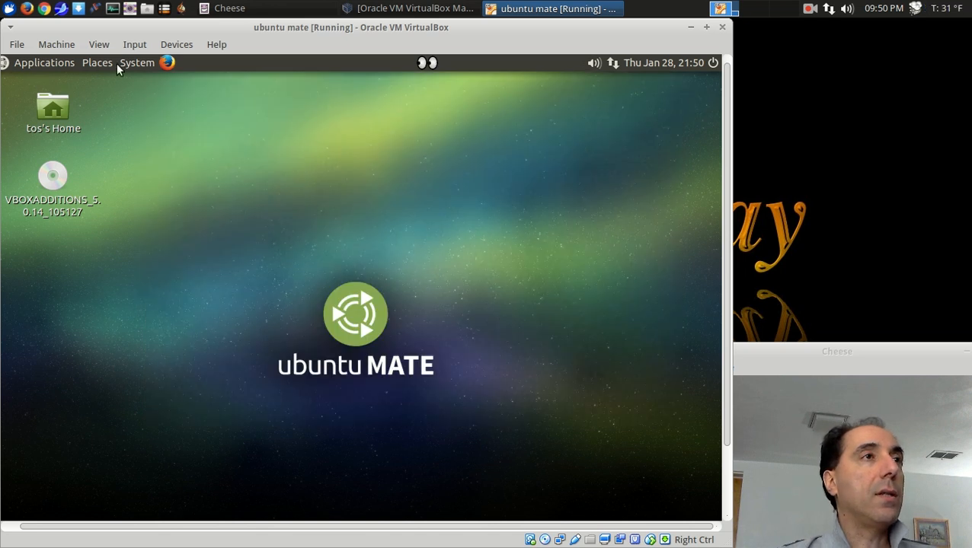
Step: Launch MATE Tweak from the guest's System menu
{"action": "left_click", "coordinate": [136, 63]}
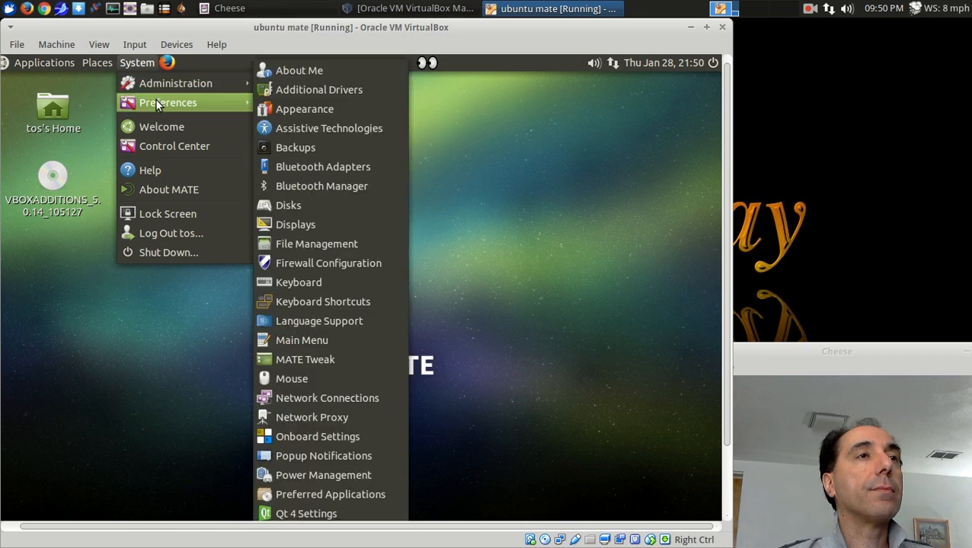
{"action": "mouse_move", "coordinate": [328, 320]}
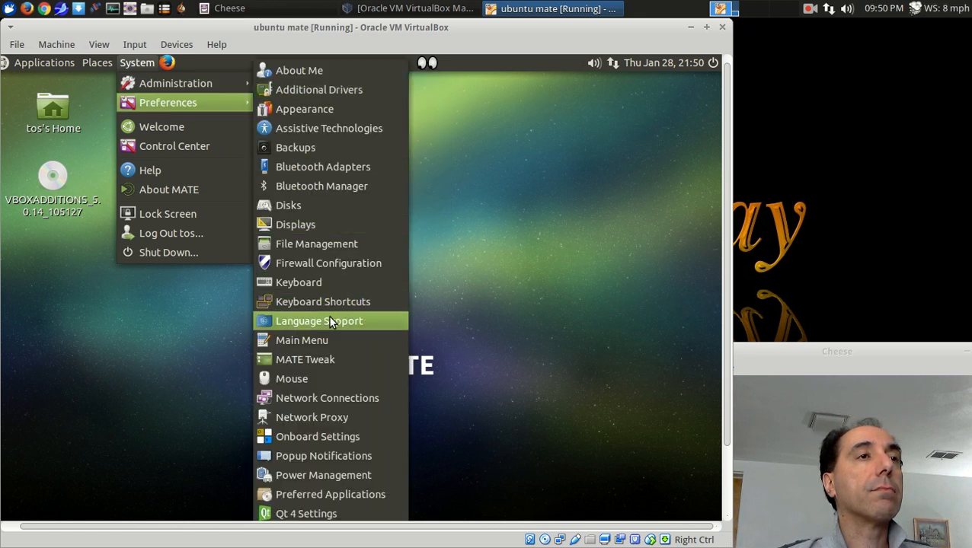
{"action": "left_click", "coordinate": [487, 341]}
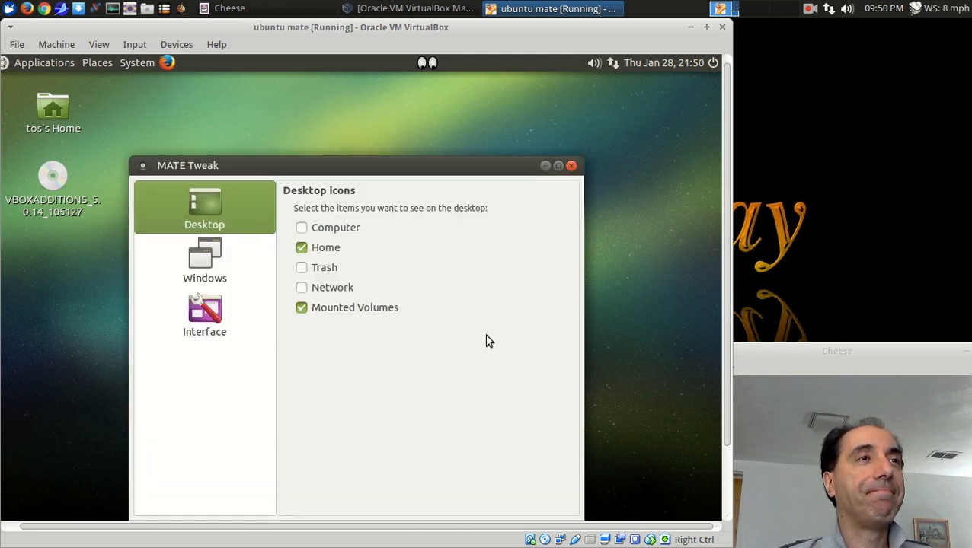
{"action": "left_click", "coordinate": [204, 259]}
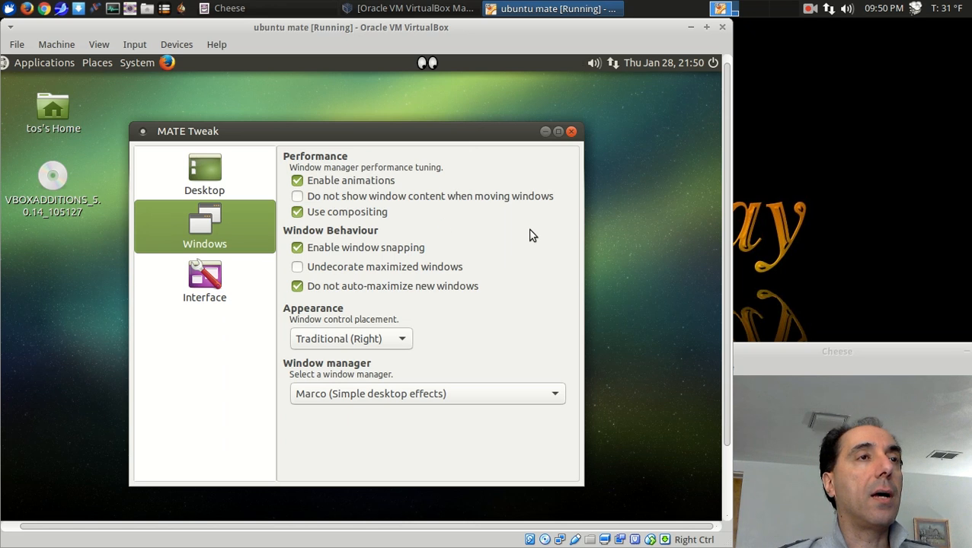
{"action": "mouse_move", "coordinate": [506, 276]}
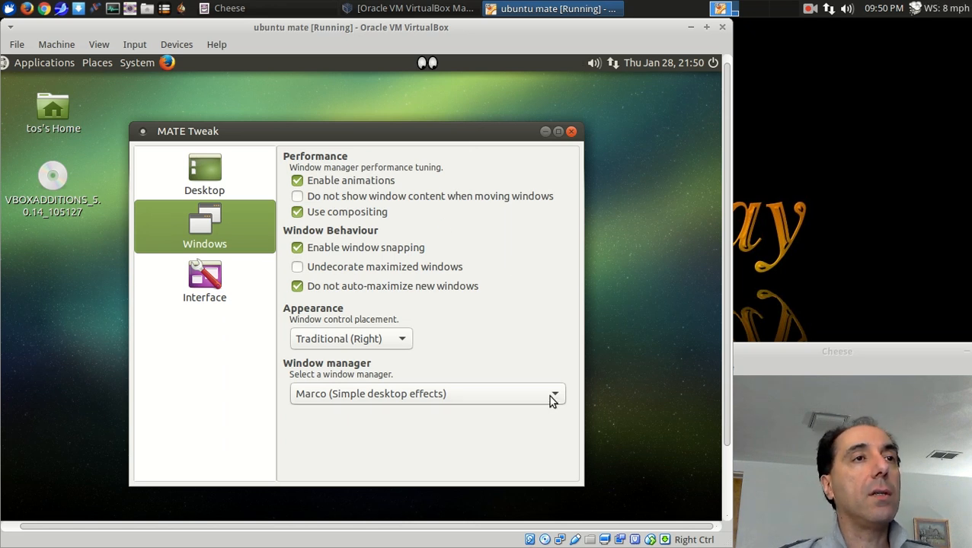
{"action": "left_click", "coordinate": [553, 394]}
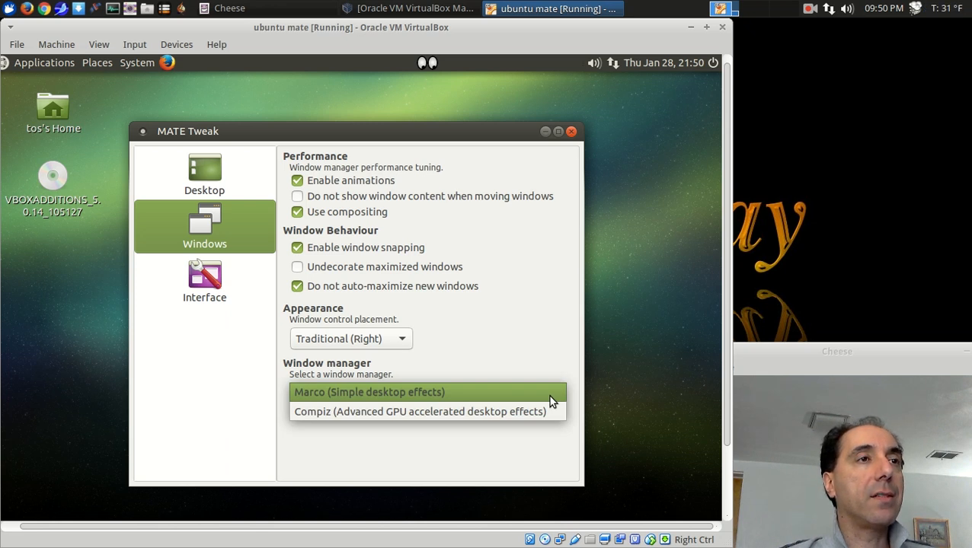
{"action": "left_click", "coordinate": [368, 392]}
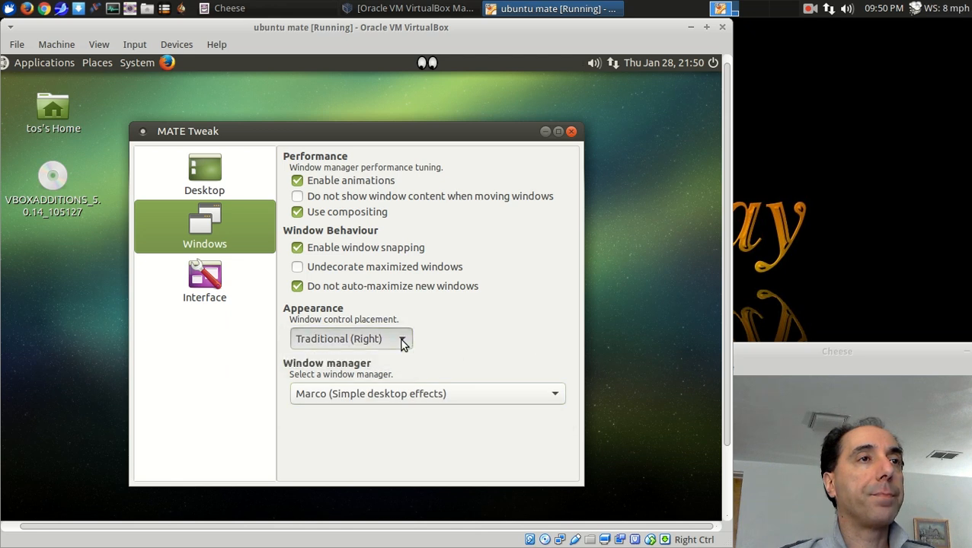
{"action": "mouse_move", "coordinate": [573, 344]}
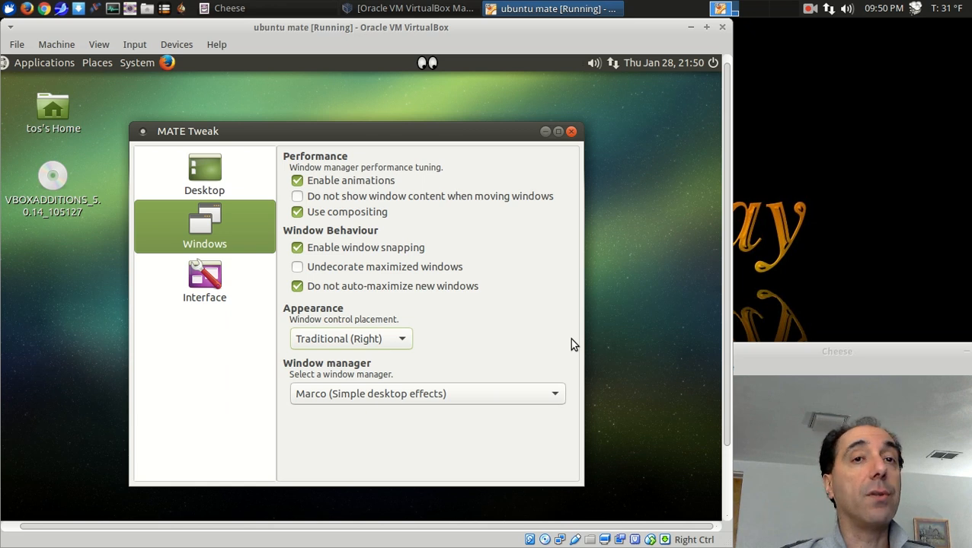
{"action": "left_click", "coordinate": [204, 281]}
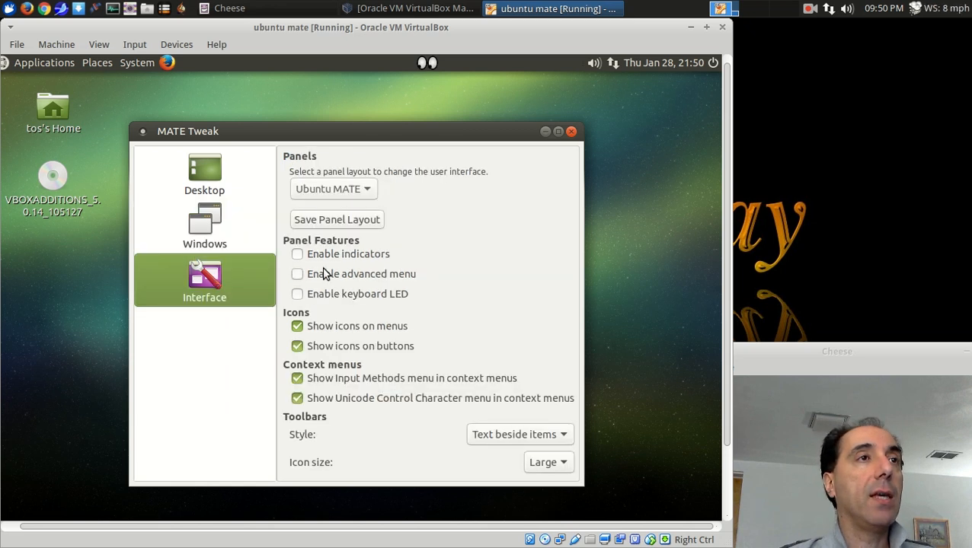
{"action": "left_click", "coordinate": [332, 189]}
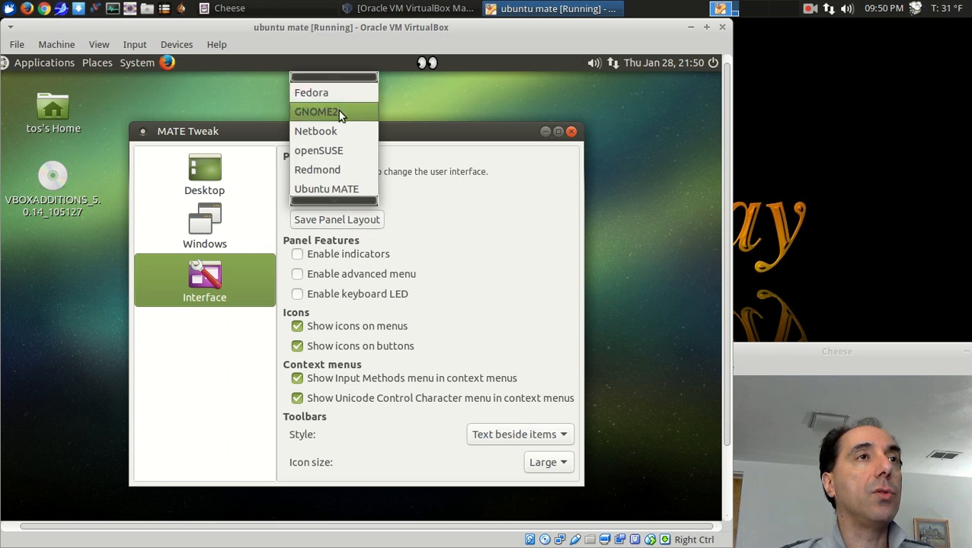
{"action": "mouse_move", "coordinate": [343, 185]}
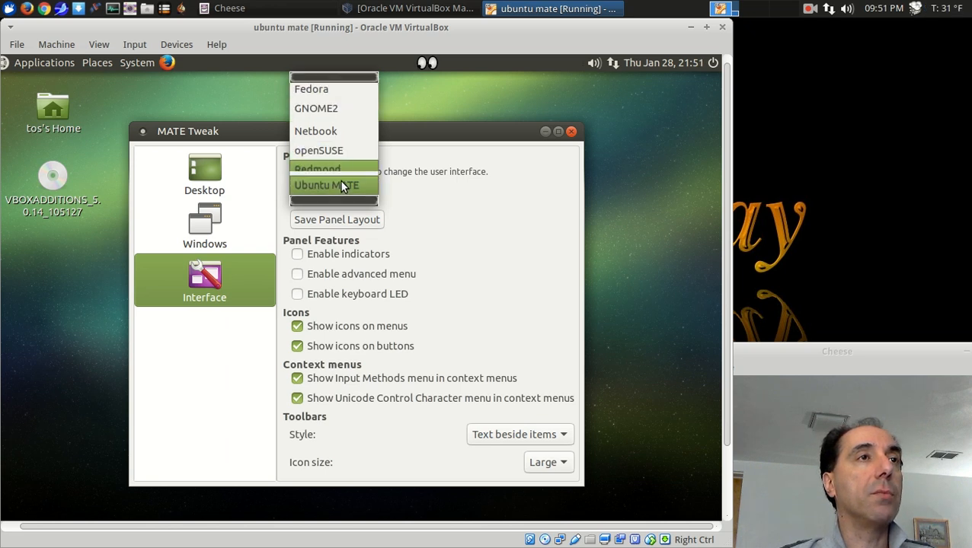
{"action": "left_click", "coordinate": [335, 185]}
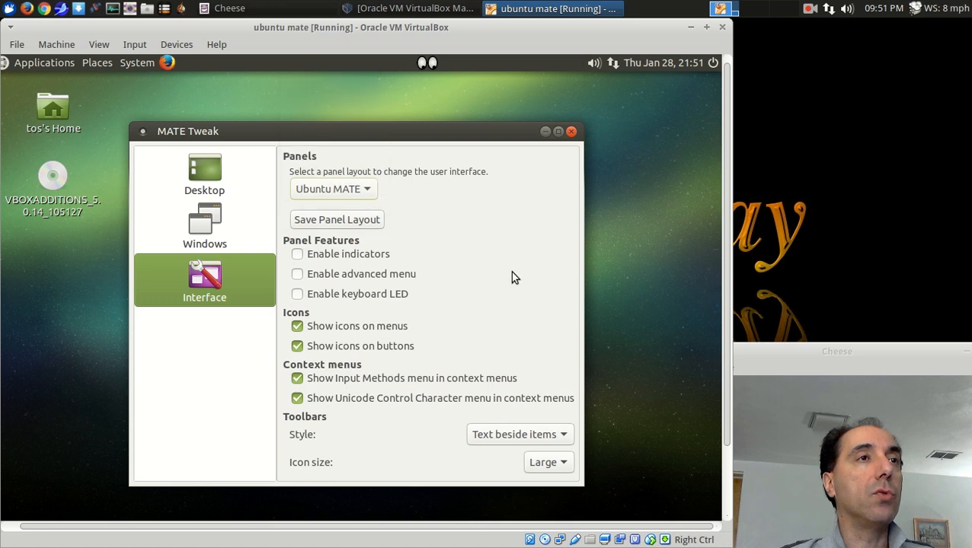
{"action": "mouse_move", "coordinate": [538, 268]}
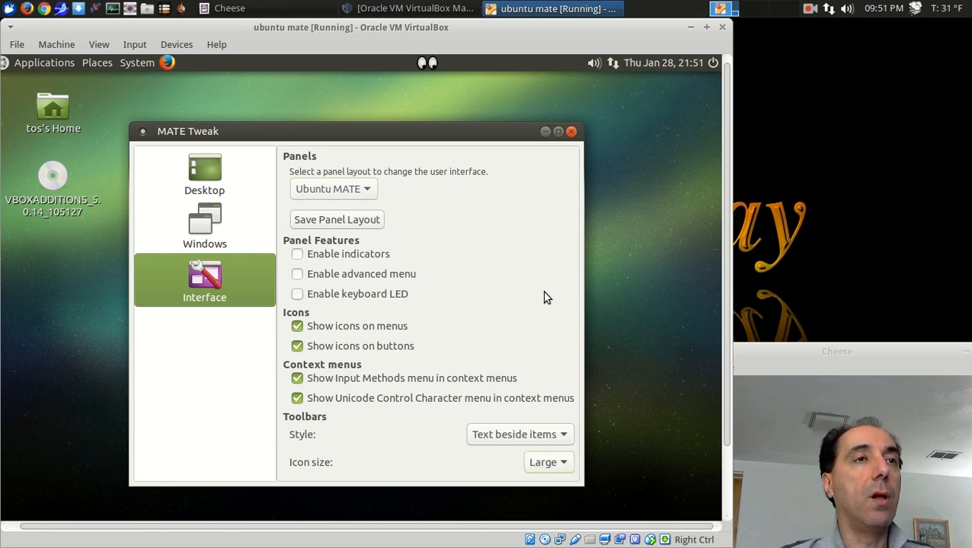
{"action": "left_click", "coordinate": [204, 172]}
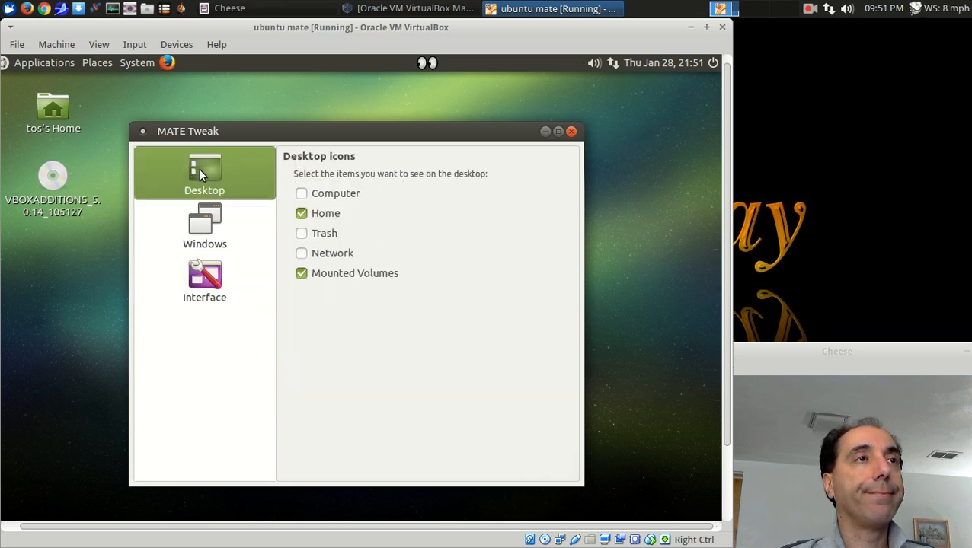
Step: Close the MATE Tweak window
{"action": "left_click", "coordinate": [571, 131]}
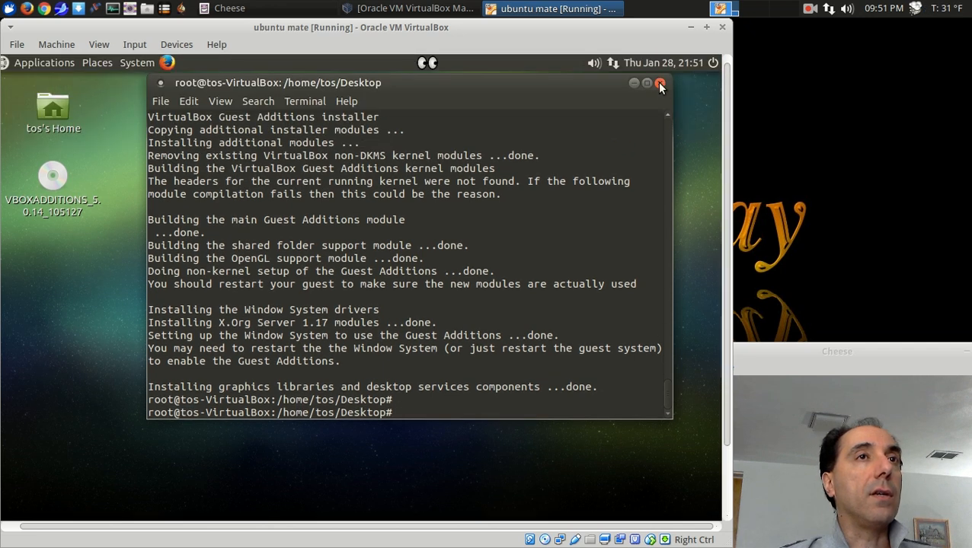
Step: Close the finished Guest Additions installer terminal, confirming despite the running process, so the guest reboots
{"action": "left_click", "coordinate": [659, 83]}
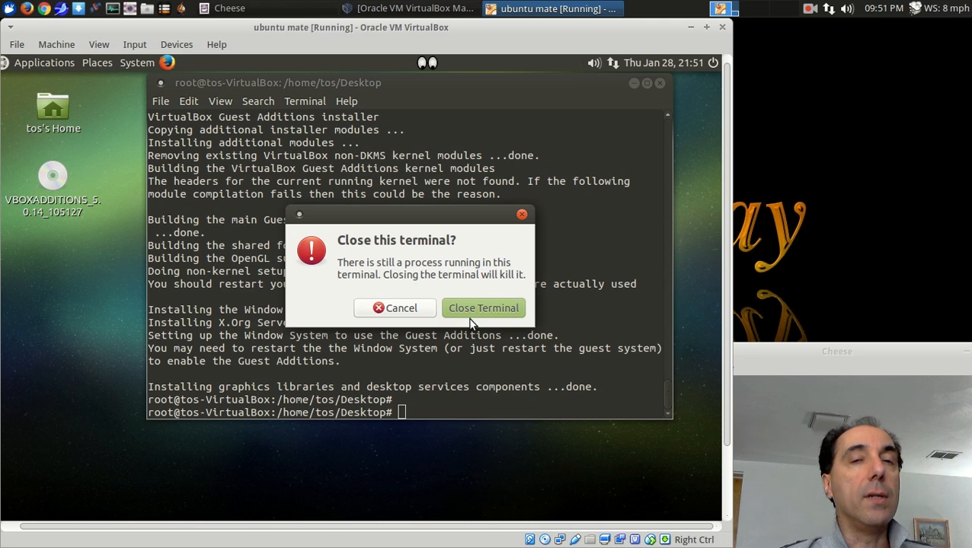
{"action": "left_click", "coordinate": [483, 308]}
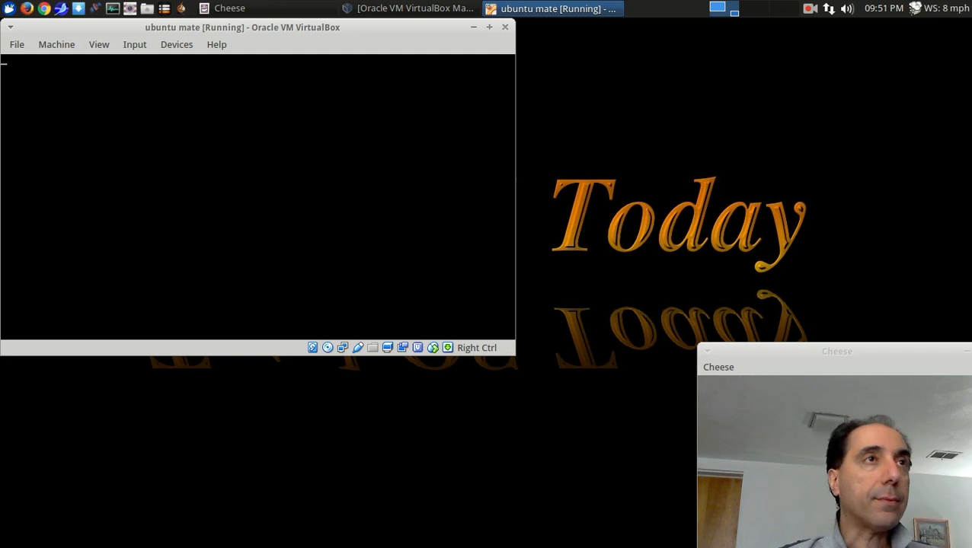
Step: Reposition the VM window while the rebooted guest reaches the login screen for user tos
{"action": "left_click_drag", "start_coordinate": [243, 27], "coordinate": [306, 43]}
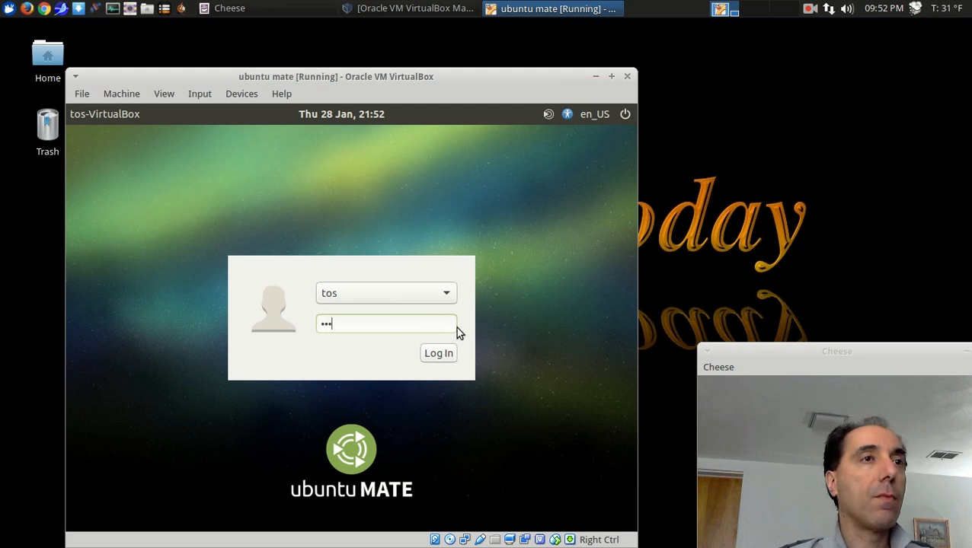
Step: Log in as tos and close the Welcome to Ubuntu MATE window
{"action": "left_click", "coordinate": [438, 352]}
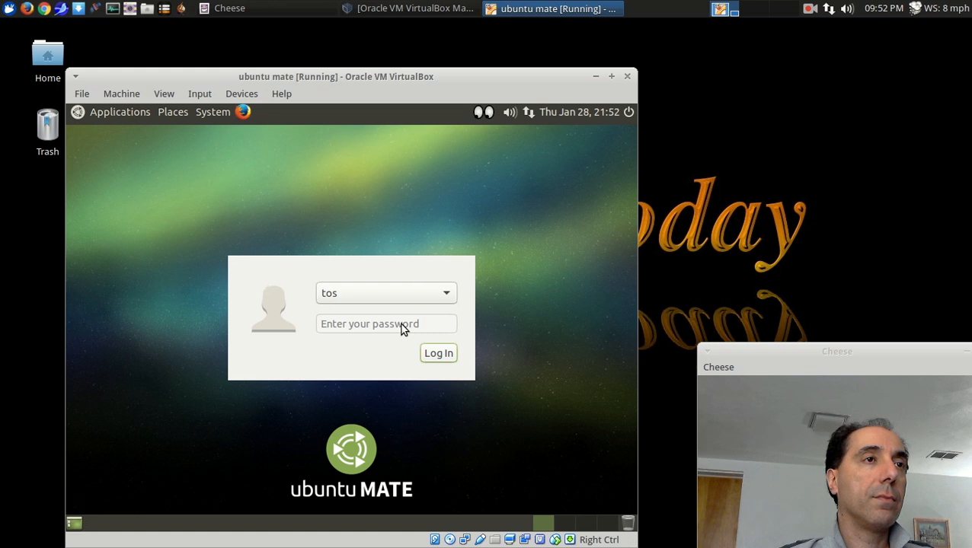
{"action": "left_click", "coordinate": [438, 353]}
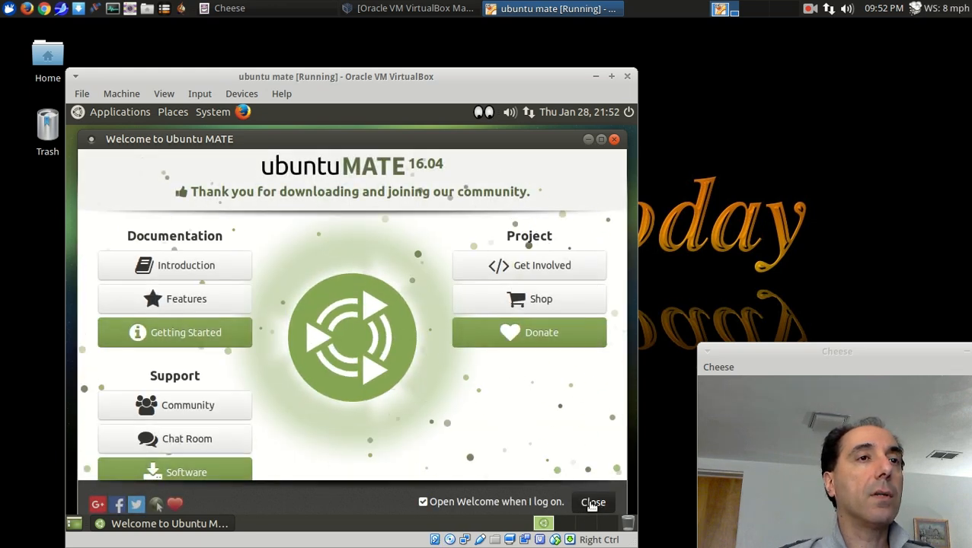
{"action": "left_click", "coordinate": [592, 502]}
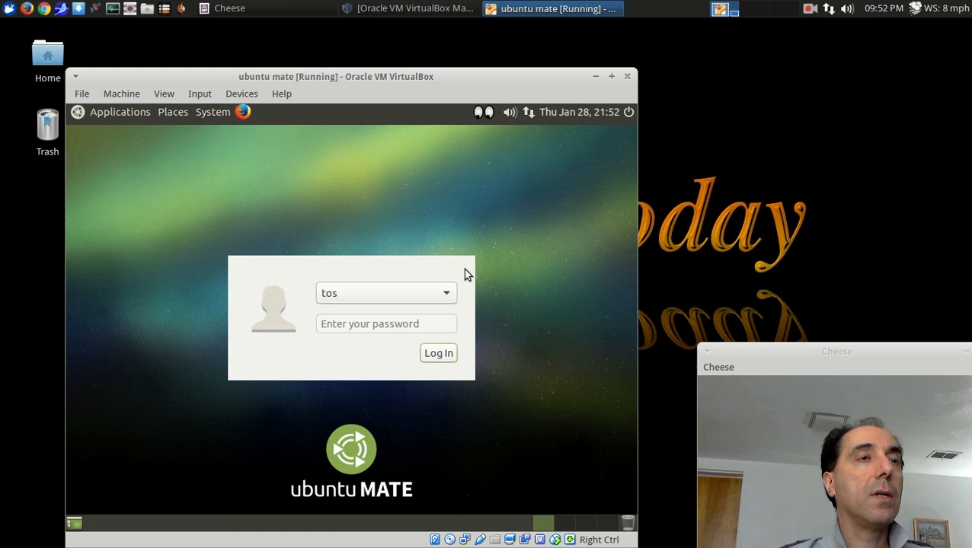
{"action": "mouse_move", "coordinate": [554, 163]}
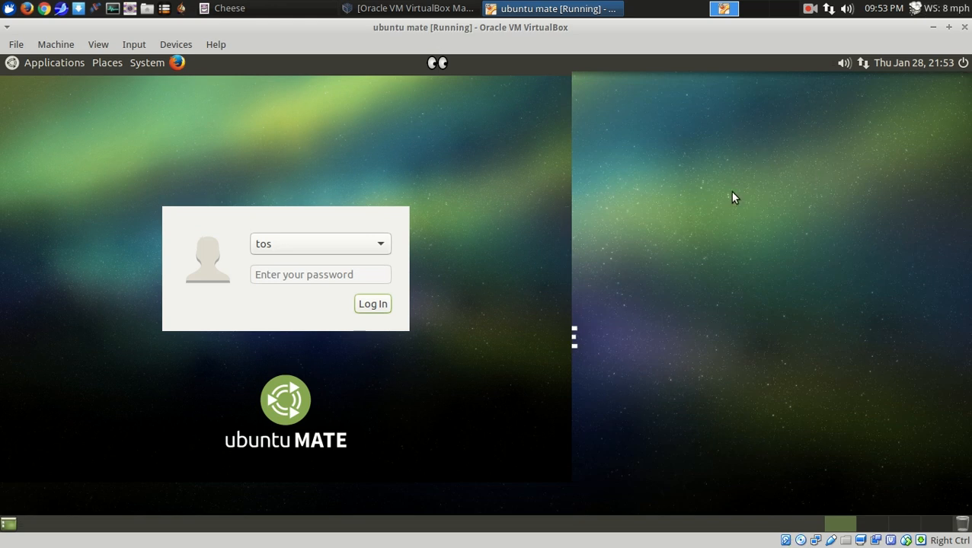
{"action": "mouse_move", "coordinate": [128, 472]}
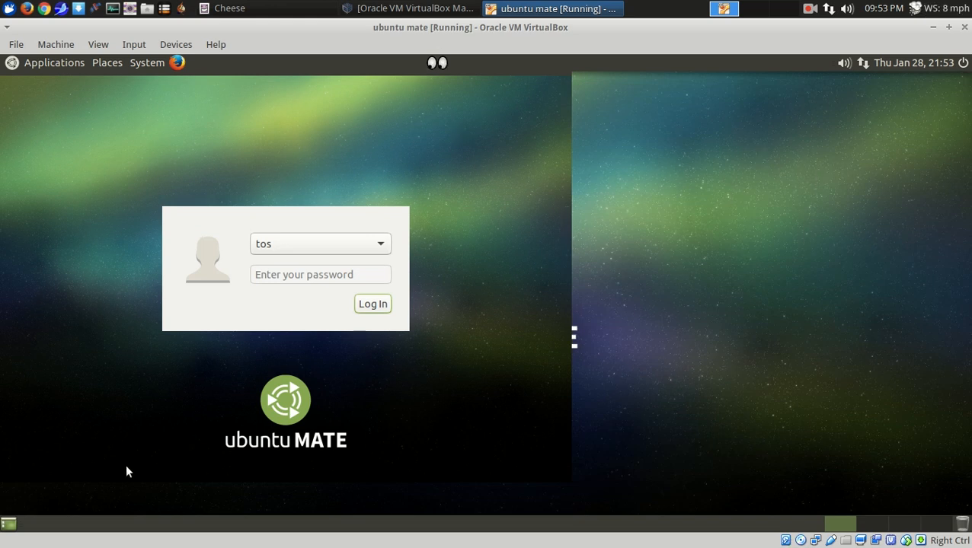
Step: Switch the Ubuntu MATE guest to full-screen mode via View and confirm Switch
{"action": "left_click", "coordinate": [97, 44]}
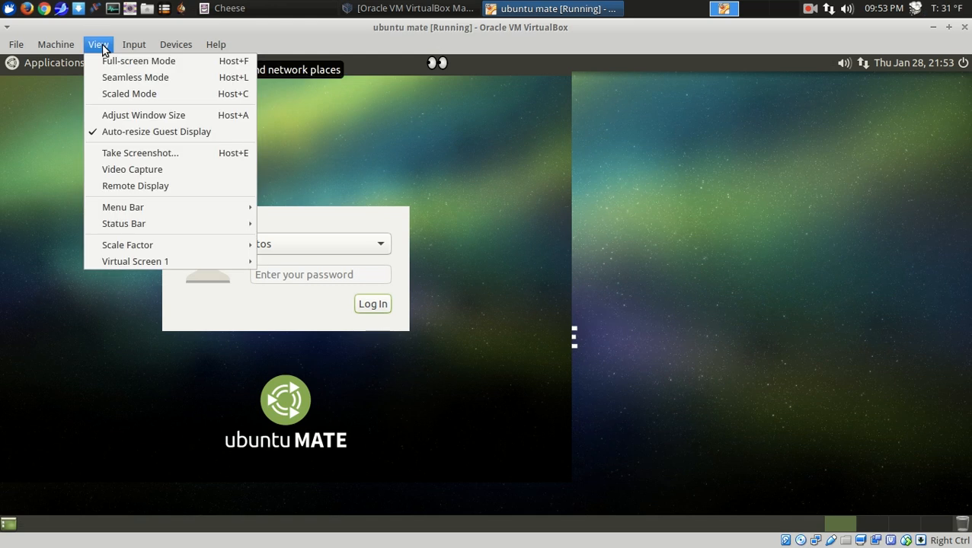
{"action": "left_click", "coordinate": [138, 60]}
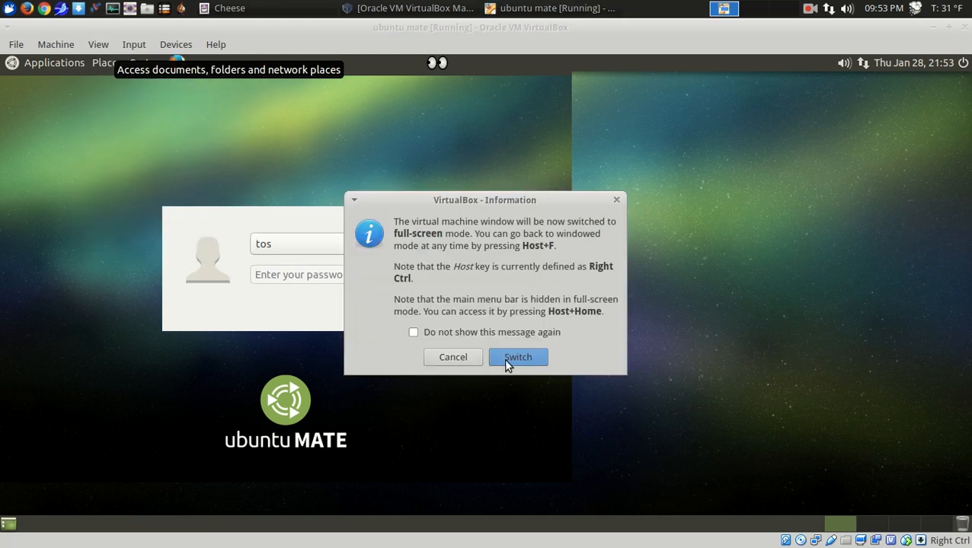
{"action": "left_click", "coordinate": [517, 357]}
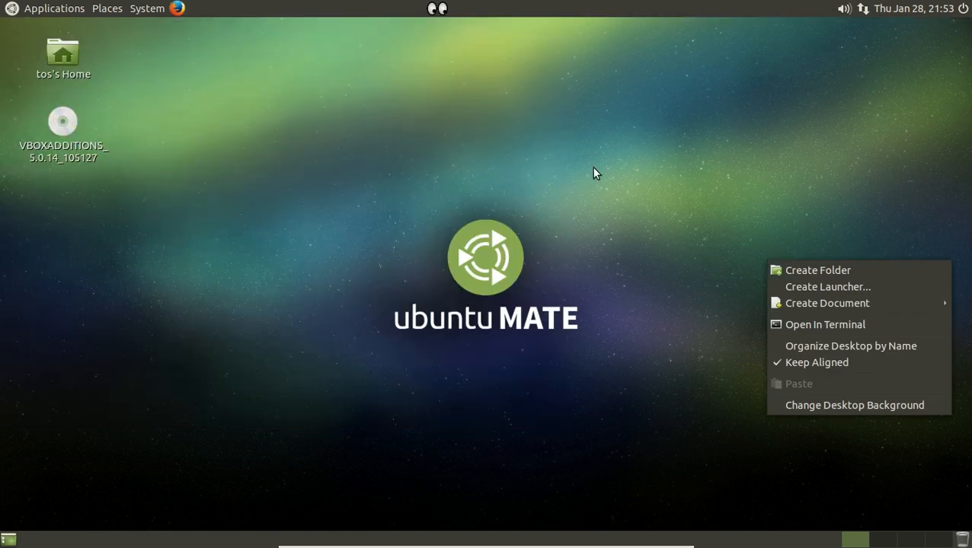
Step: Dismiss the desktop context menu and check the top panel in full-screen
{"action": "left_click", "coordinate": [594, 170]}
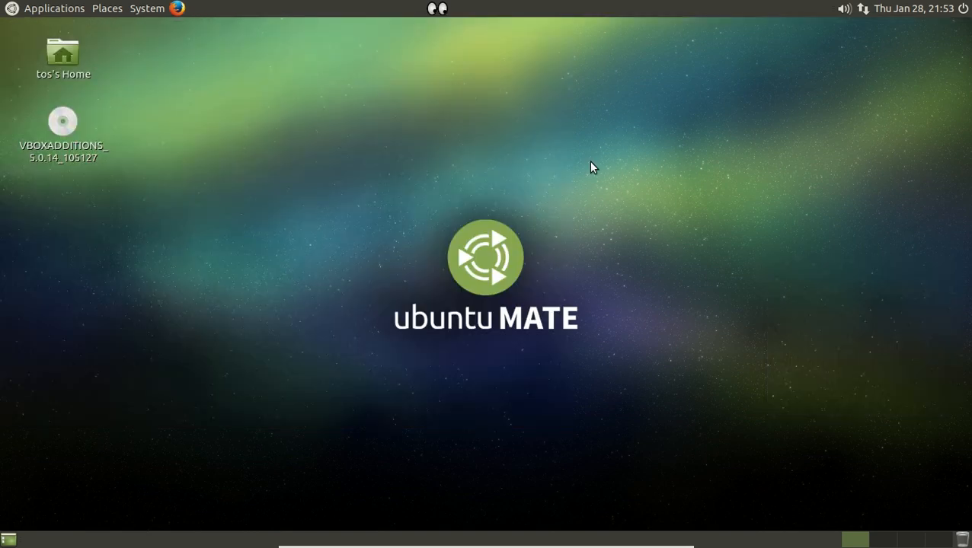
{"action": "mouse_move", "coordinate": [43, 16]}
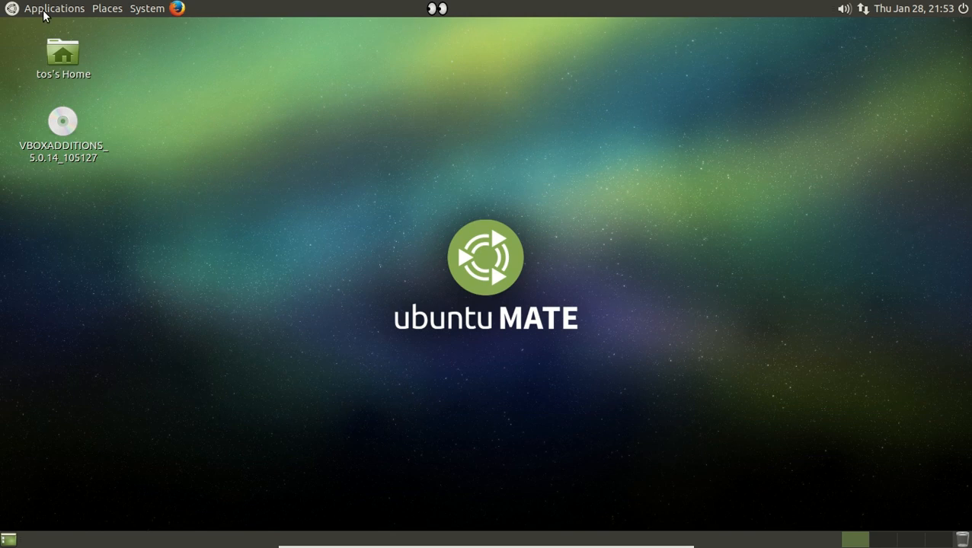
{"action": "mouse_move", "coordinate": [135, 10]}
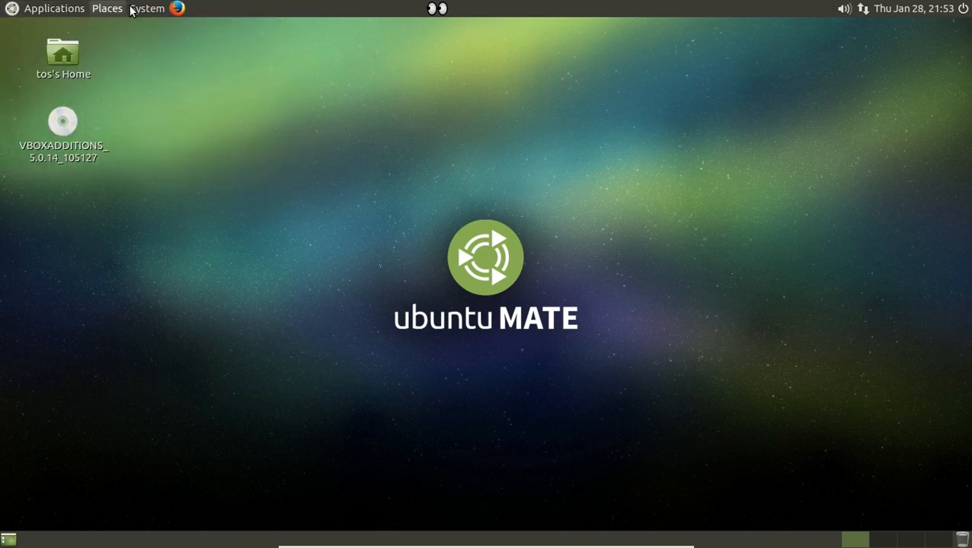
{"action": "left_click", "coordinate": [54, 7]}
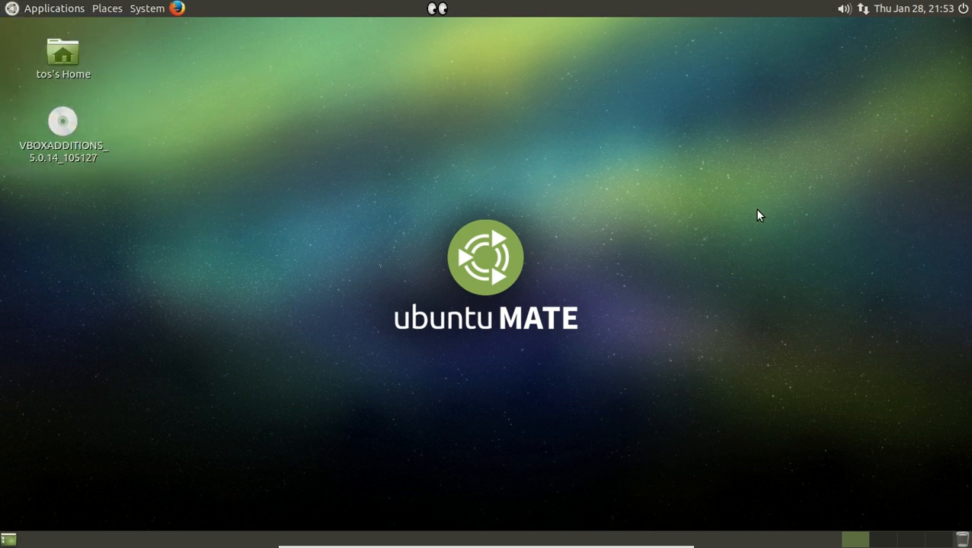
{"action": "mouse_move", "coordinate": [648, 215]}
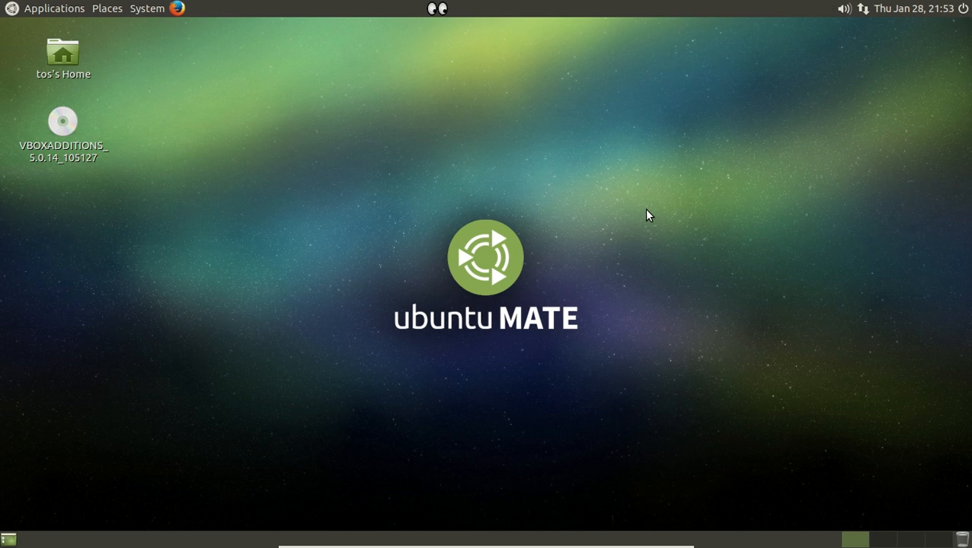
{"action": "mouse_move", "coordinate": [291, 80]}
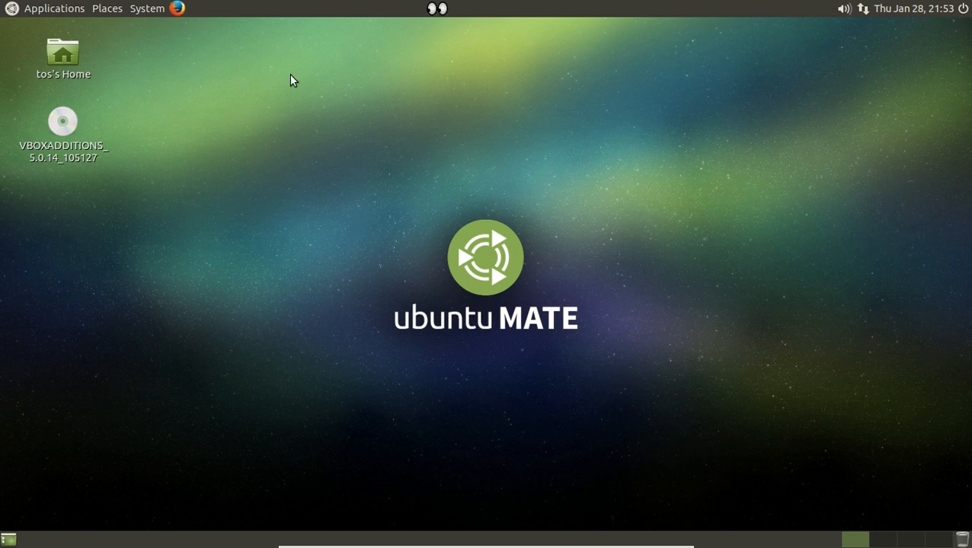
{"action": "left_click", "coordinate": [53, 9]}
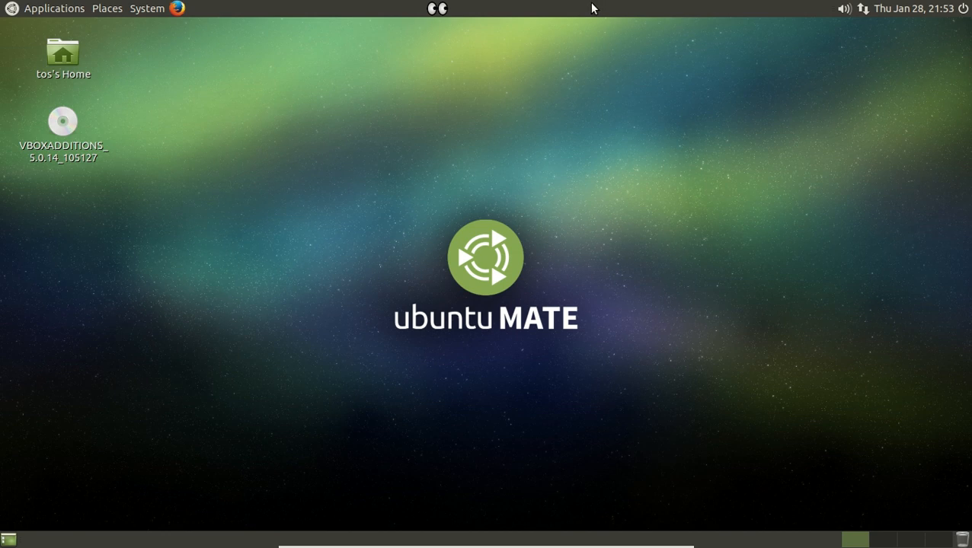
{"action": "mouse_move", "coordinate": [561, 327]}
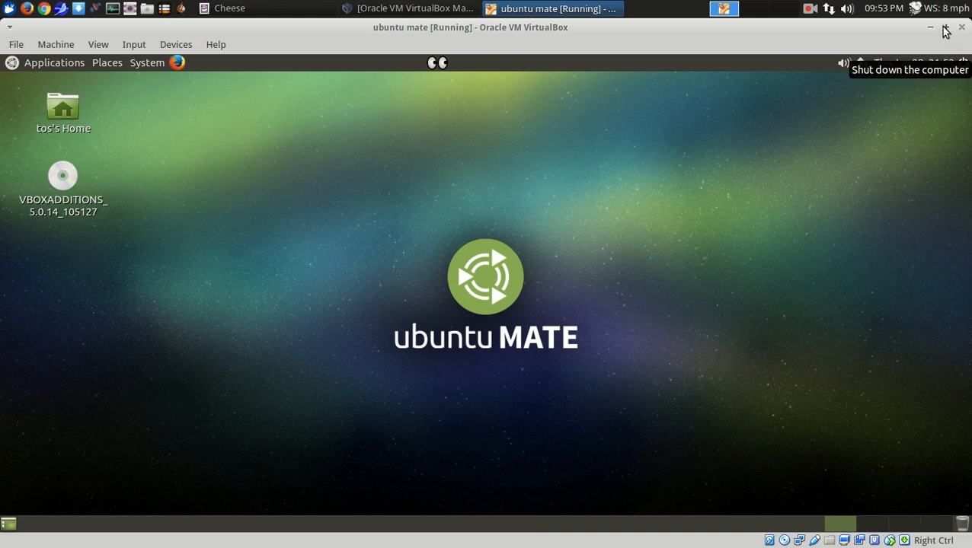
Step: Restore the VirtualBox machine window to its unmaximized size
{"action": "left_click", "coordinate": [944, 28]}
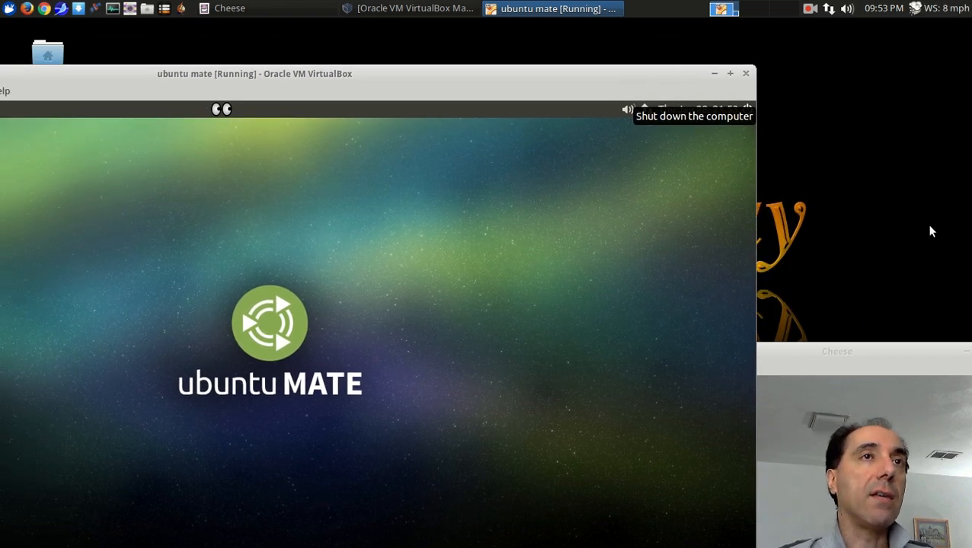
{"action": "mouse_move", "coordinate": [481, 260]}
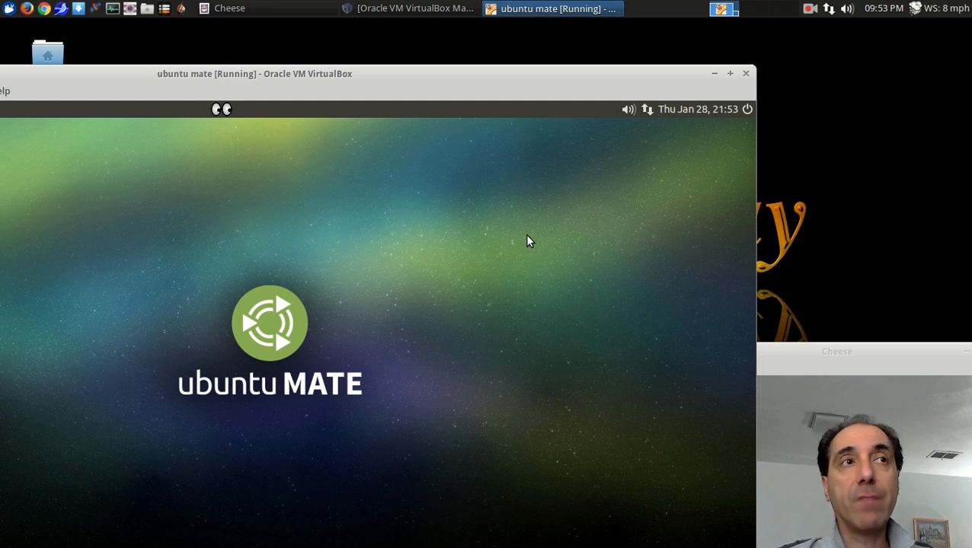
{"action": "mouse_move", "coordinate": [504, 170]}
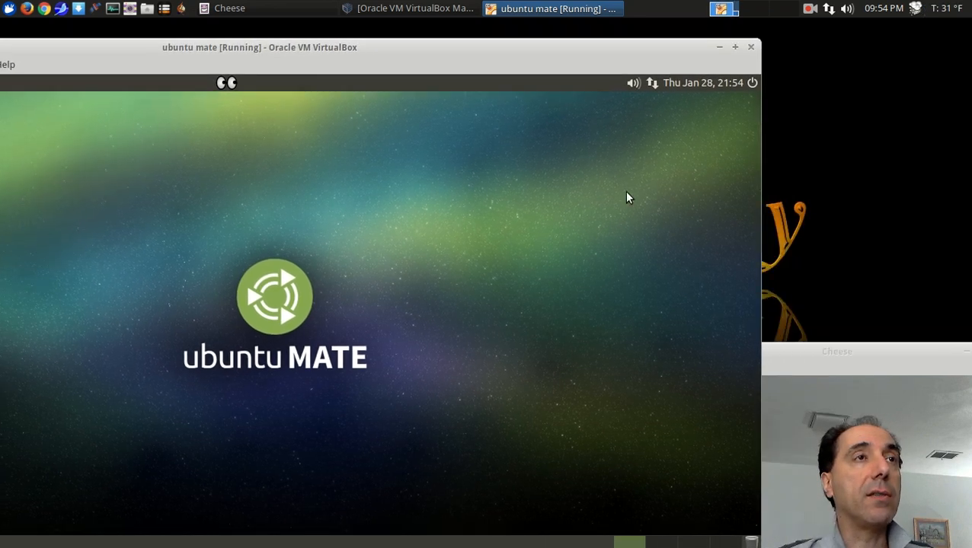
{"action": "mouse_move", "coordinate": [594, 290]}
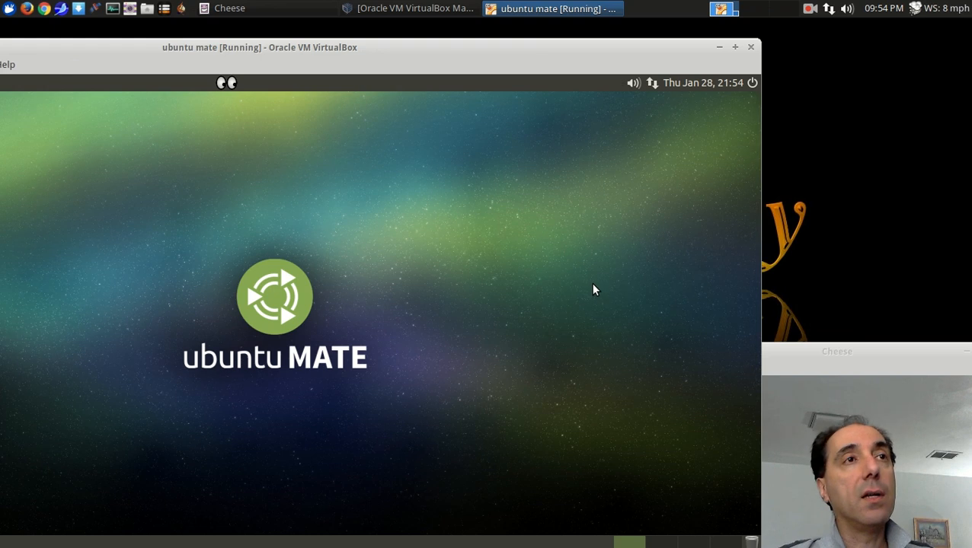
{"action": "mouse_move", "coordinate": [573, 286]}
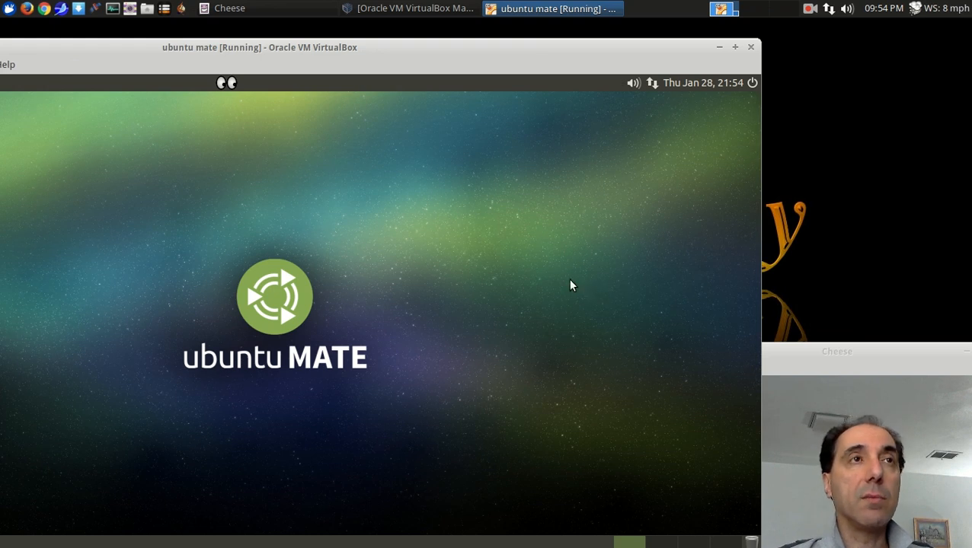
{"action": "mouse_move", "coordinate": [518, 245]}
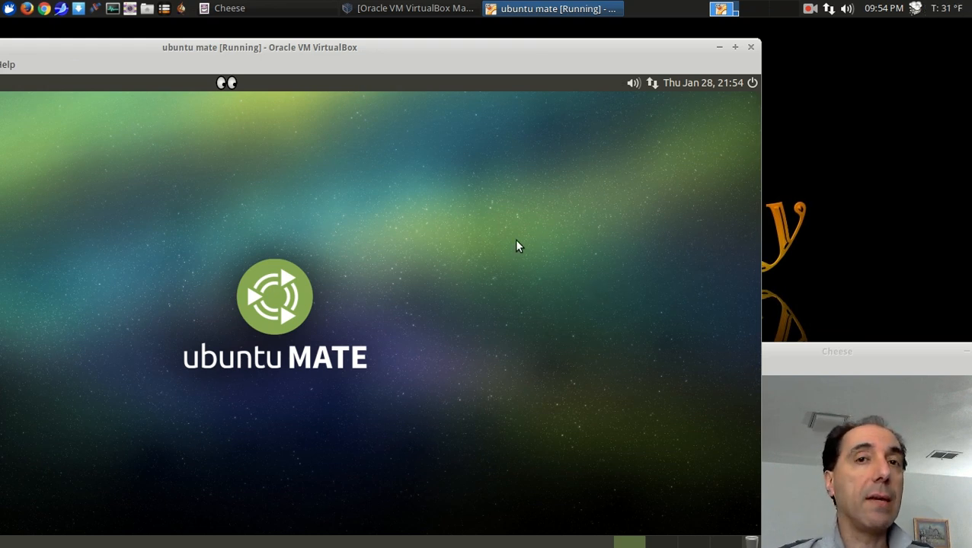
{"action": "mouse_move", "coordinate": [847, 223]}
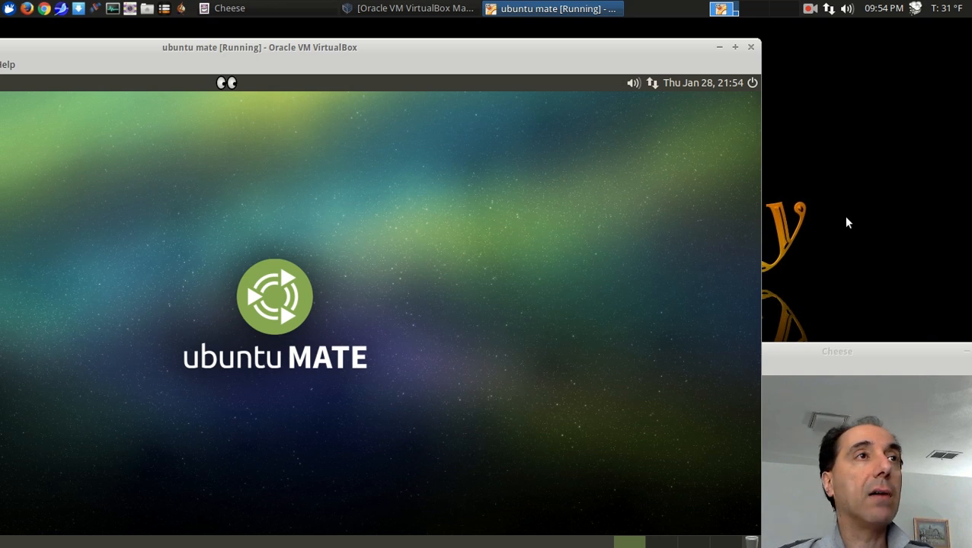